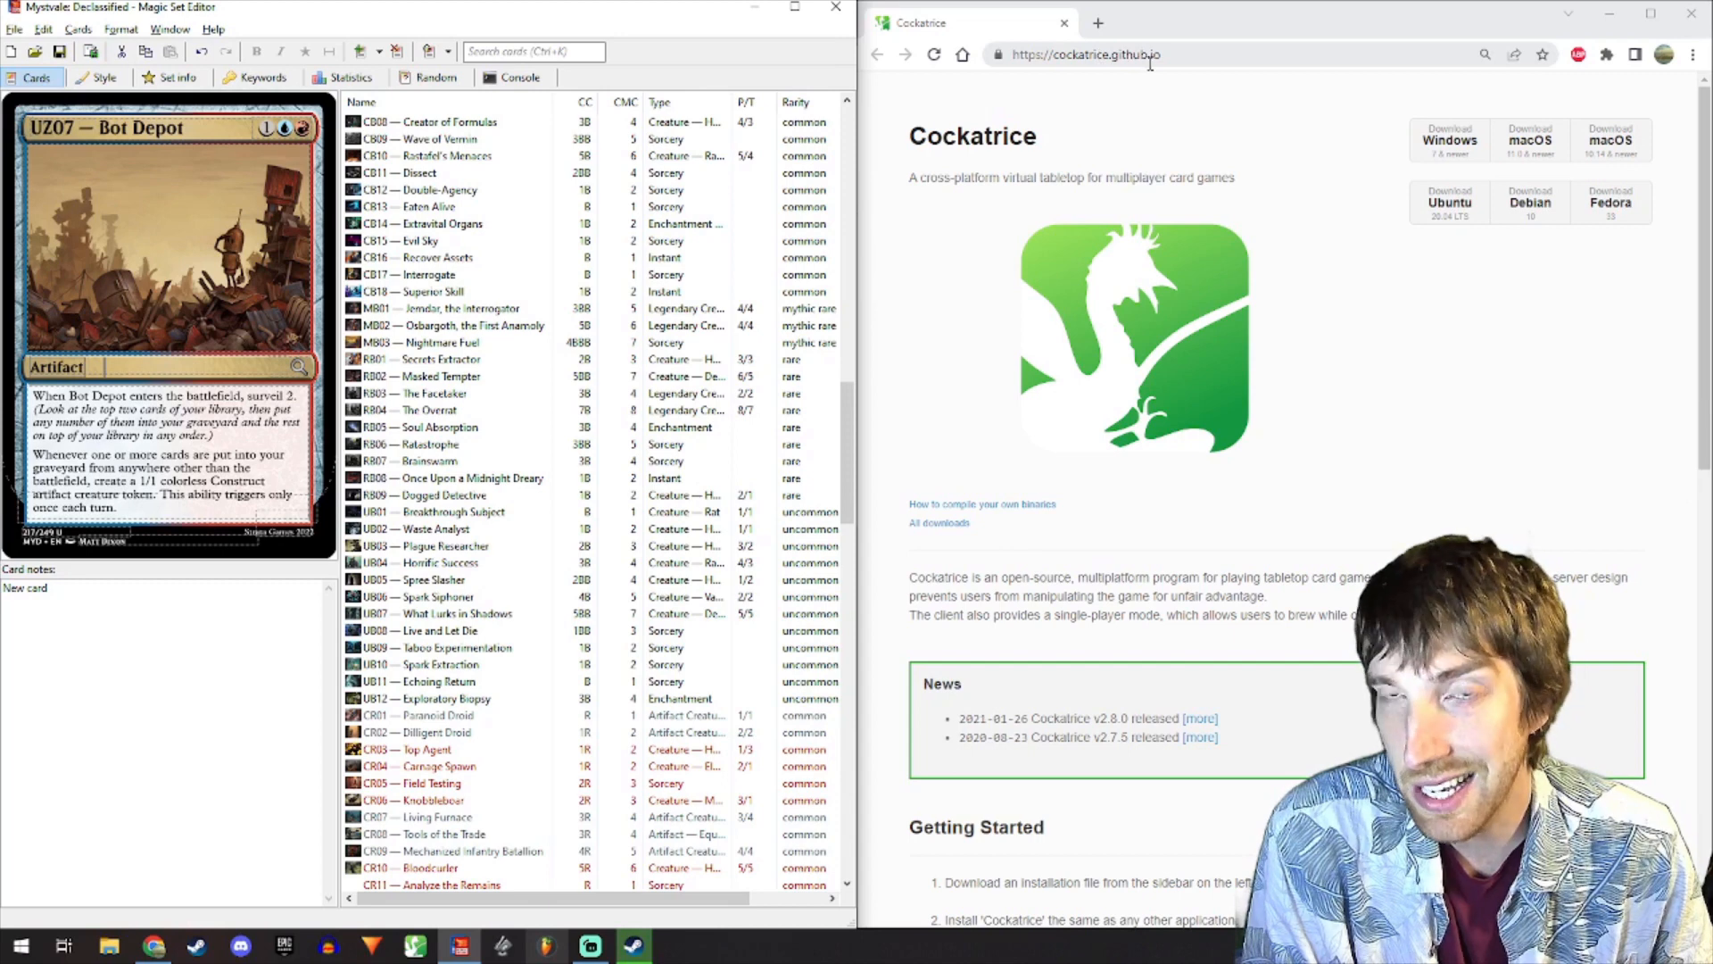
pyautogui.moveTo(1141, 479)
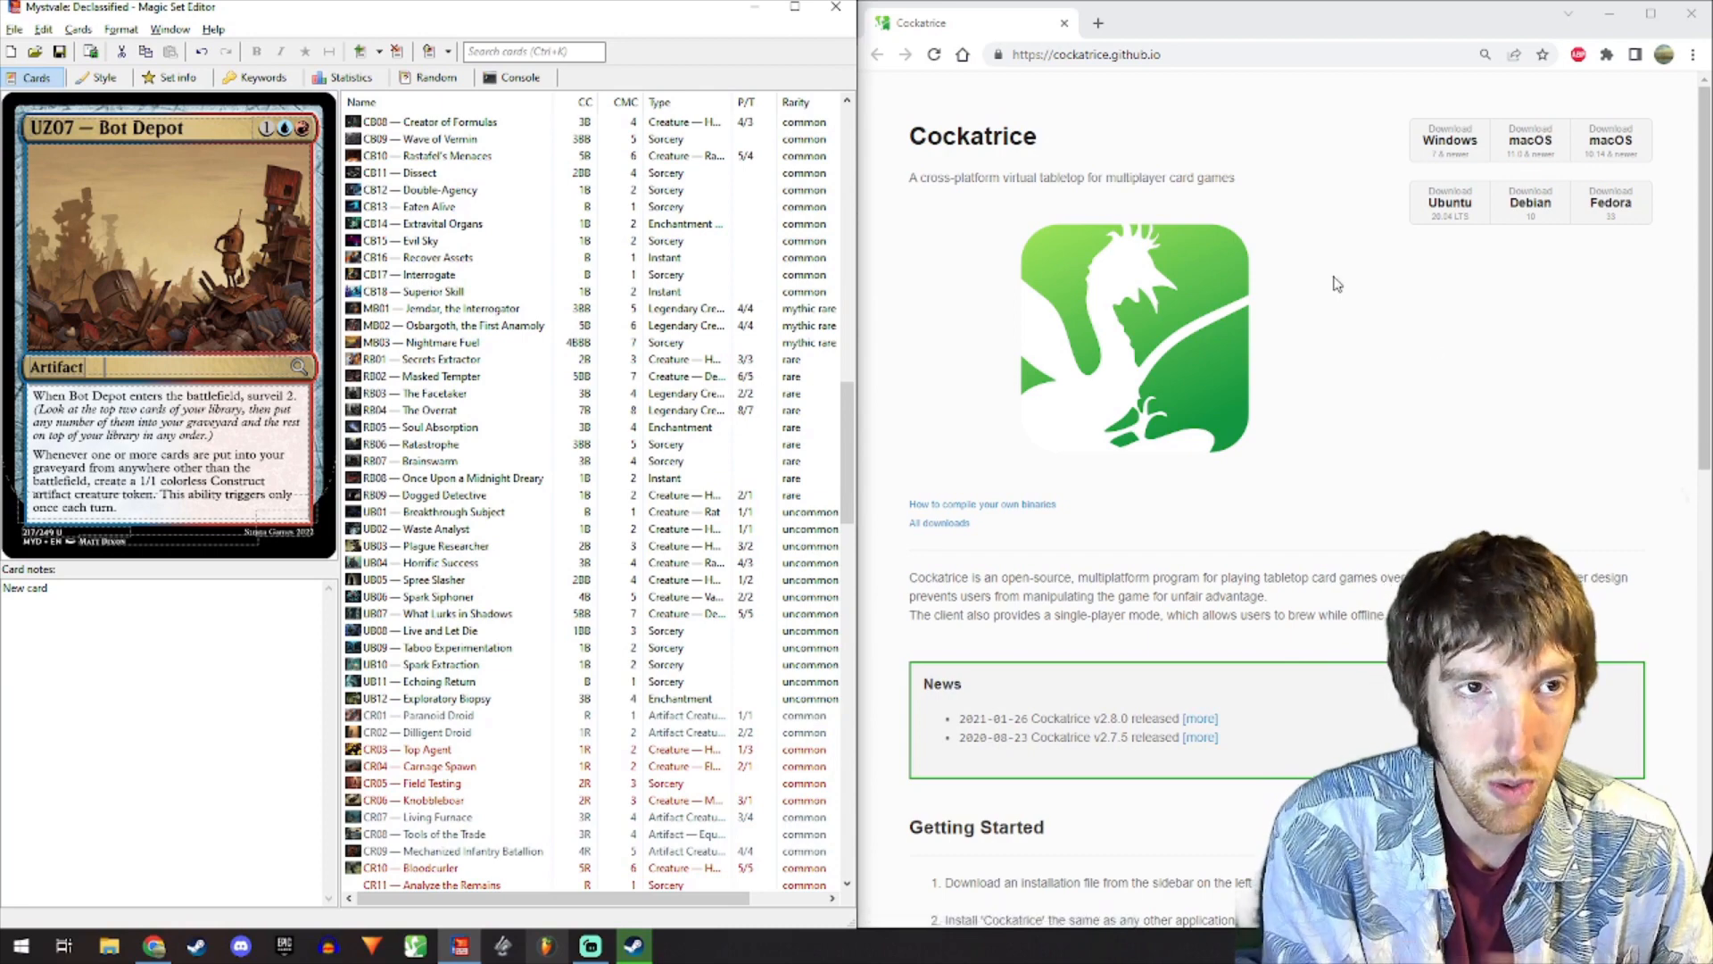
pyautogui.moveTo(161, 208)
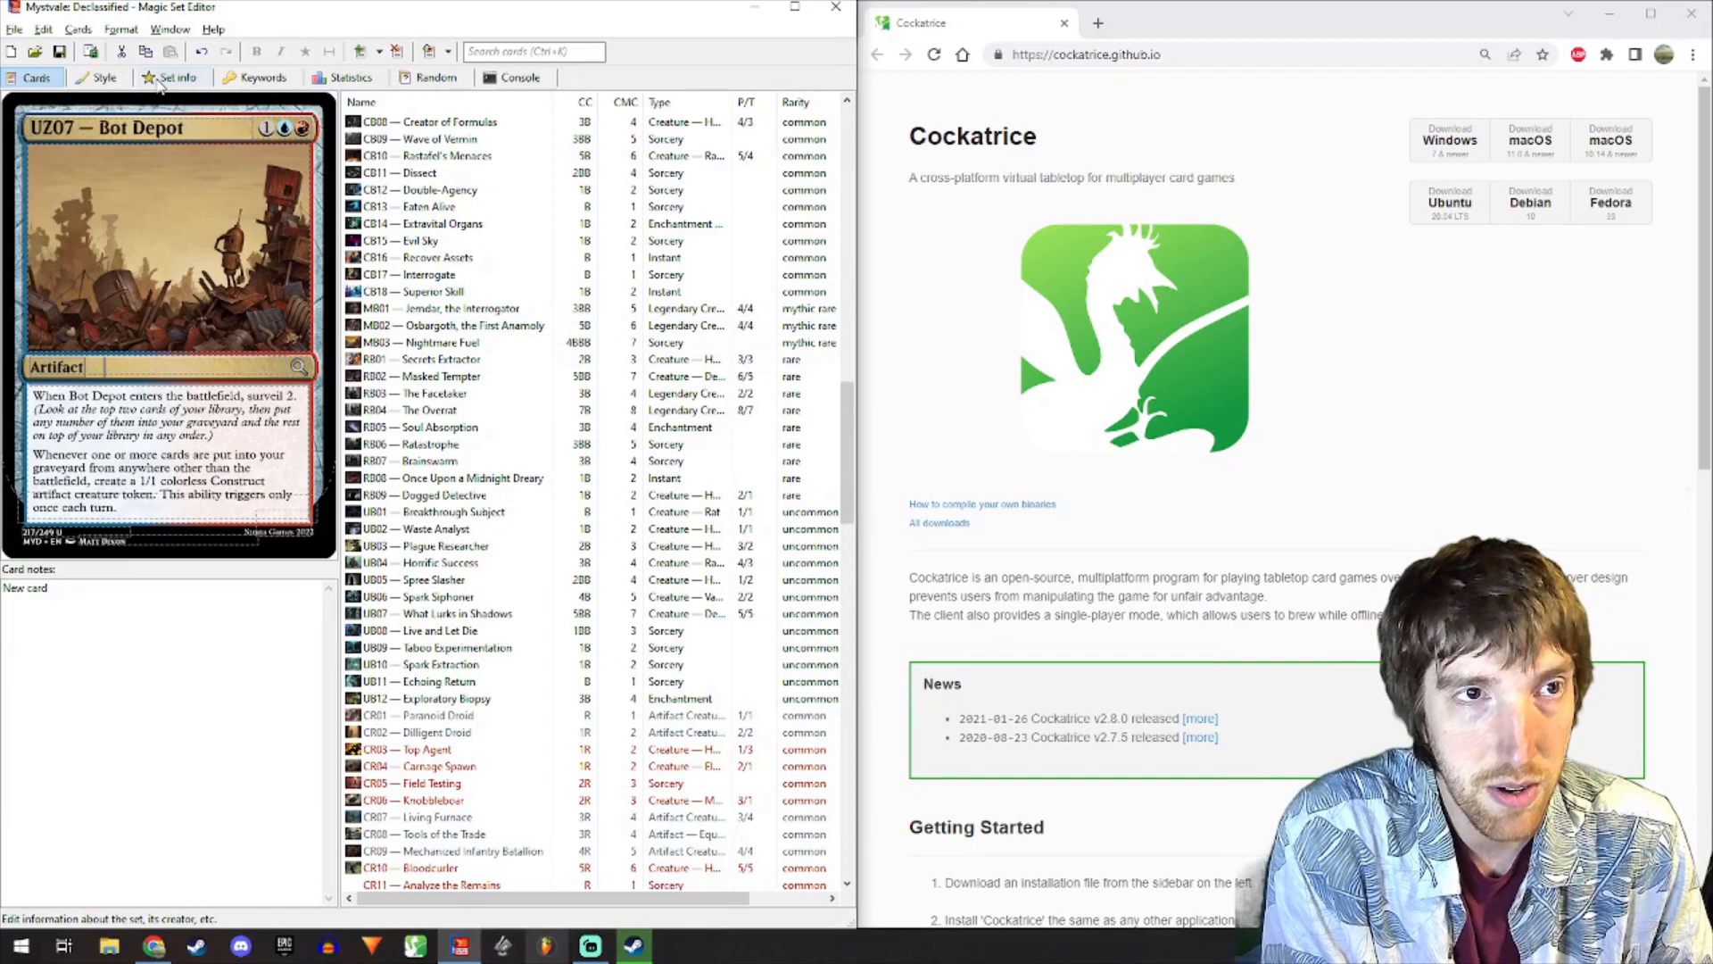
# - Review the Mystvale set info, including its MYD code, and select the set title
pyautogui.click(177, 78)
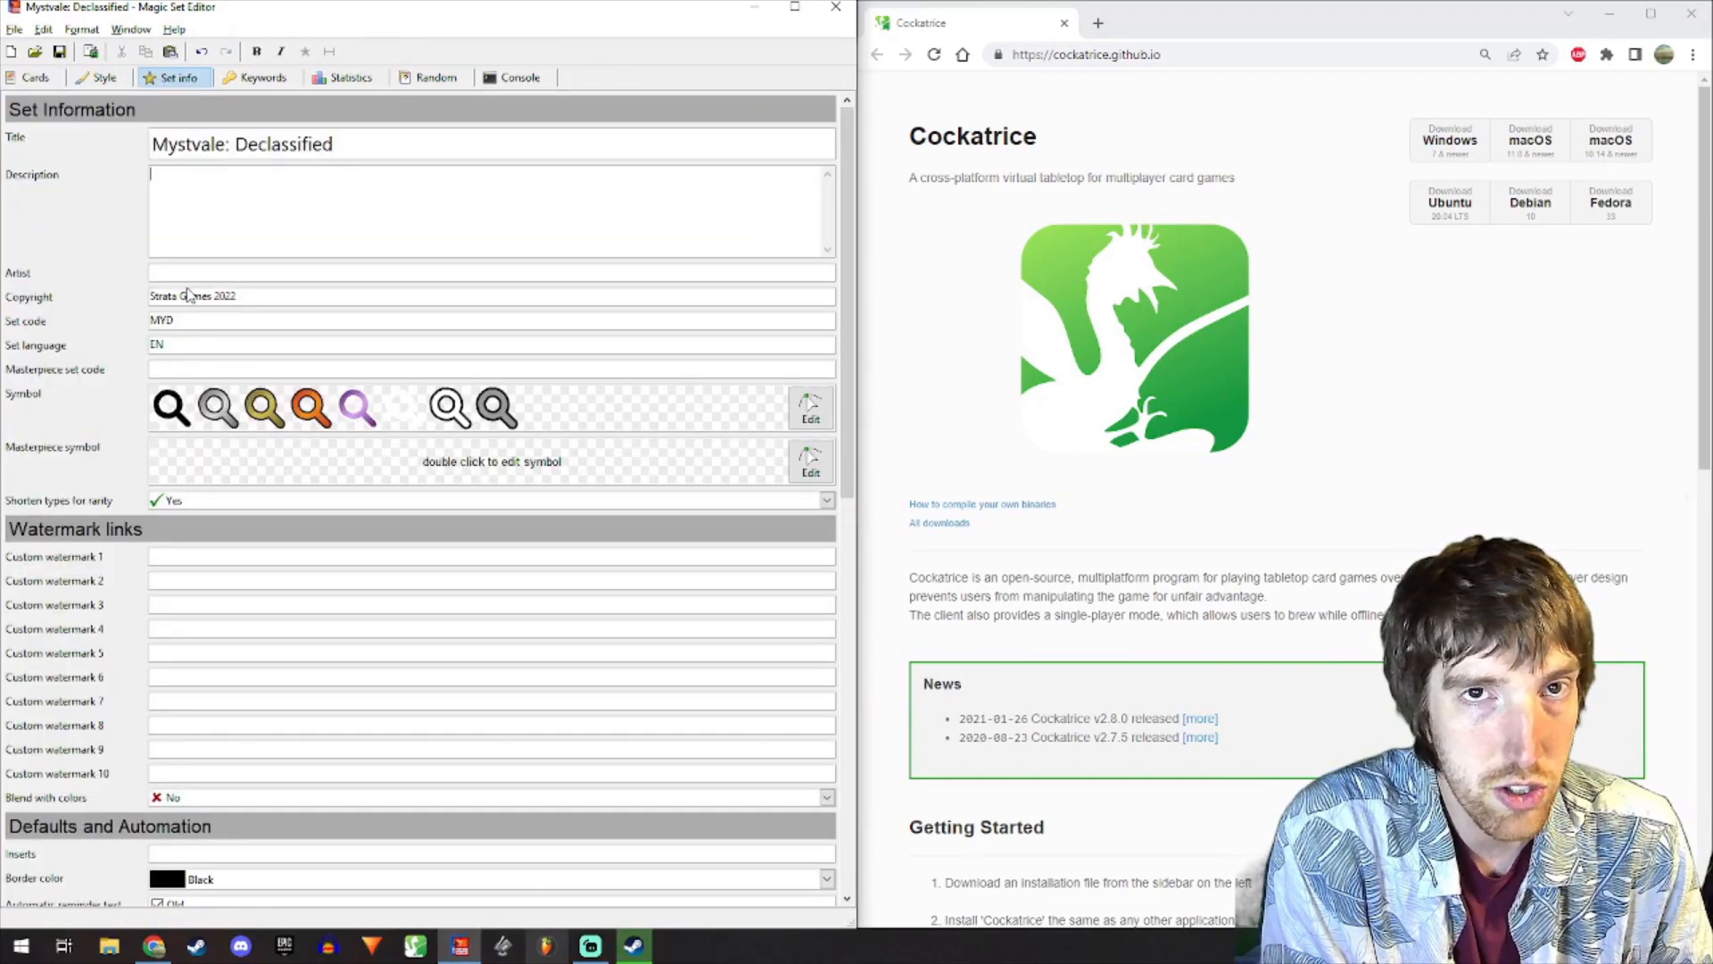
pyautogui.click(350, 145)
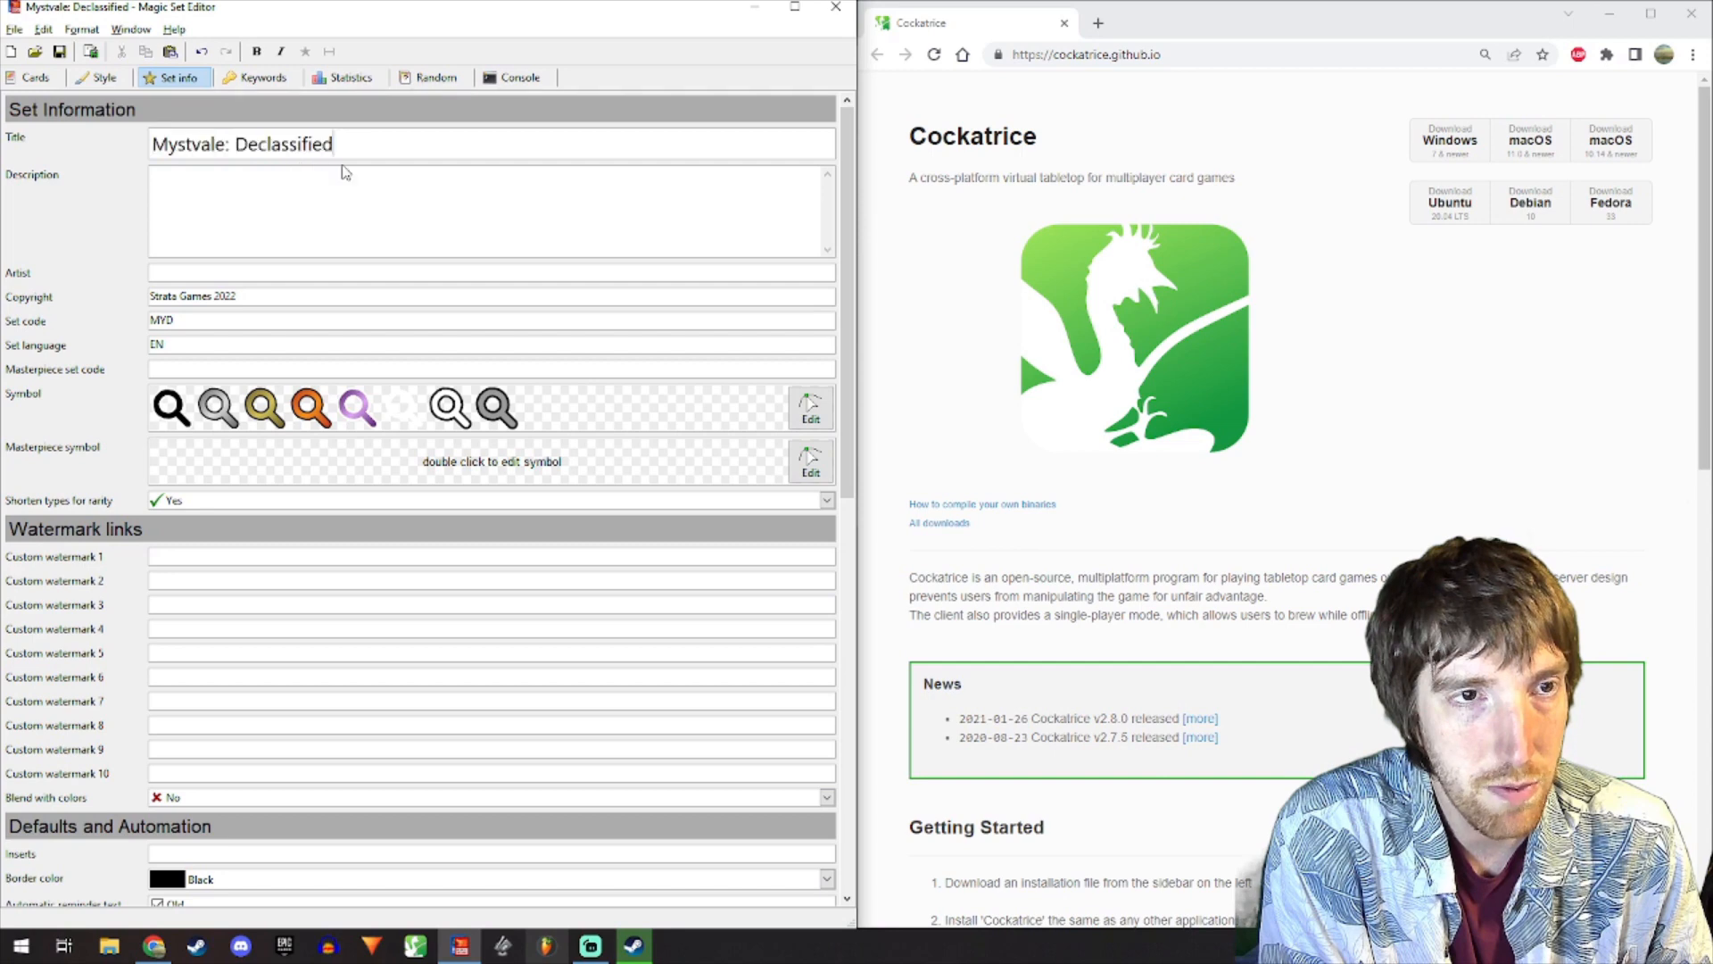
pyautogui.tripleClick(161, 320)
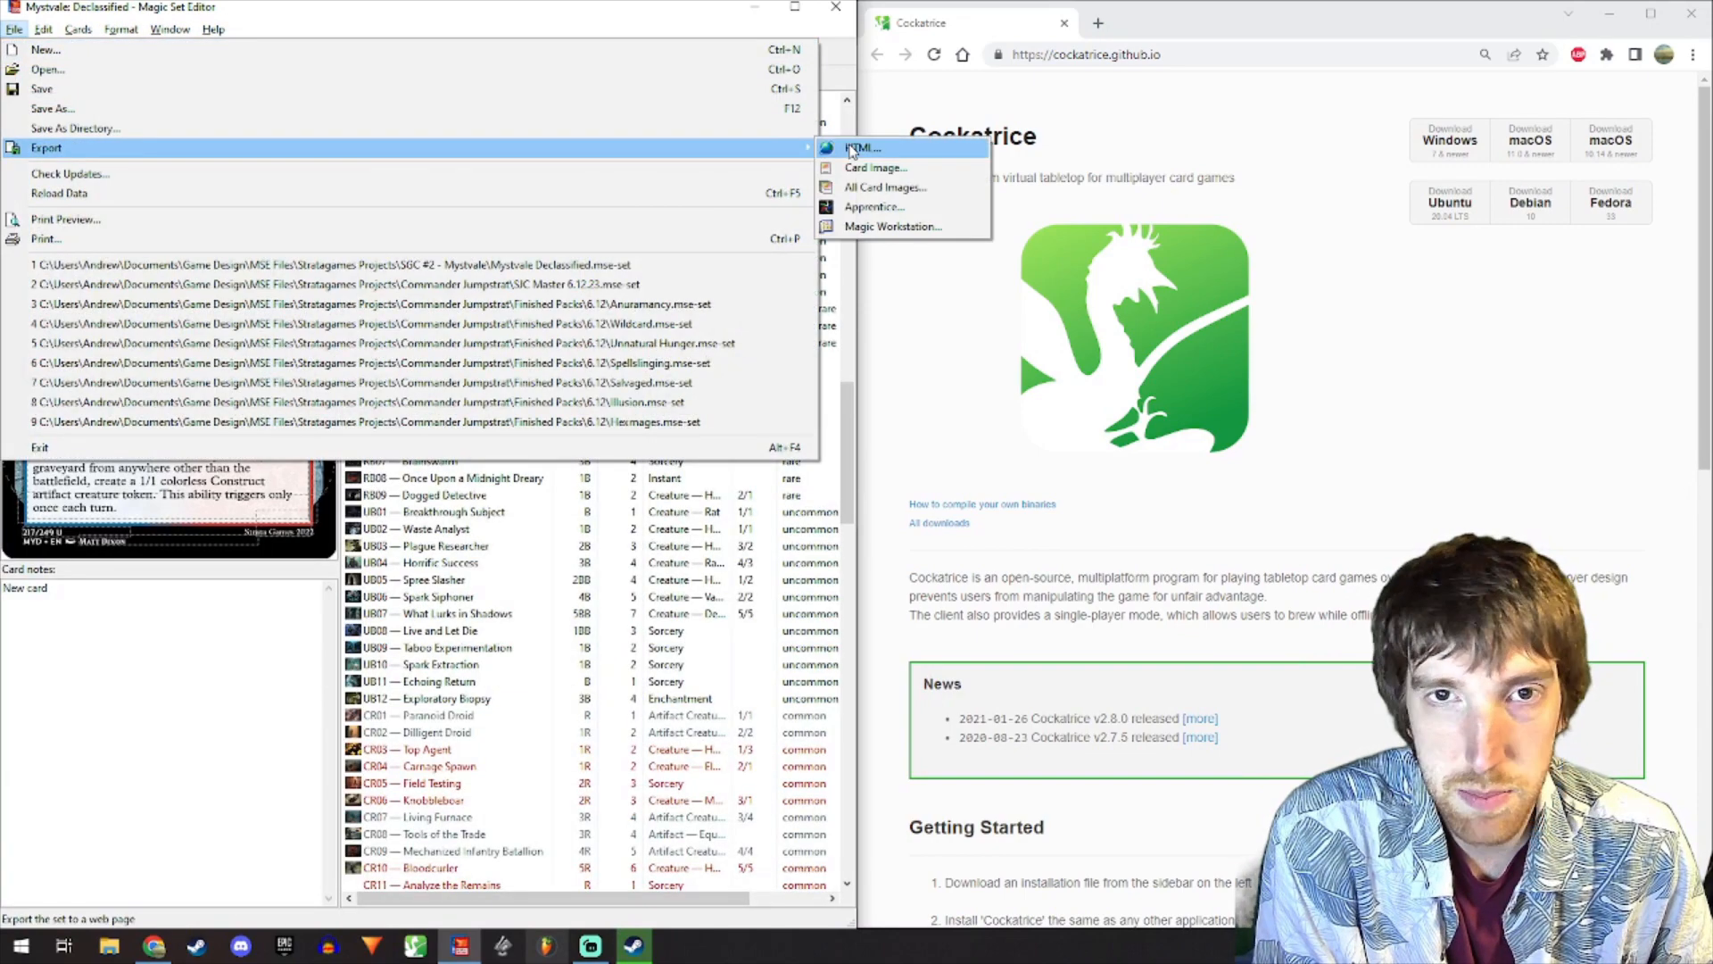
# - Export the set with the Cockatrice template as an .xml file in the SGC #2 - Mystvale folder
pyautogui.click(863, 147)
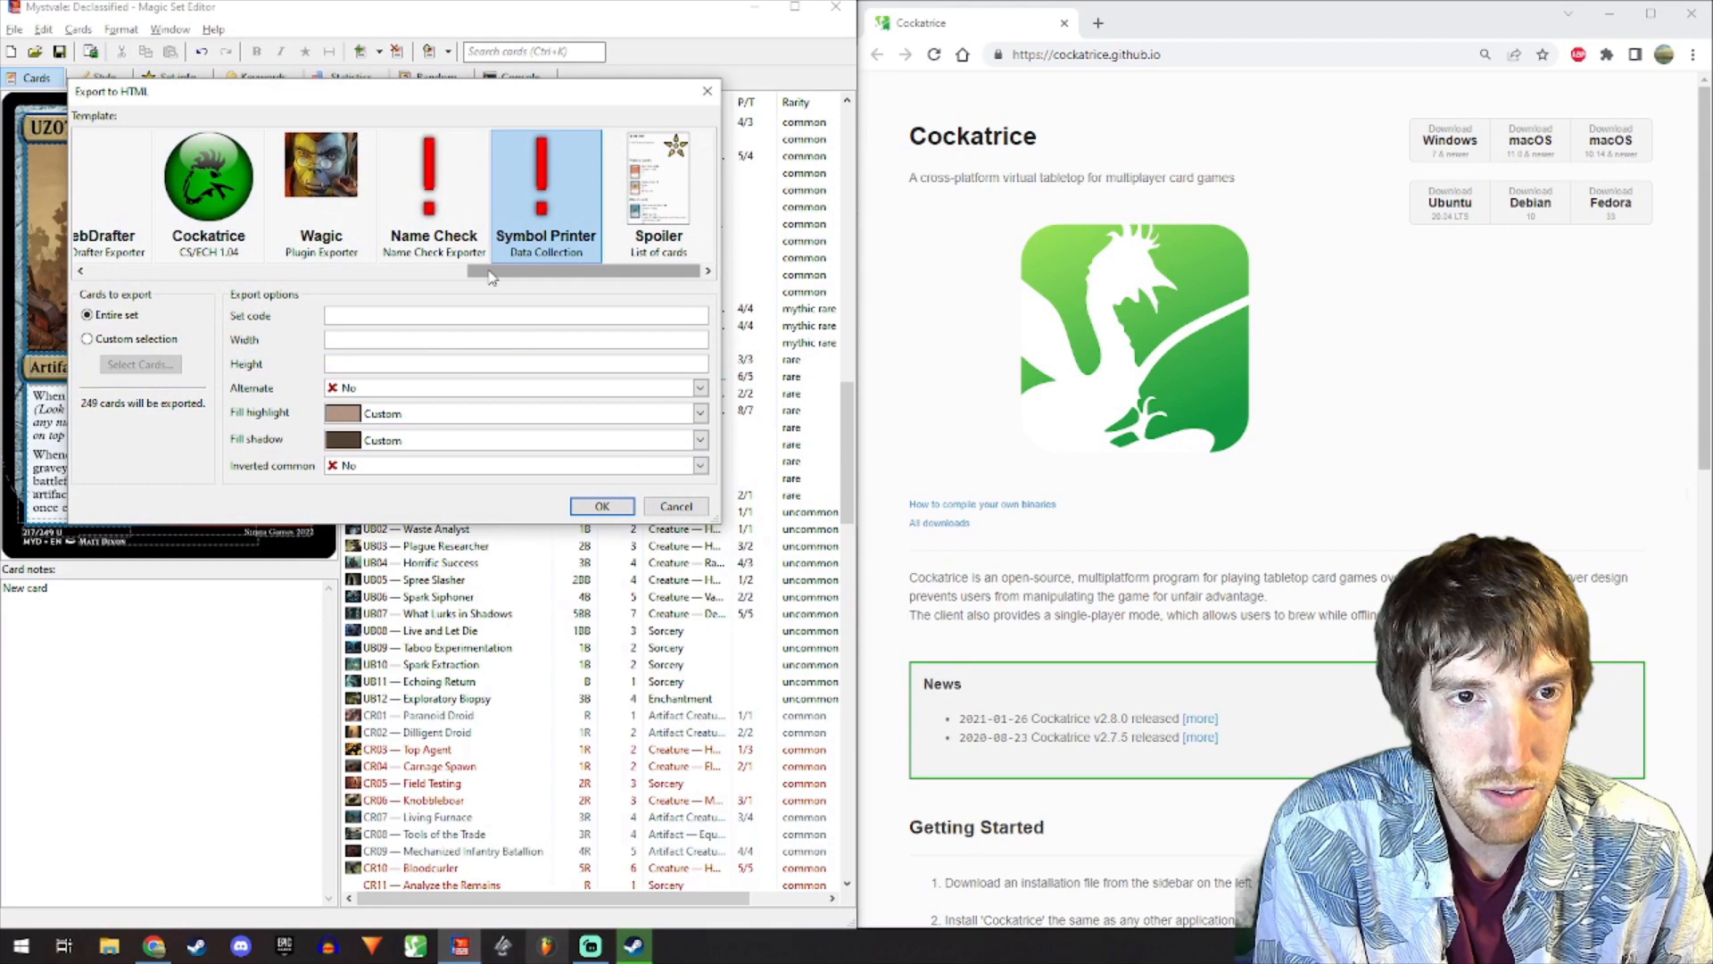
pyautogui.click(79, 269)
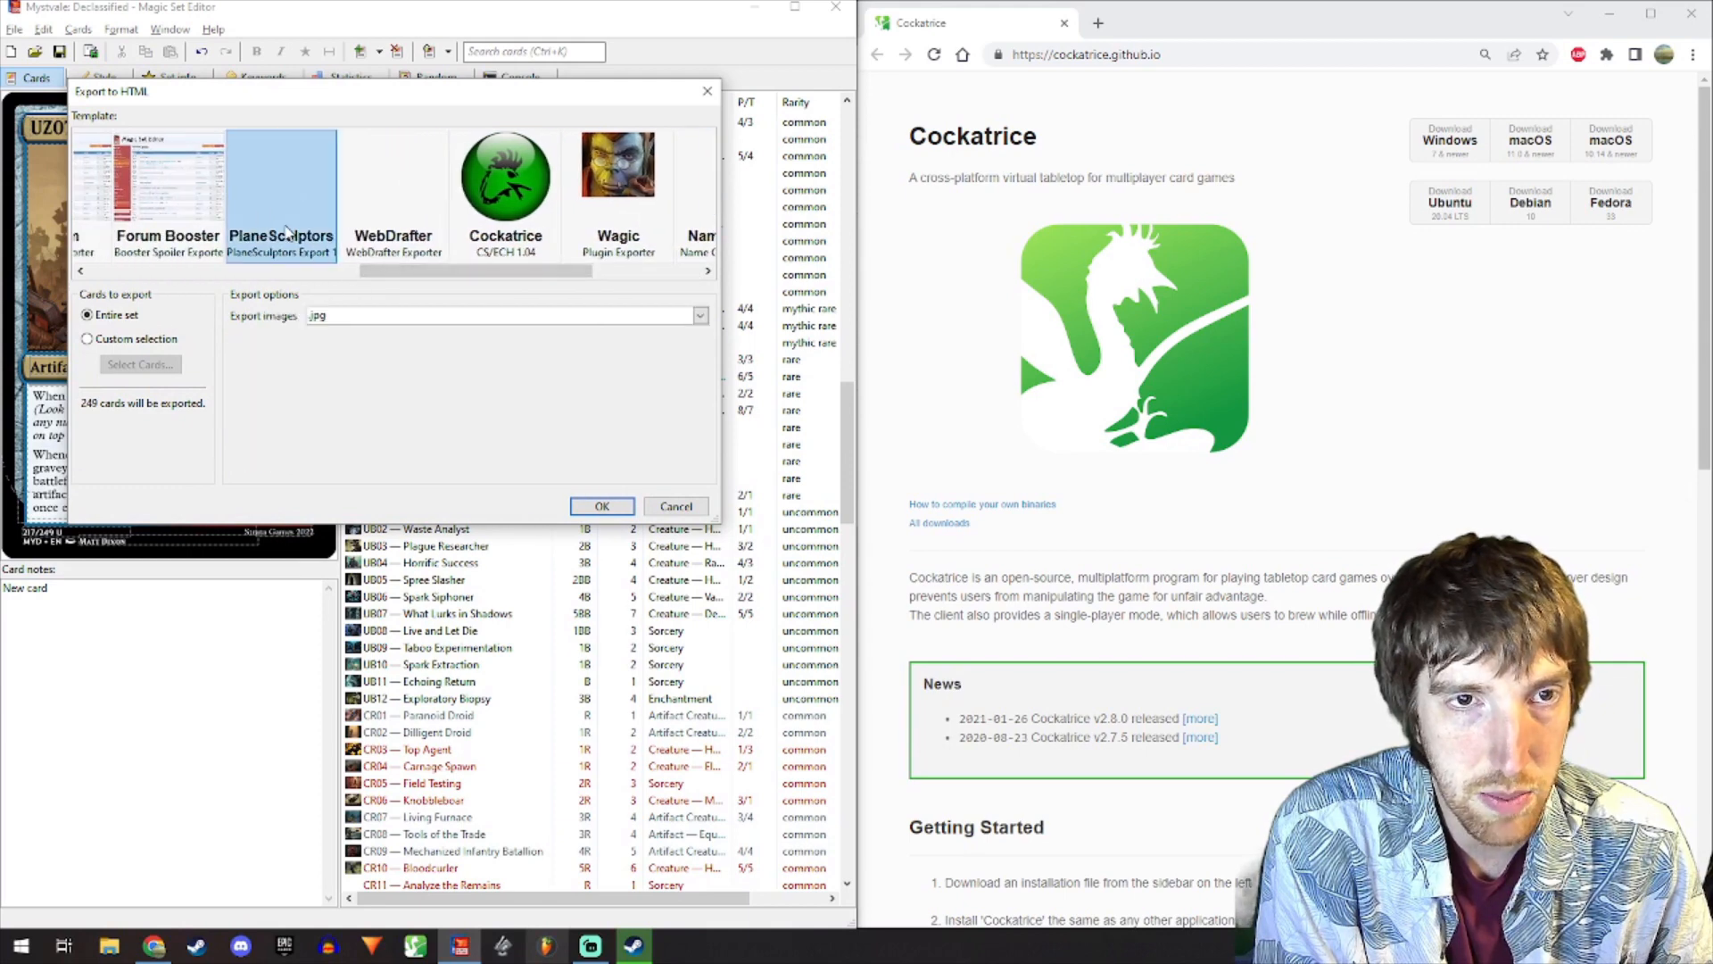
pyautogui.click(505, 181)
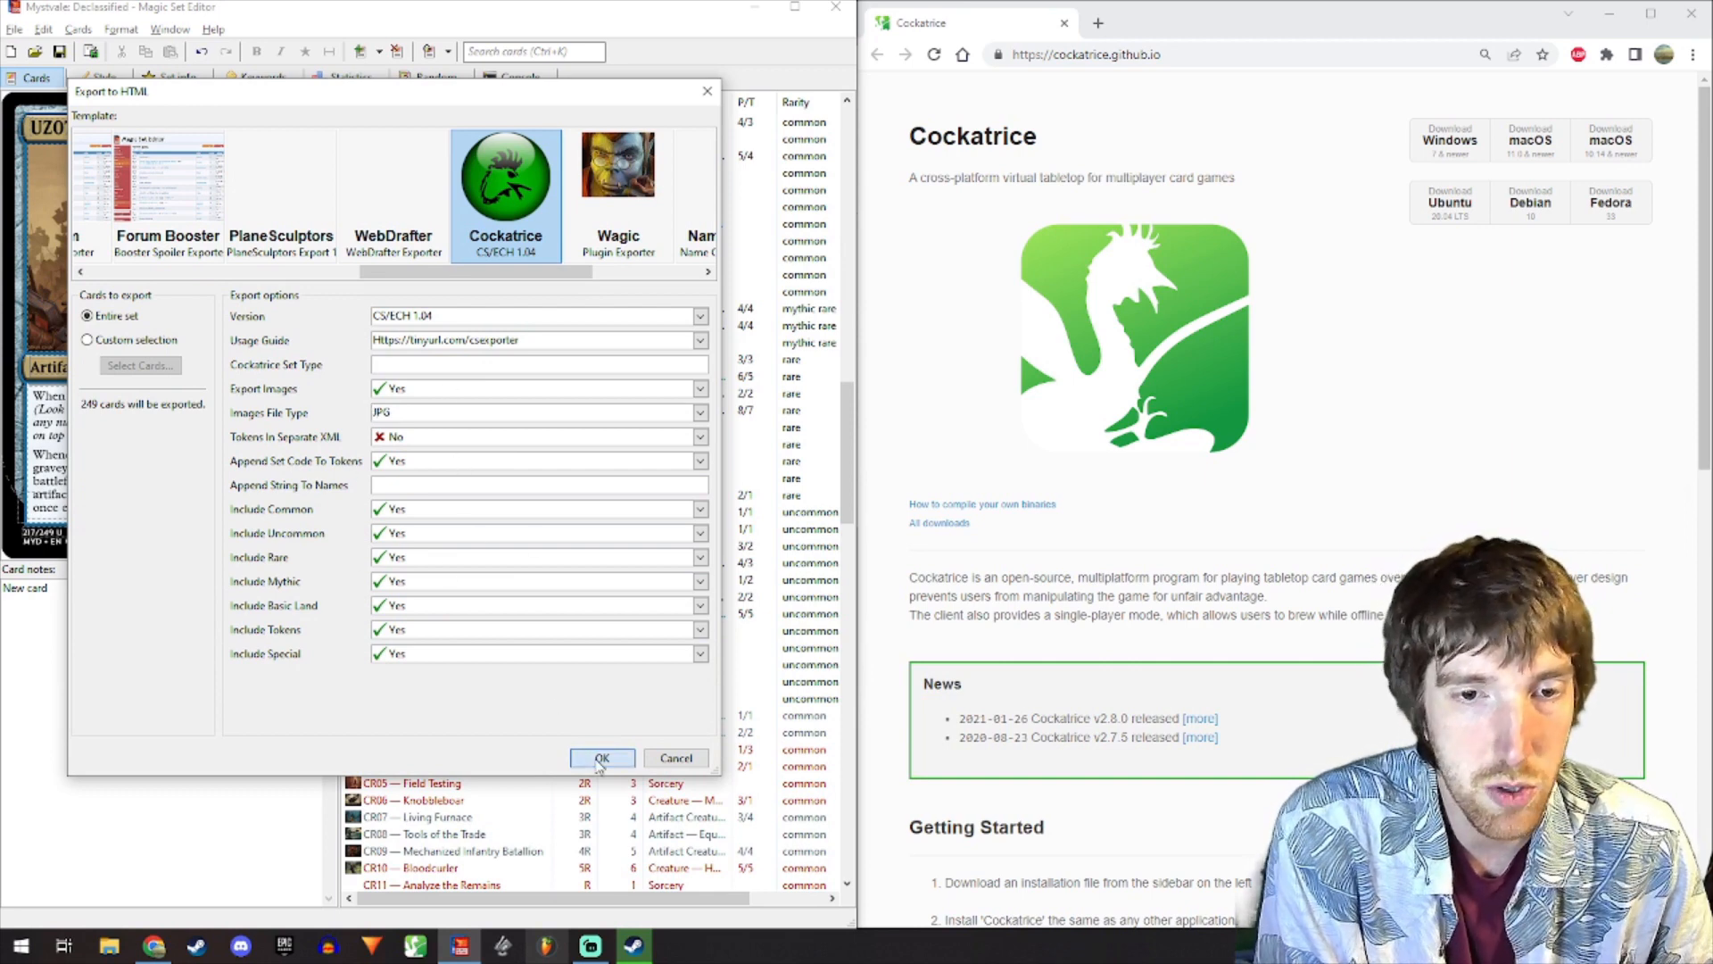
pyautogui.click(600, 758)
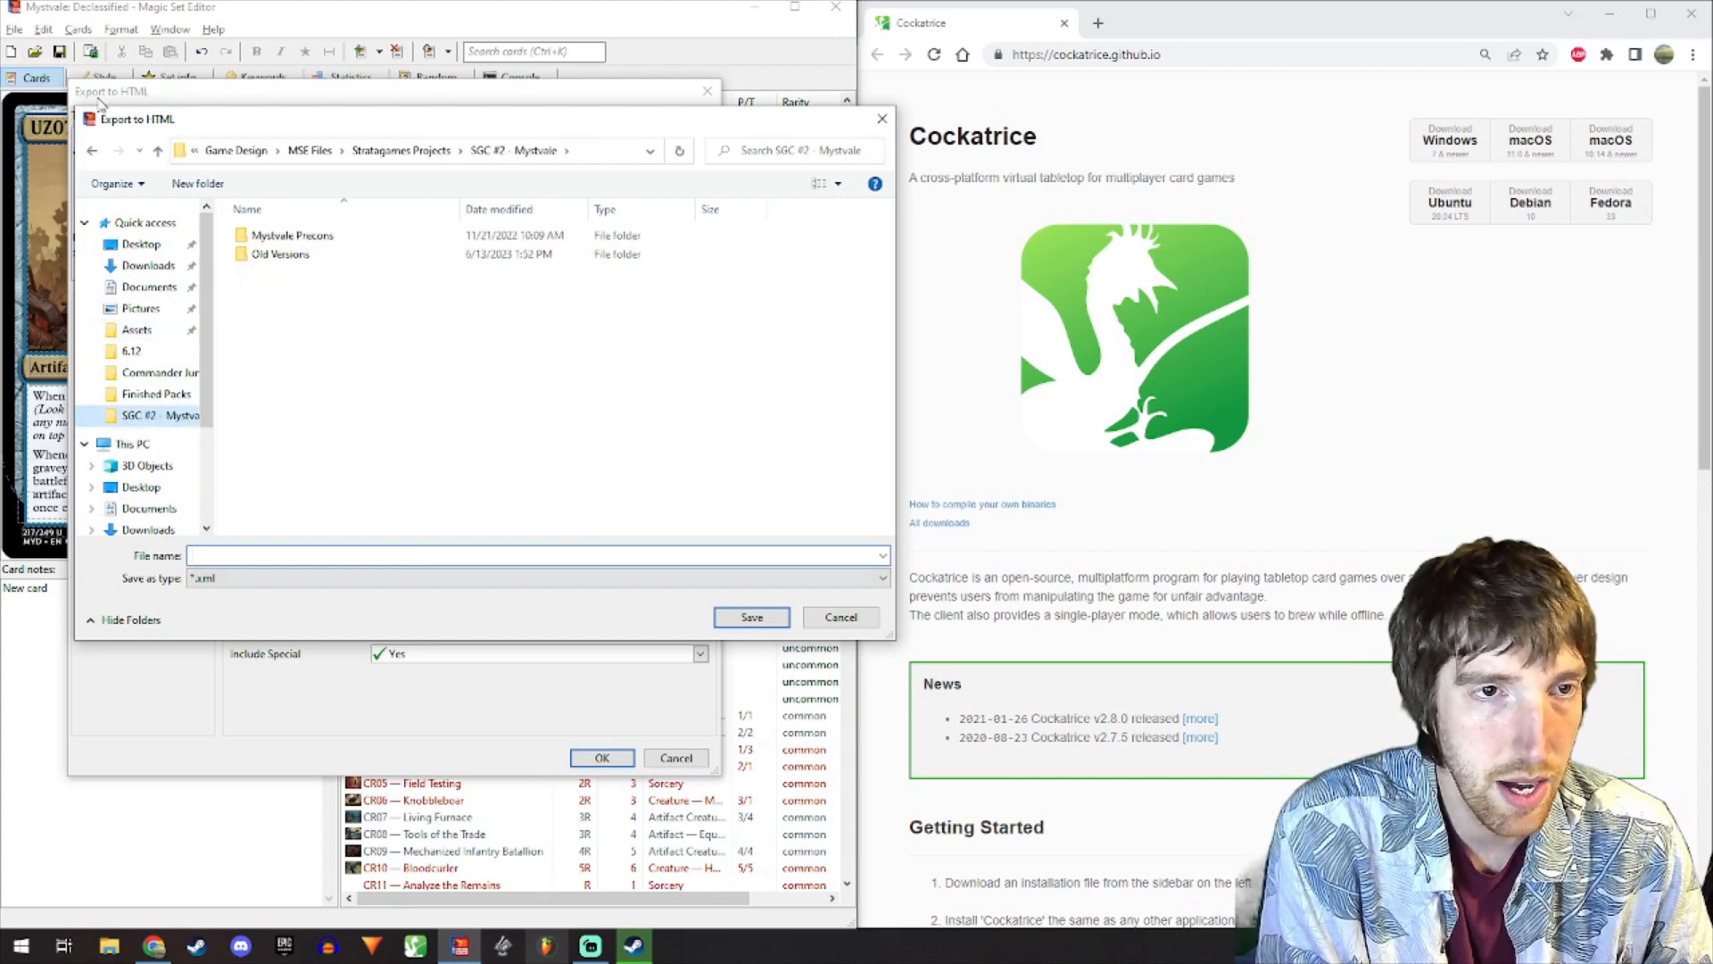
pyautogui.moveTo(271, 521)
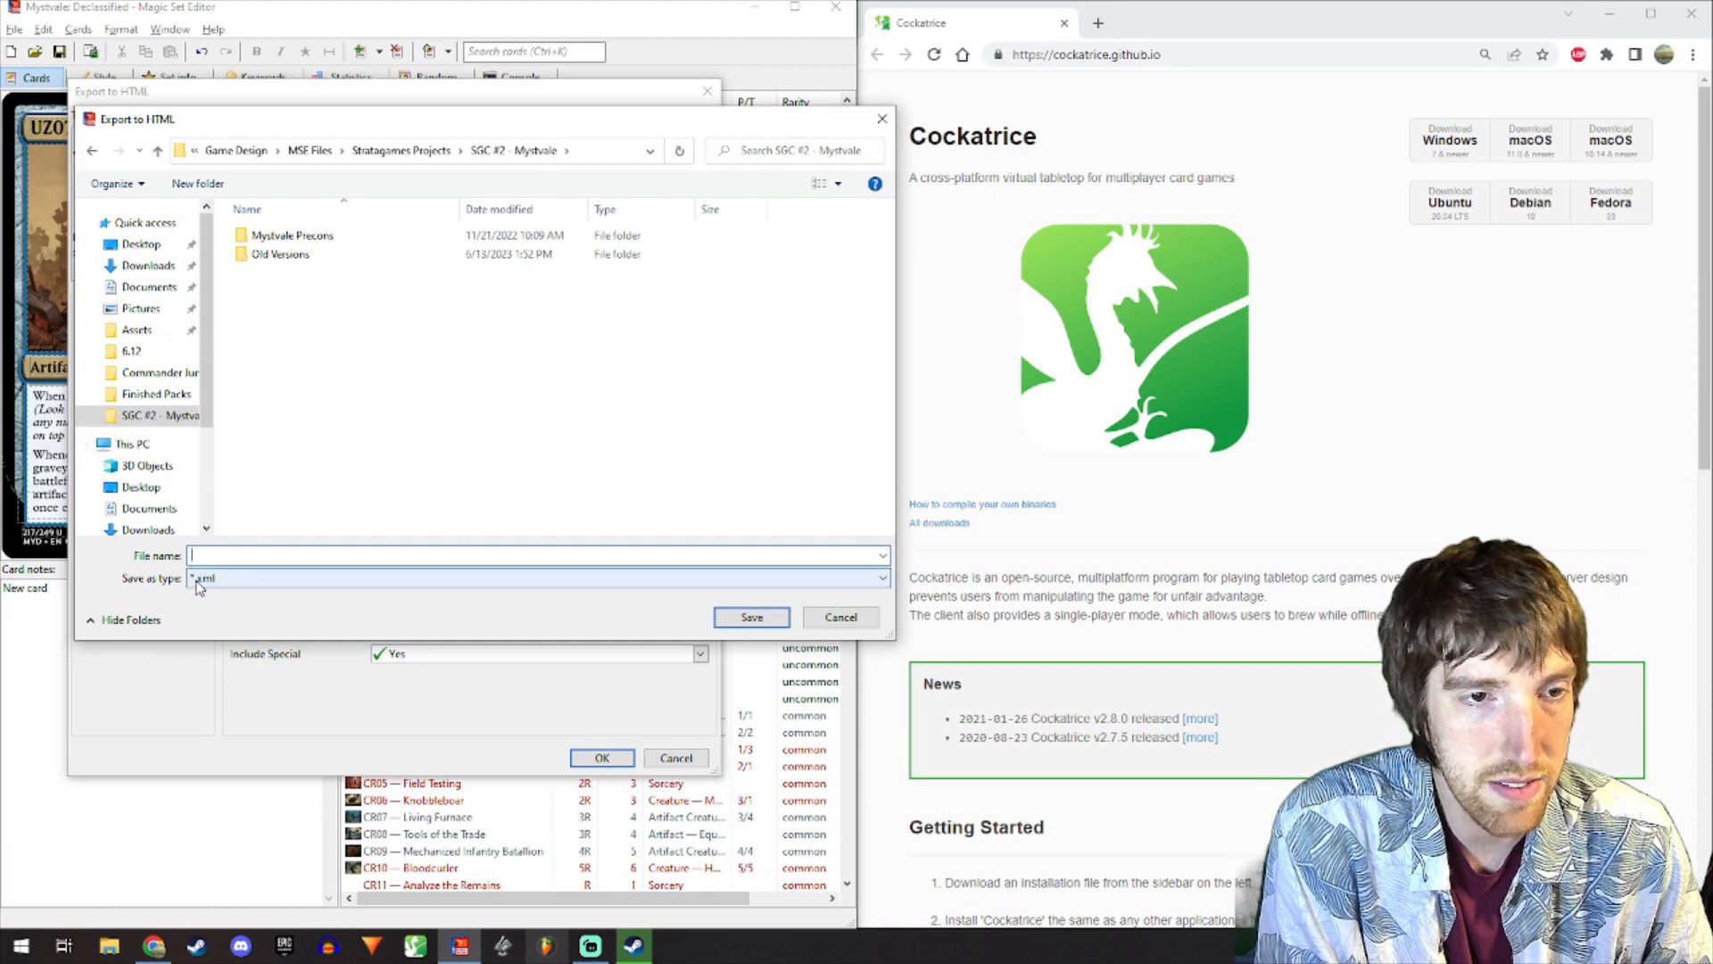
pyautogui.write('M')
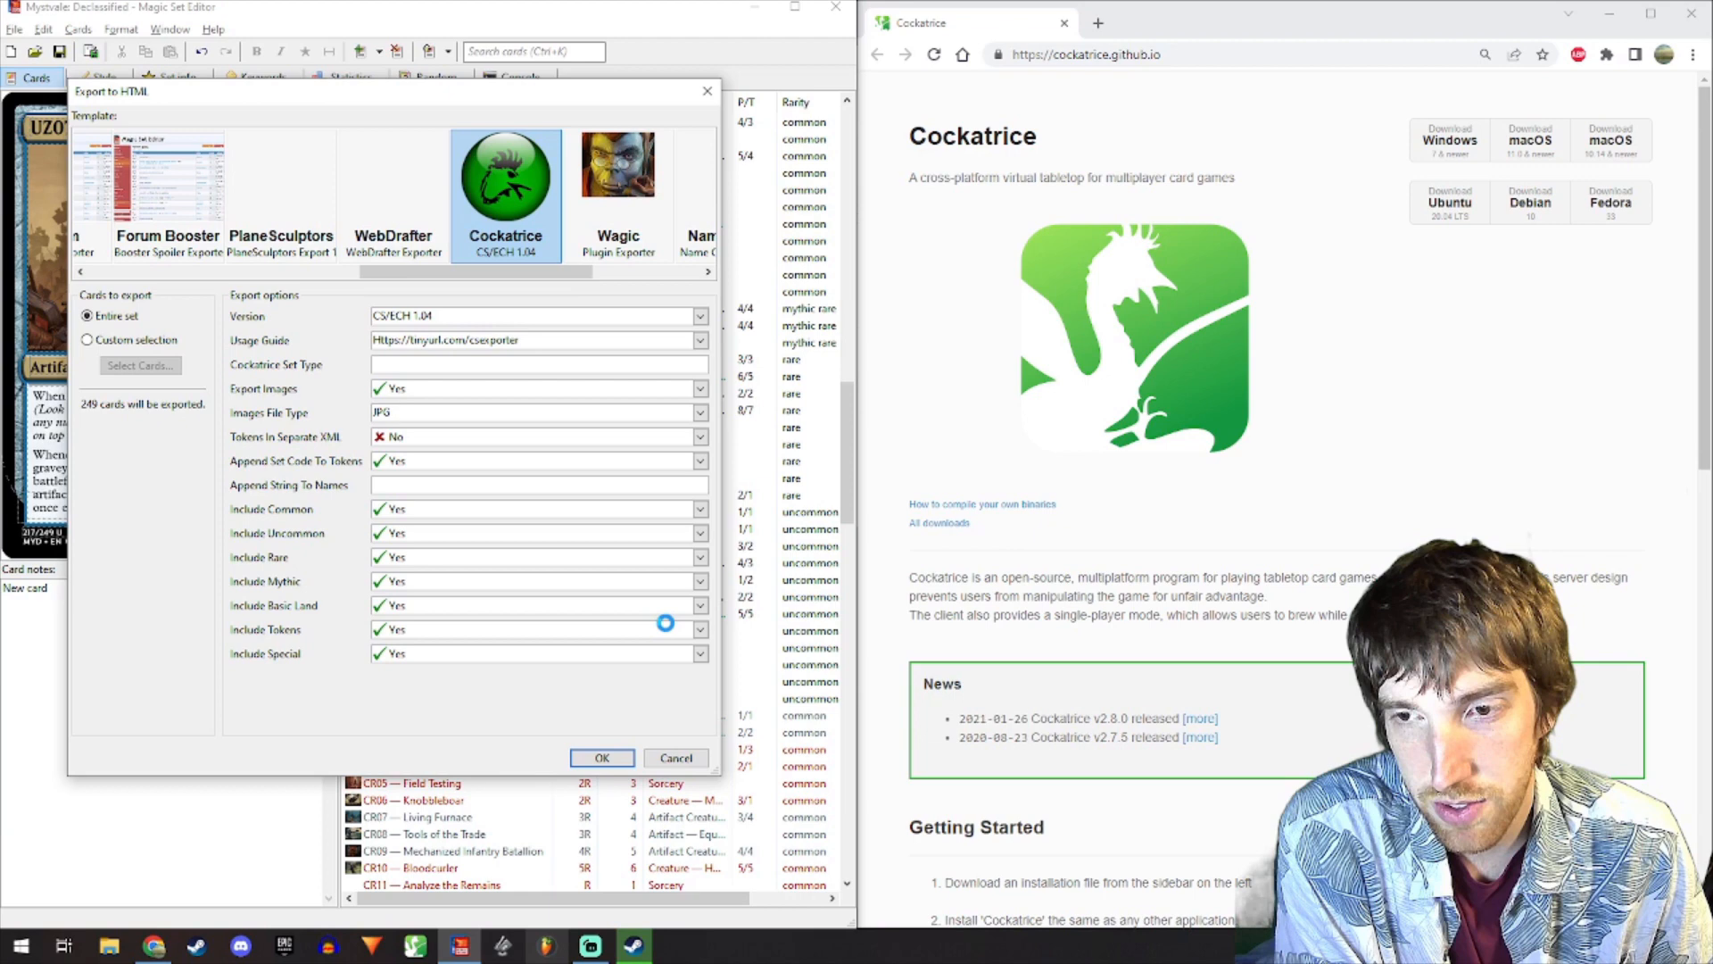
# - Close the Export to HTML dialog once the Cockatrice export finishes
pyautogui.click(601, 758)
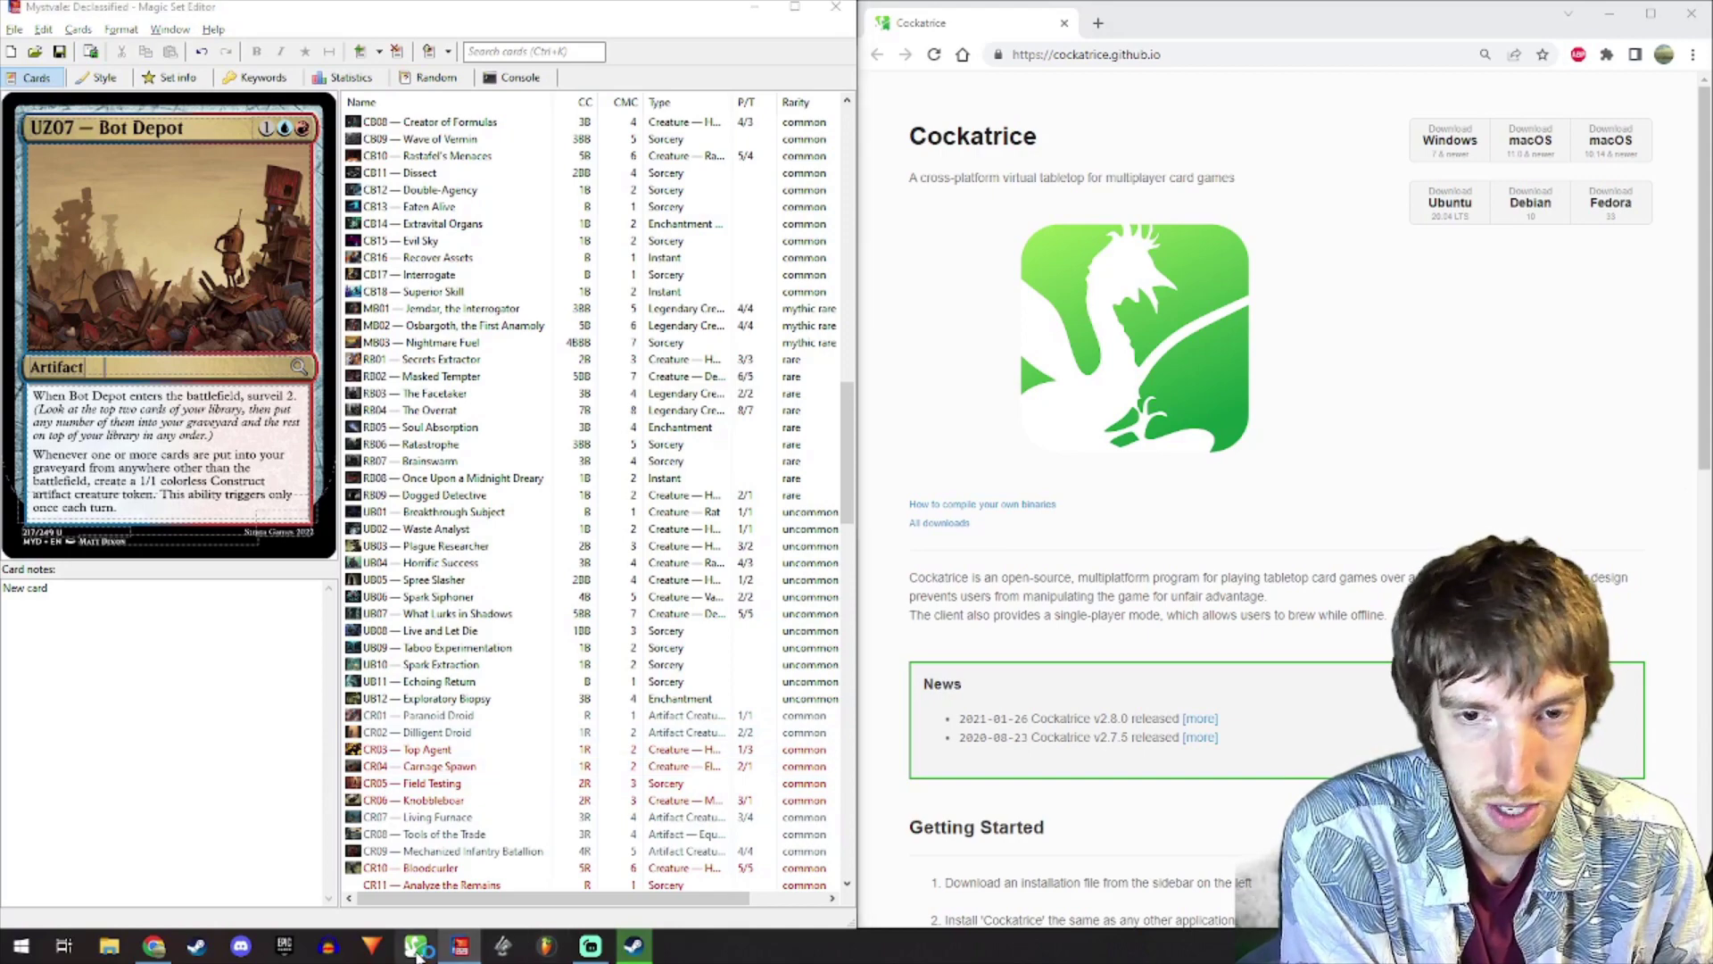
# - Open Cockatrice's custom image folder and a second Explorer window for the Mystvale project
pyautogui.click(414, 945)
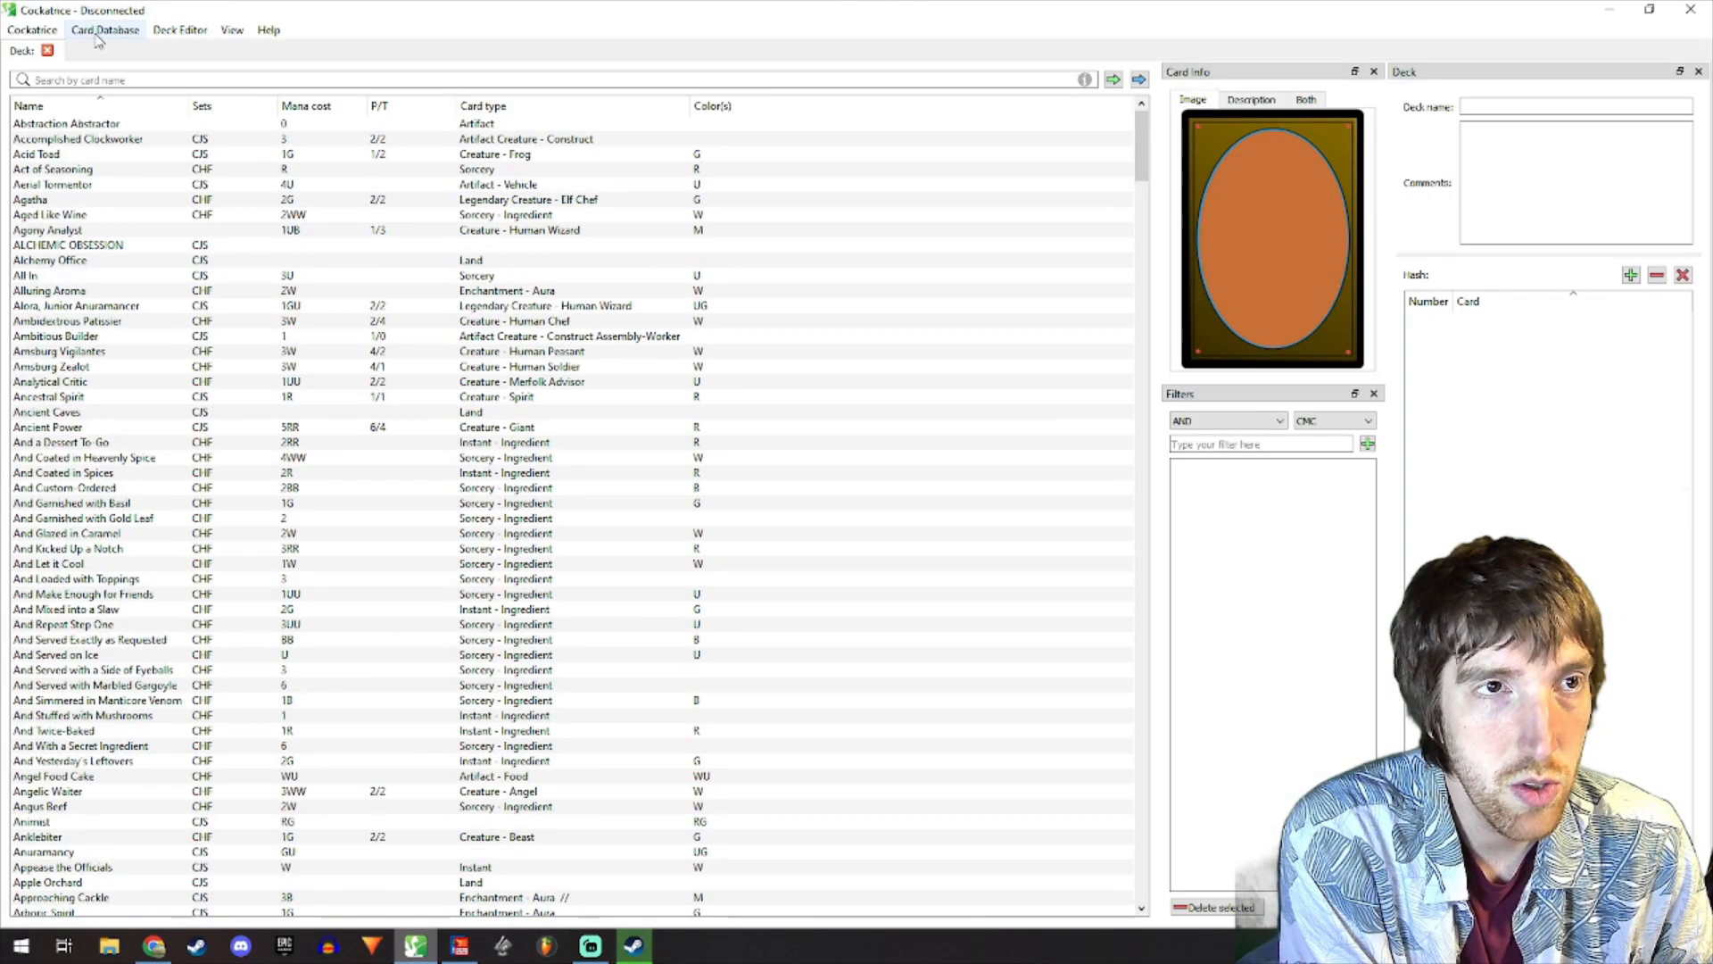
pyautogui.click(105, 30)
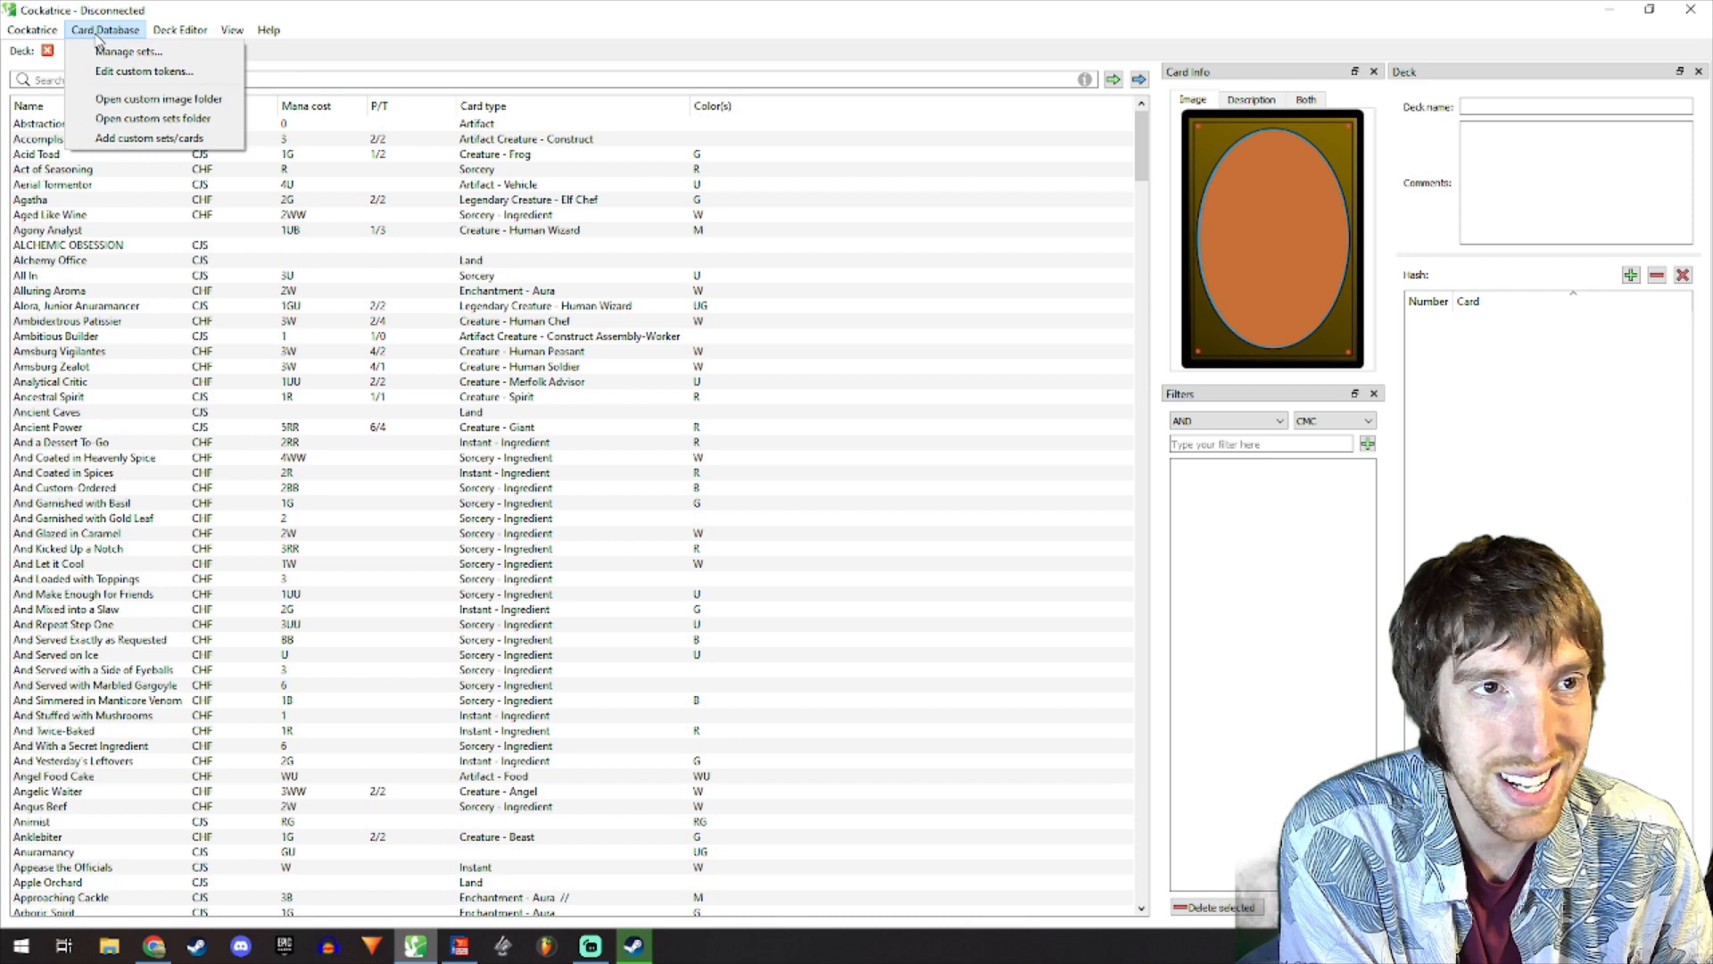
pyautogui.moveTo(157, 98)
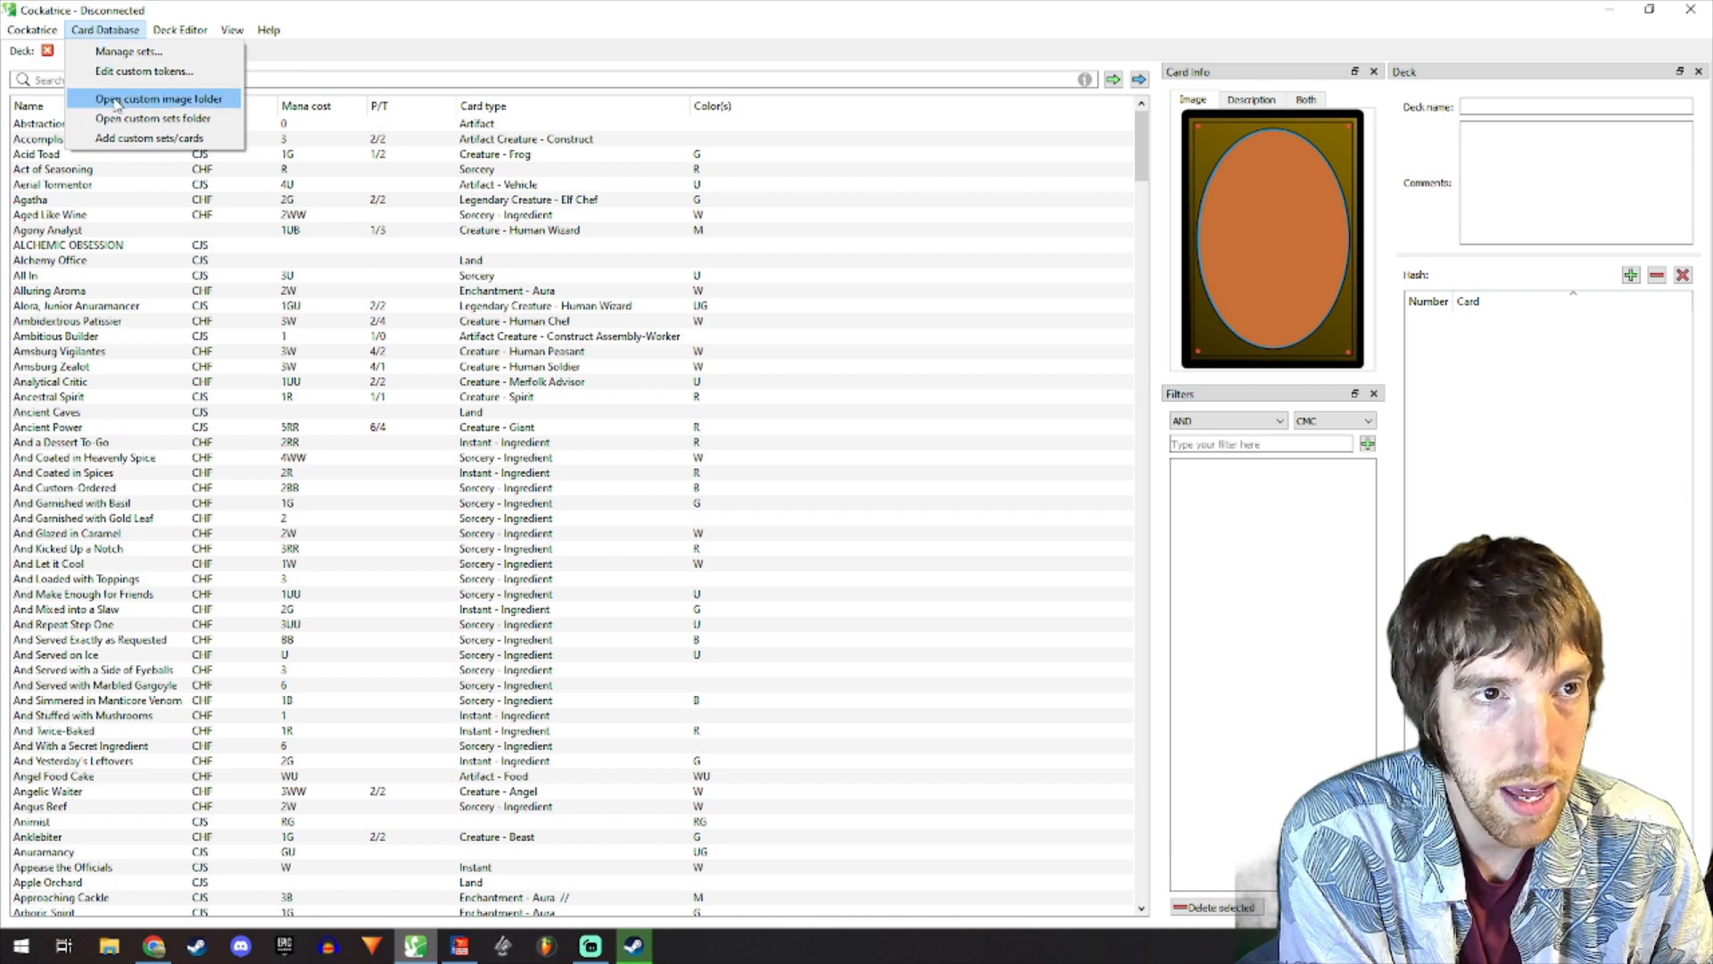
pyautogui.click(159, 98)
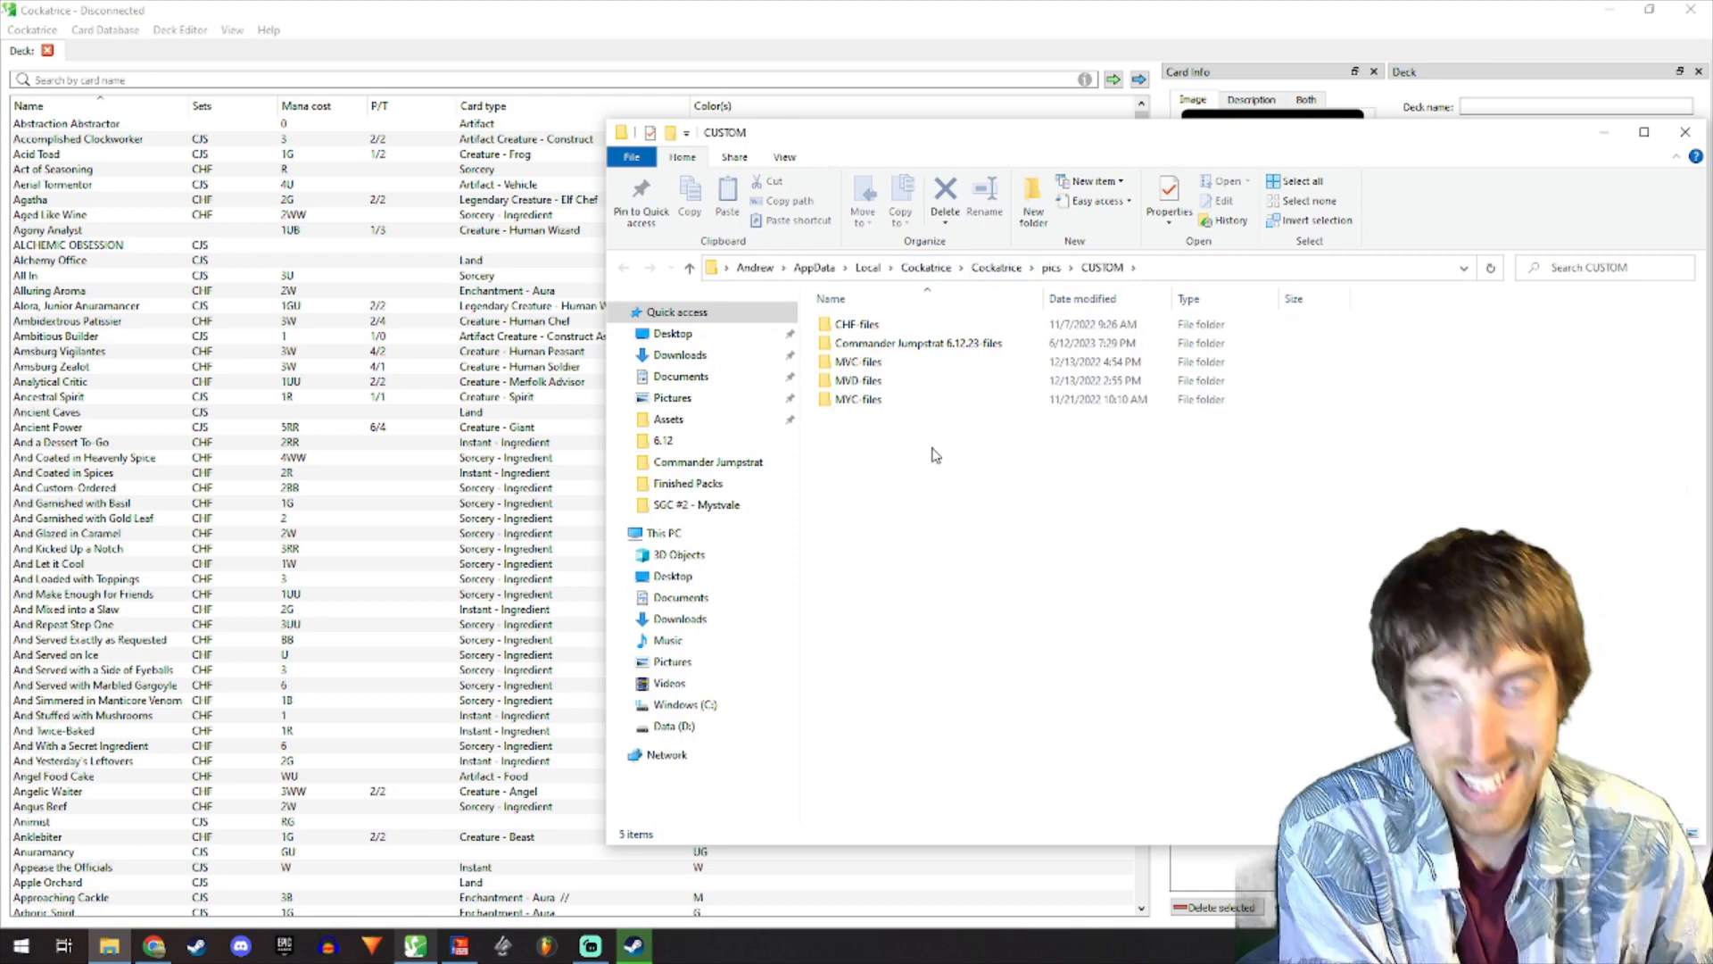
pyautogui.doubleClick(857, 379)
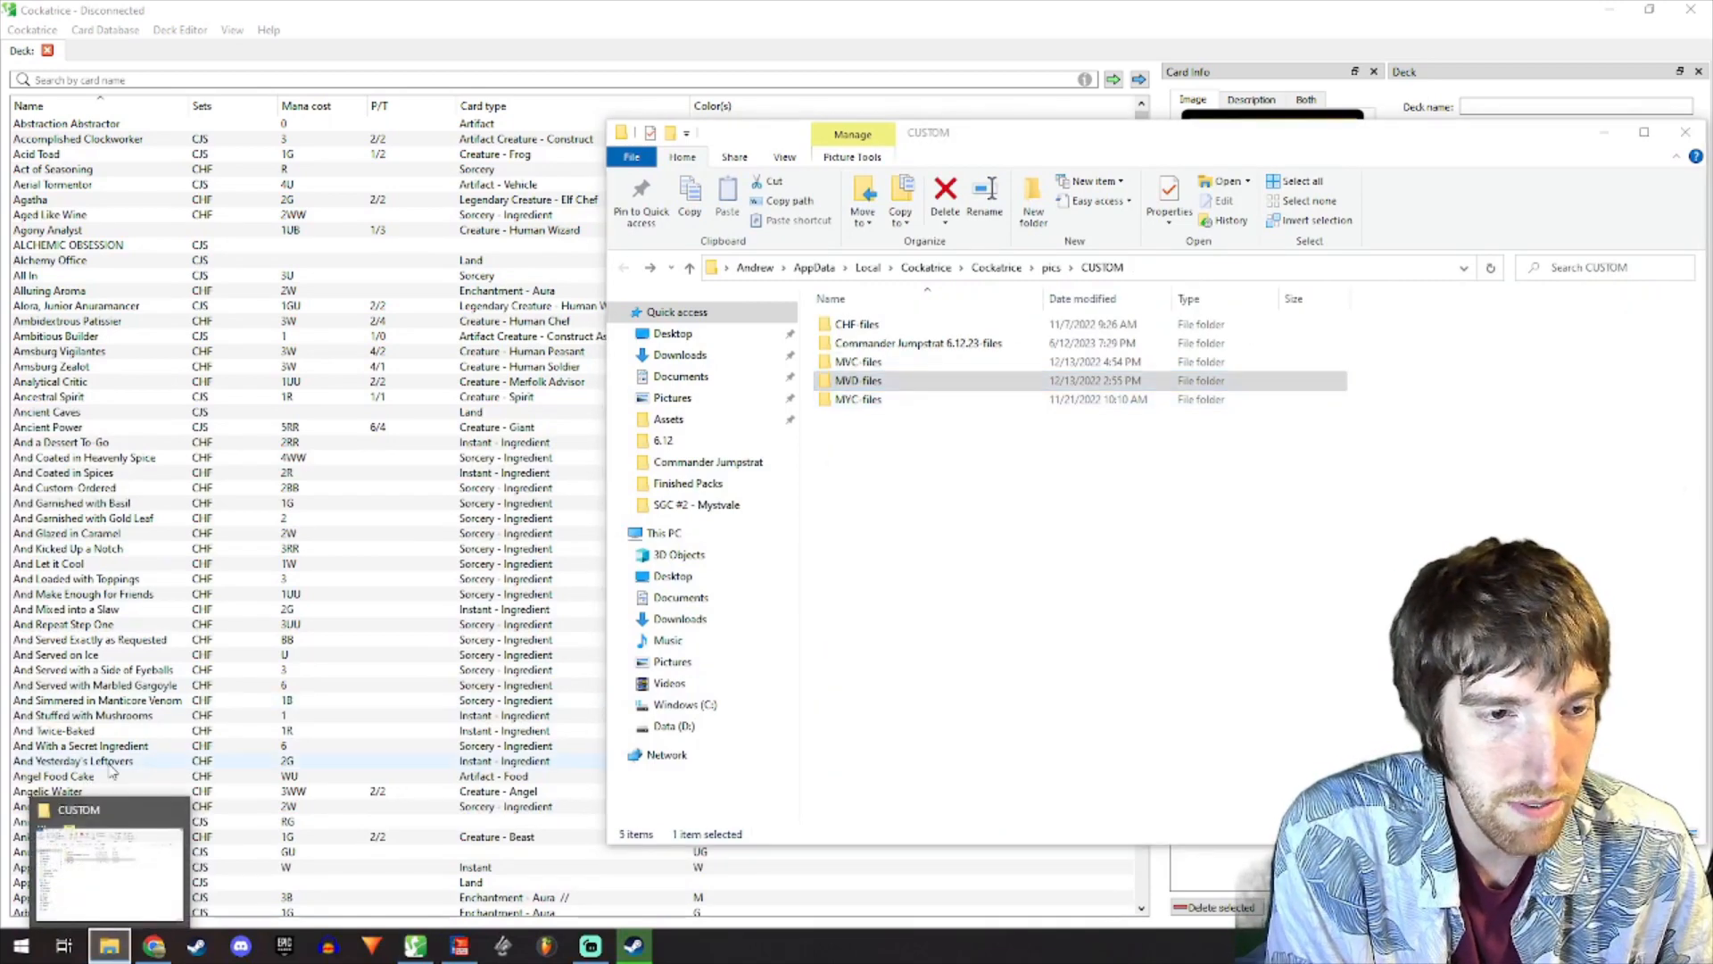
pyautogui.rightClick(108, 946)
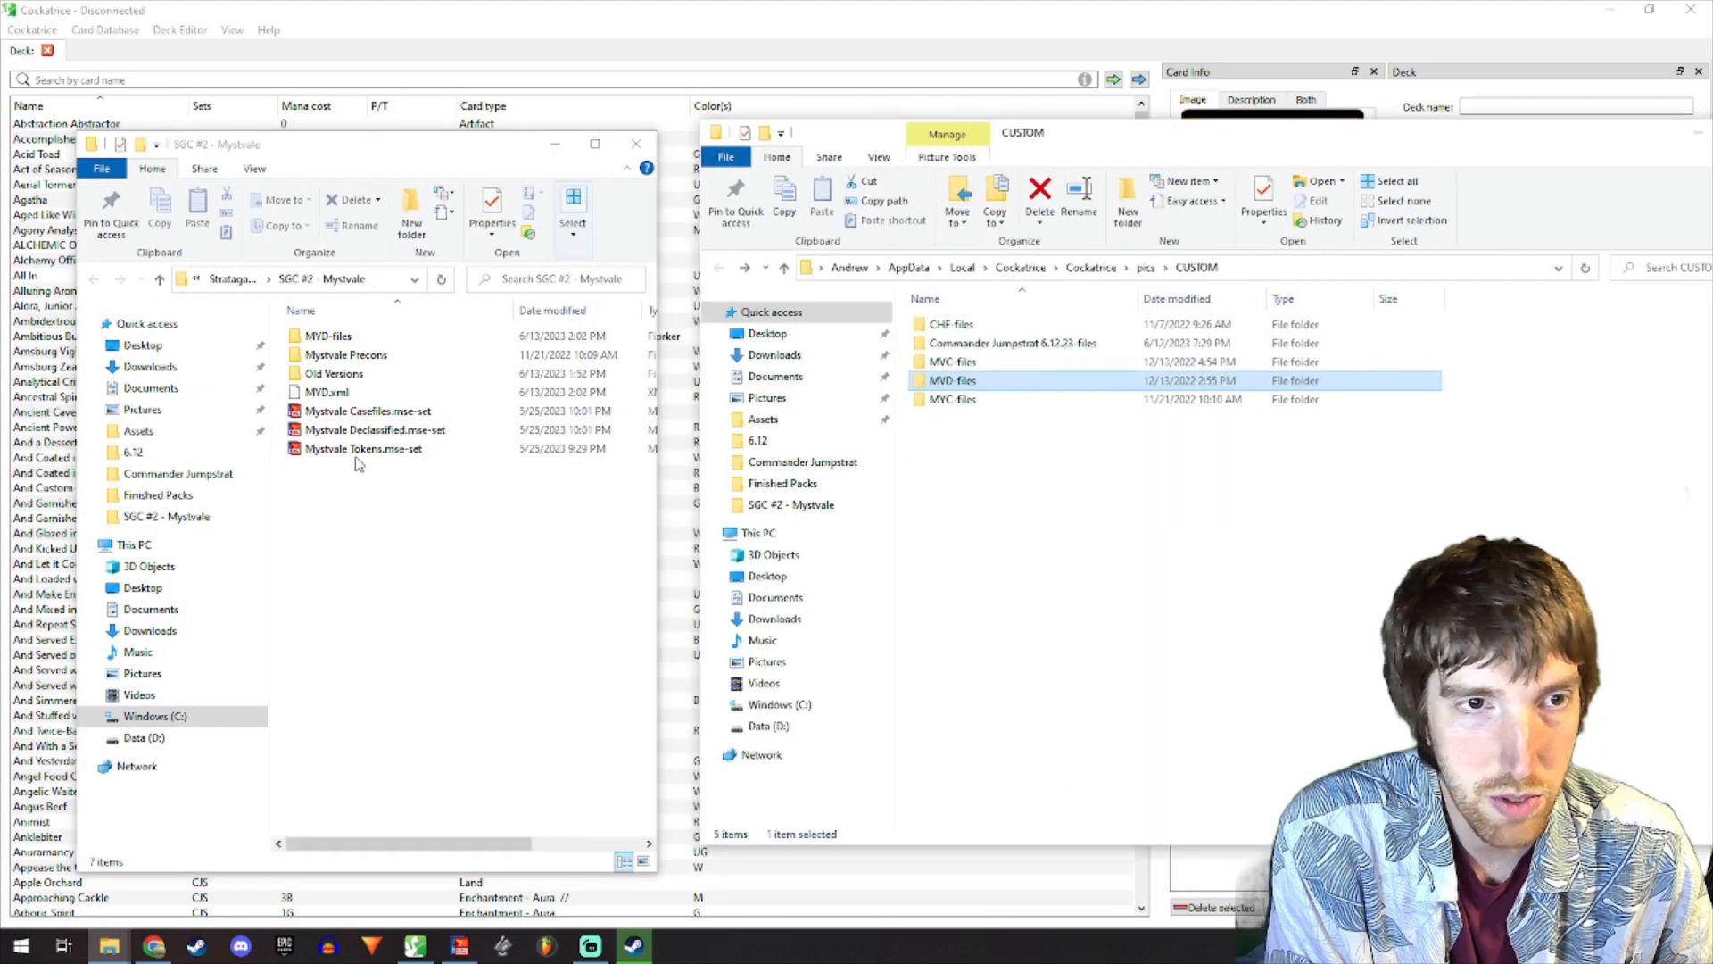
# - Check the MYD-files card images, then move that folder into Cockatrice's pics/CUSTOM folder
pyautogui.click(326, 390)
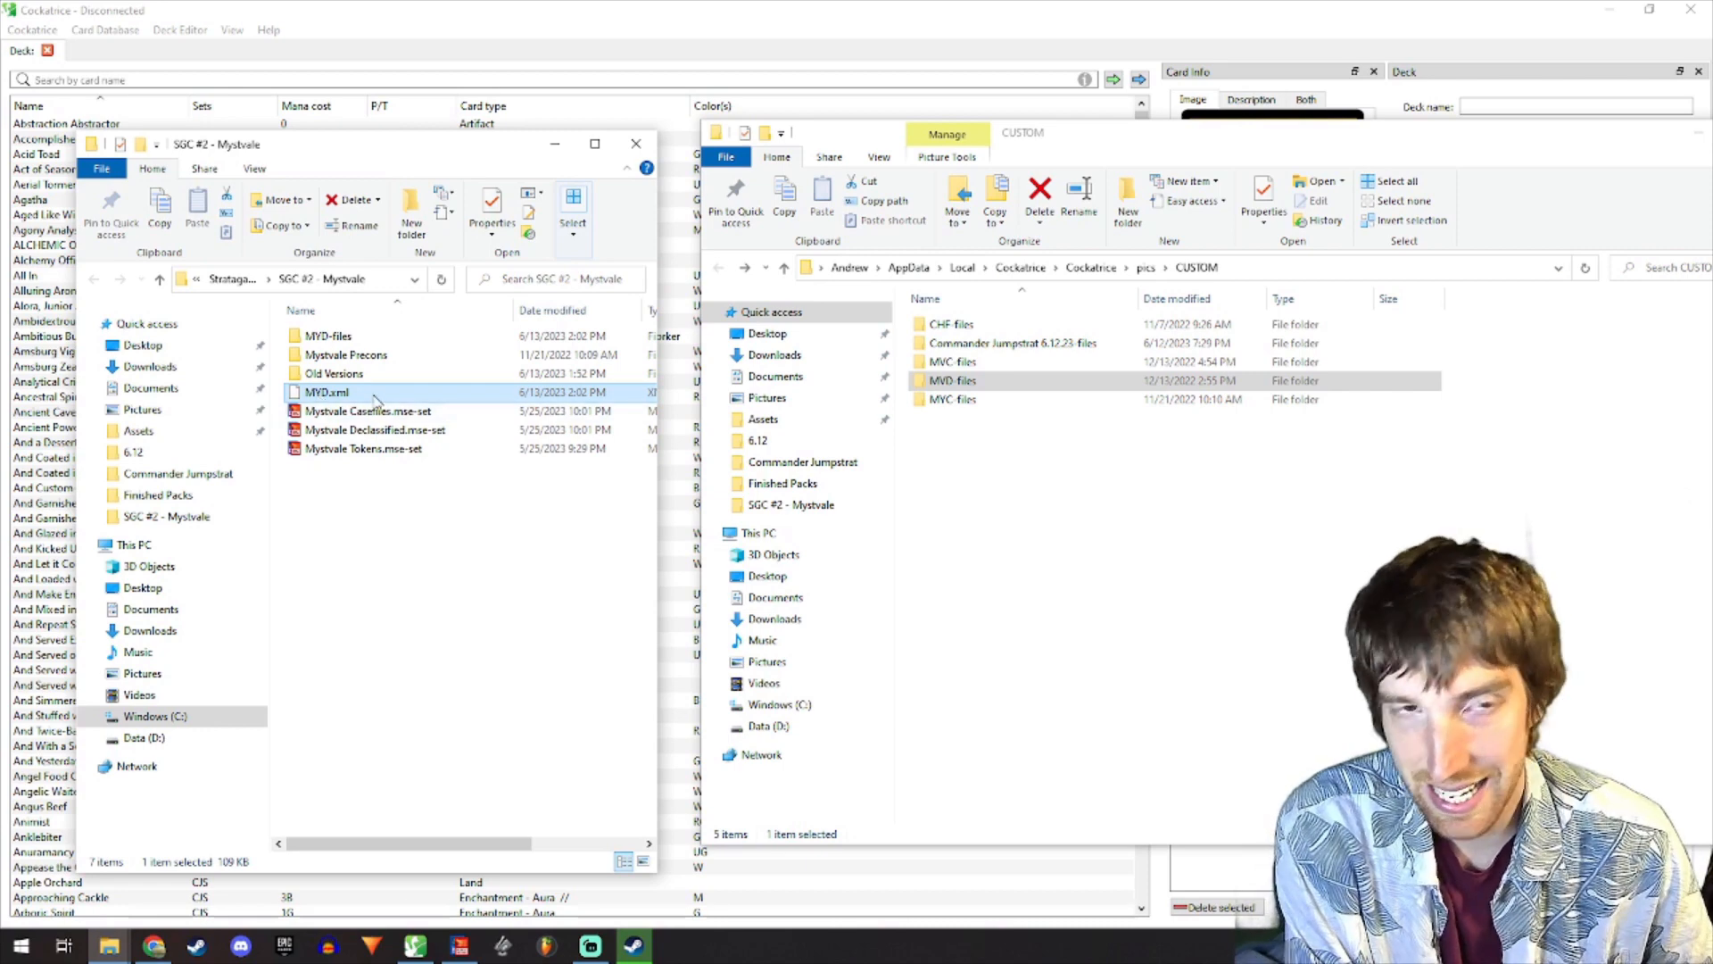
pyautogui.click(328, 336)
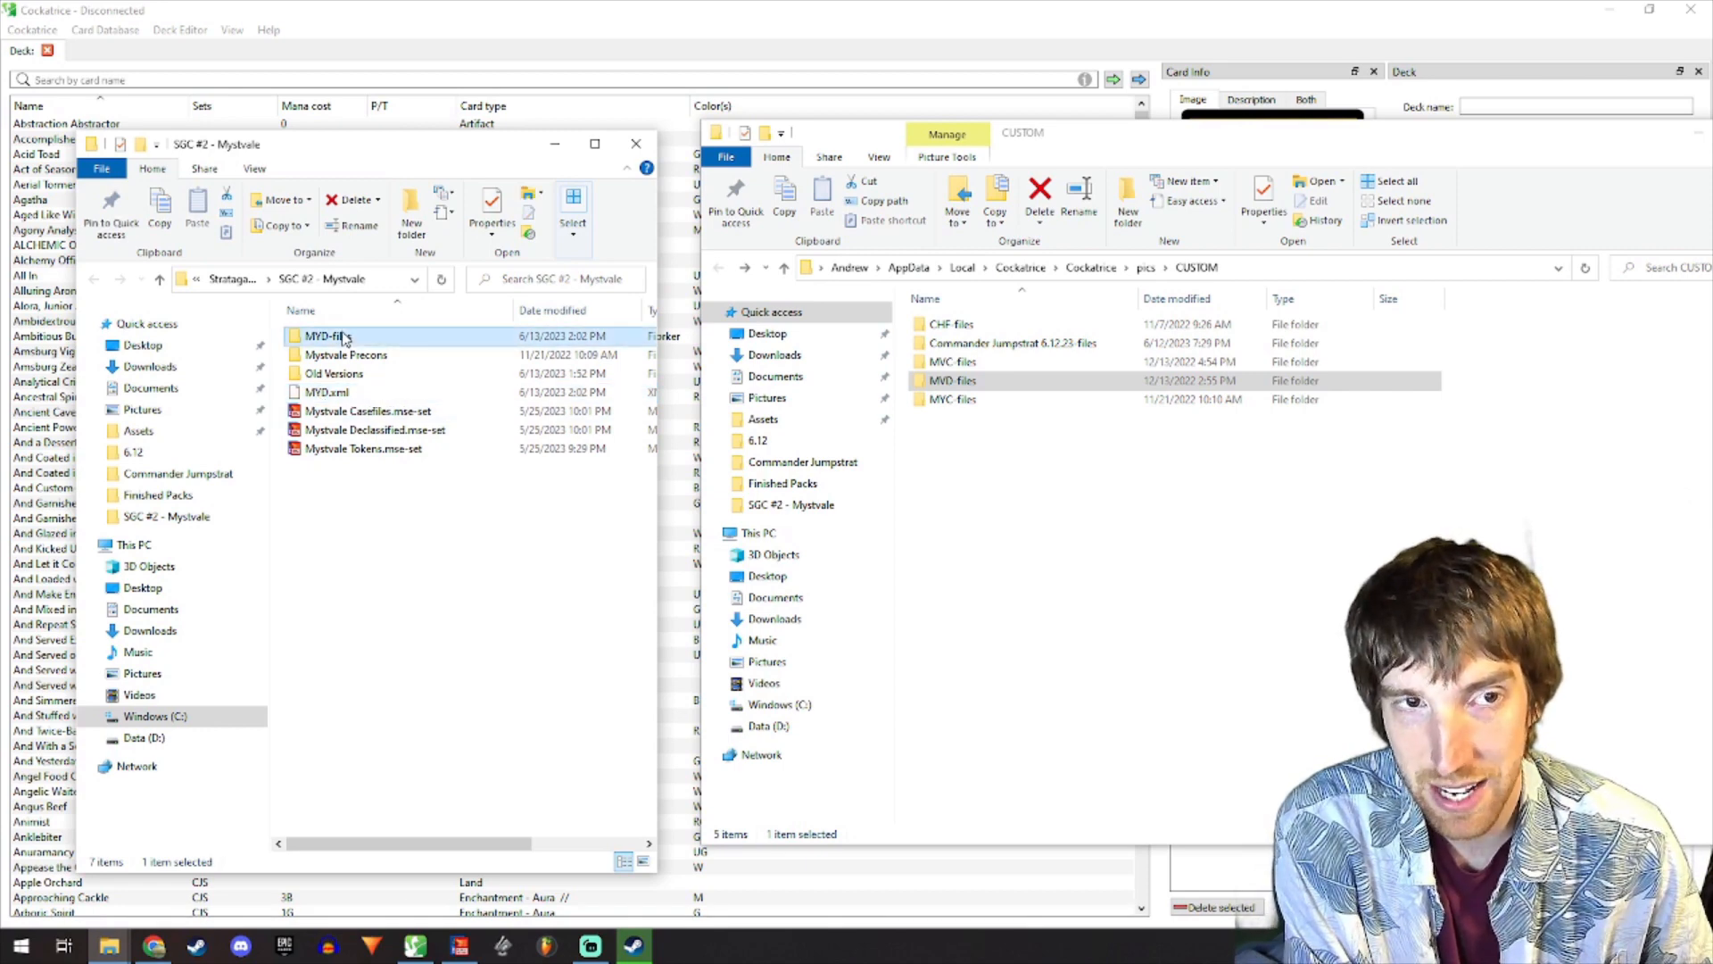
pyautogui.doubleClick(325, 336)
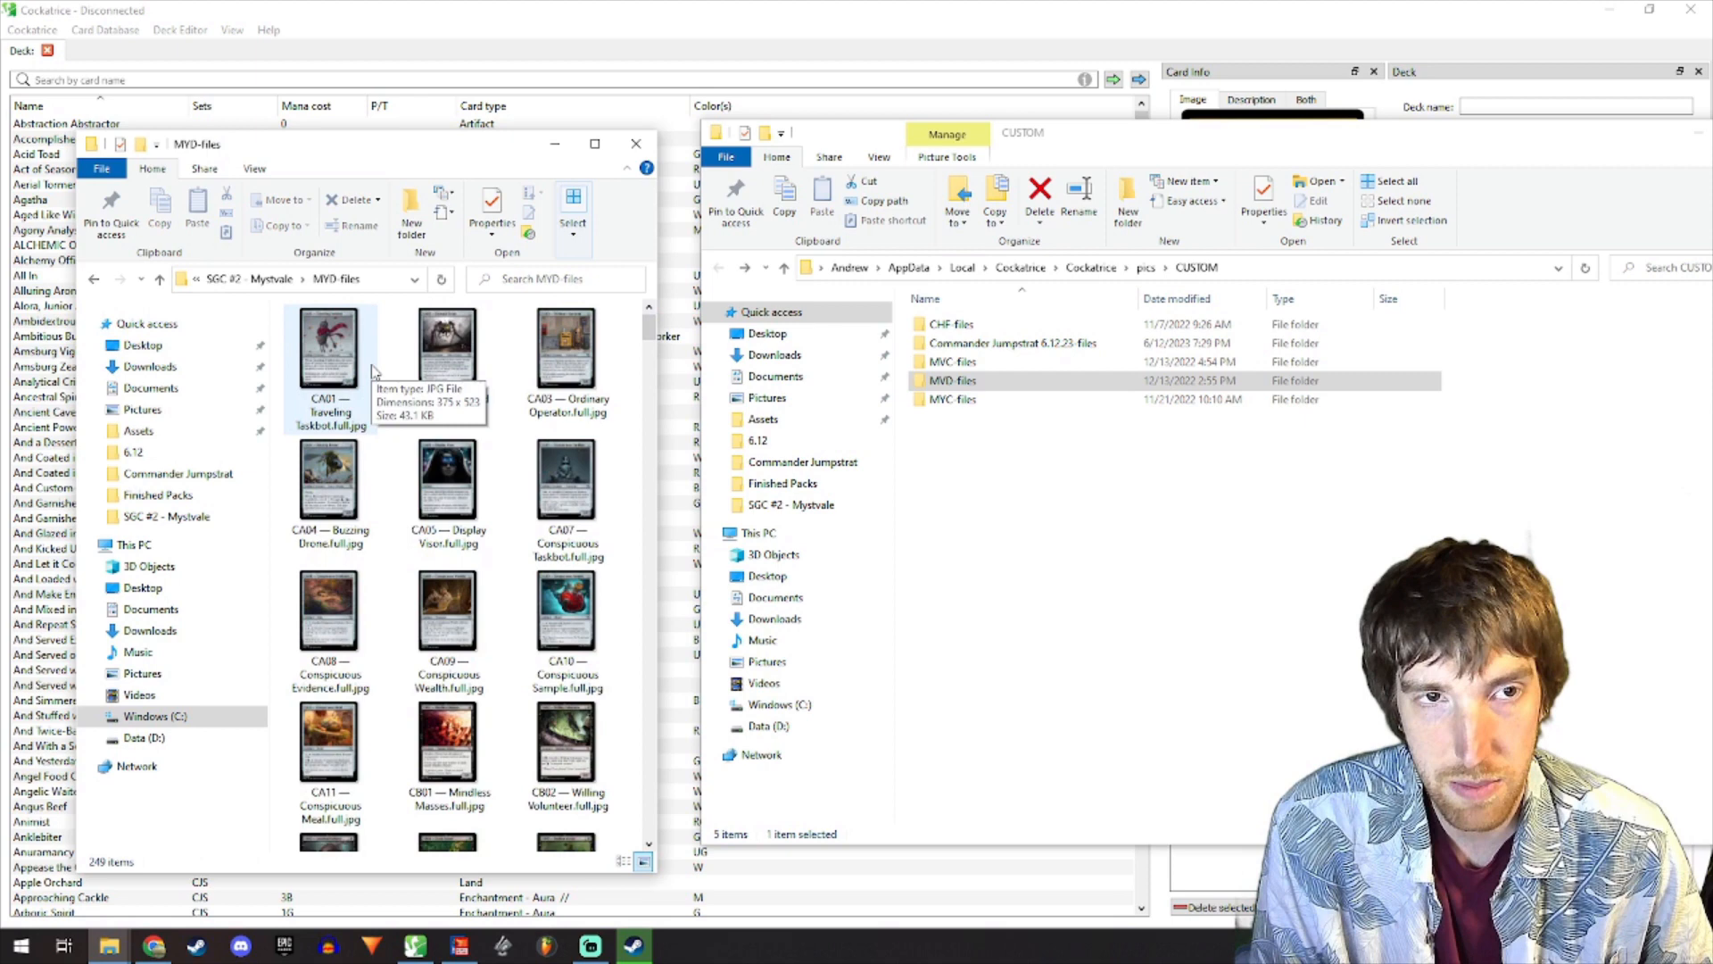
pyautogui.click(93, 278)
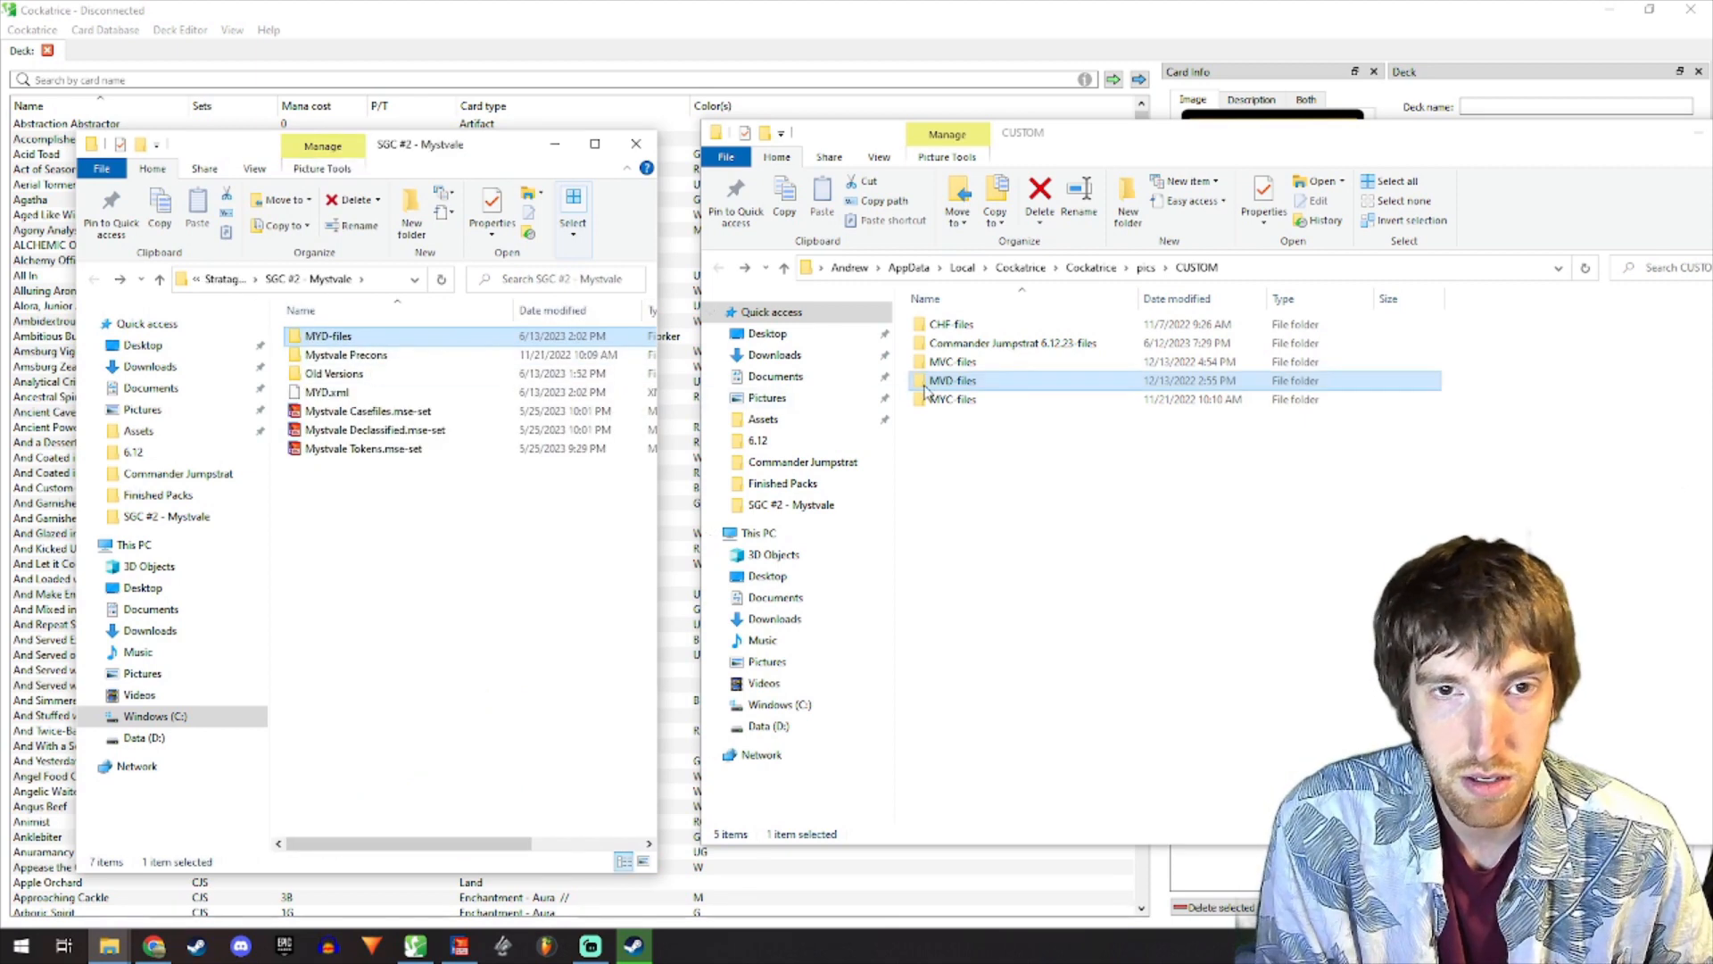
pyautogui.click(1038, 190)
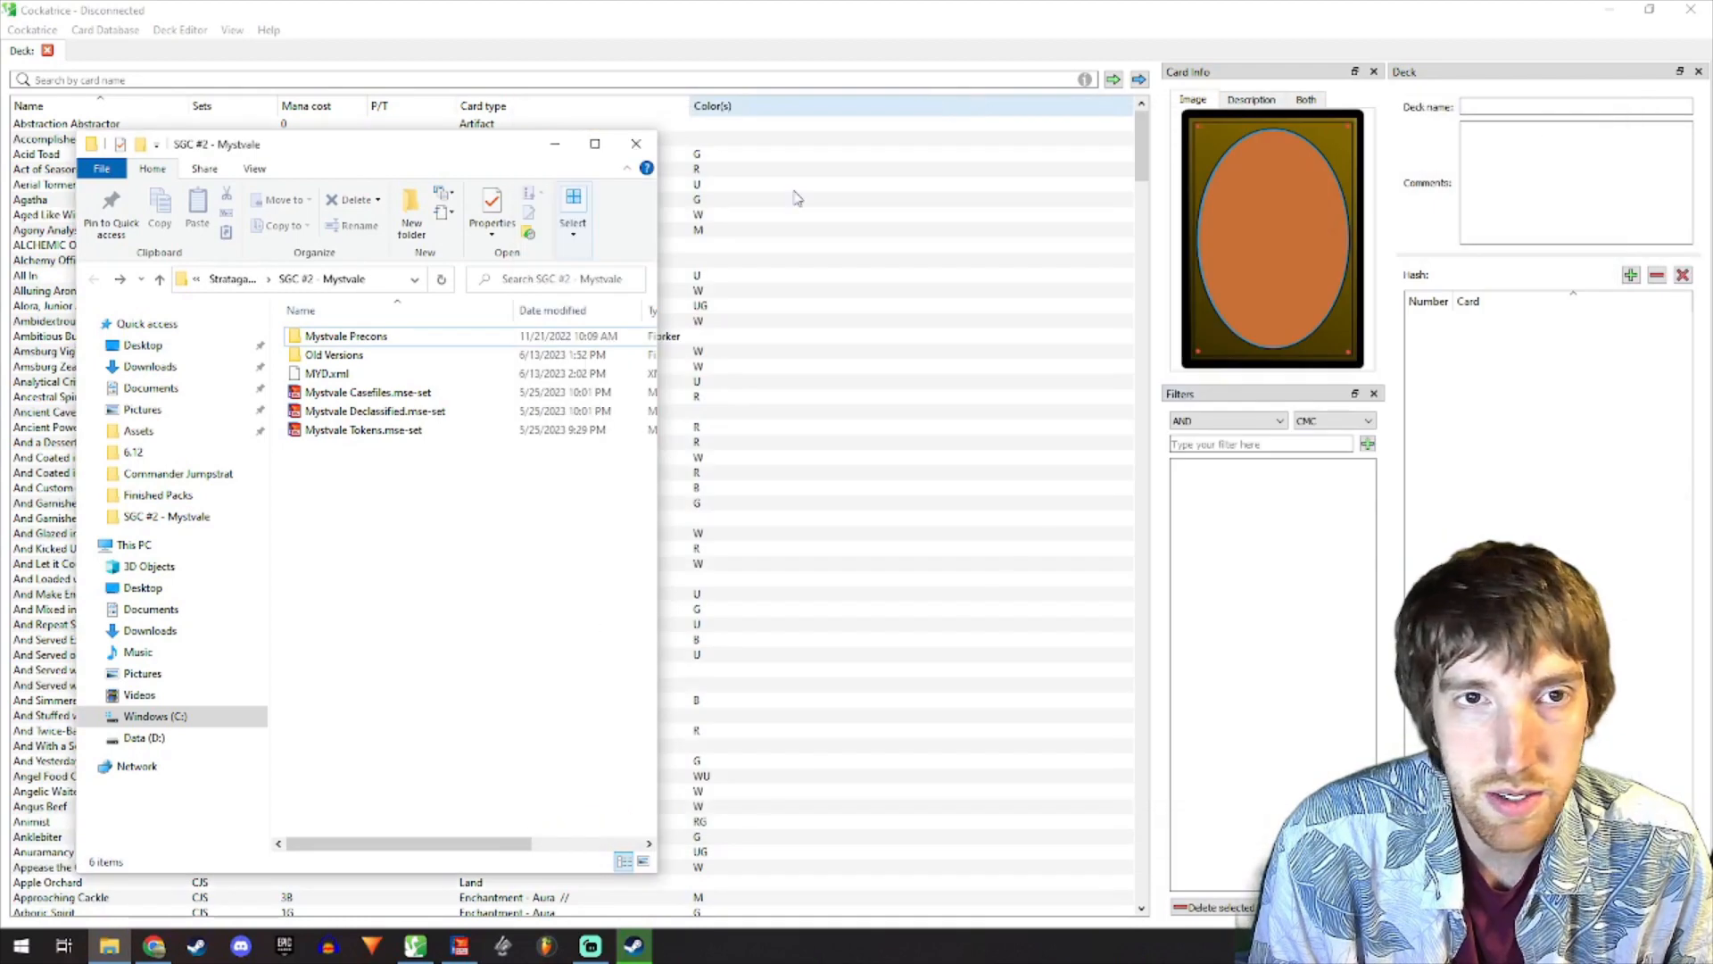
# - Open Cockatrice's custom sets folder to check MYD.xml, then close the Explorer windows
pyautogui.click(104, 29)
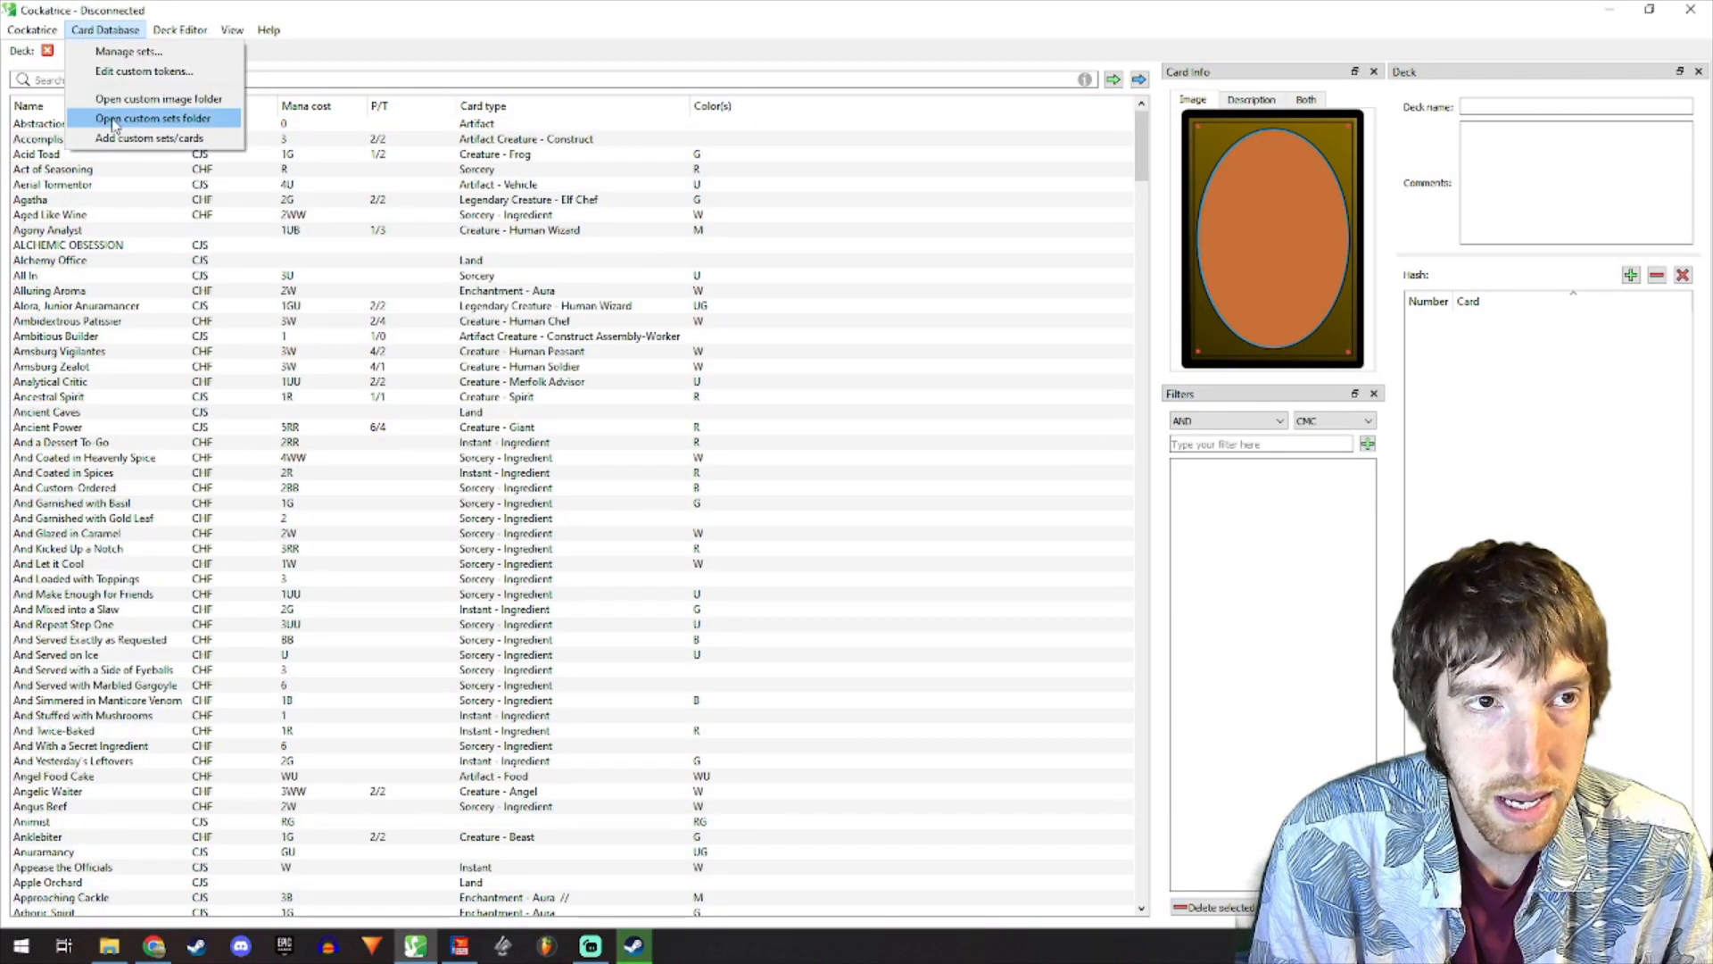
pyautogui.click(152, 118)
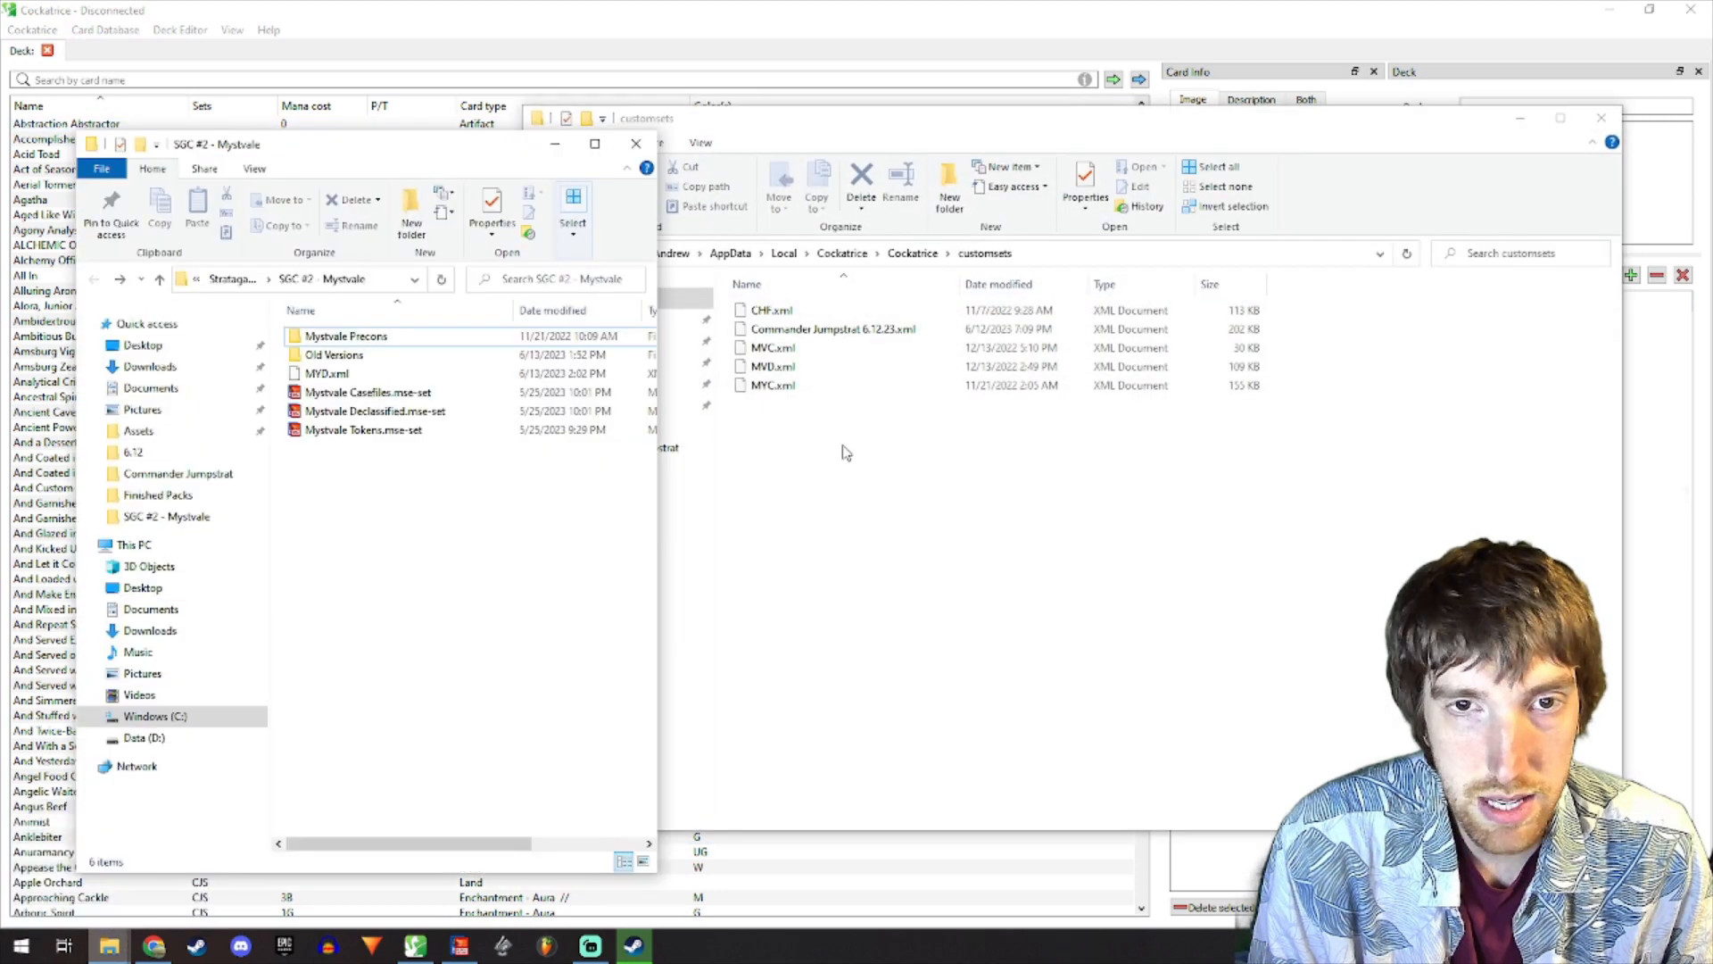
pyautogui.moveTo(842, 532)
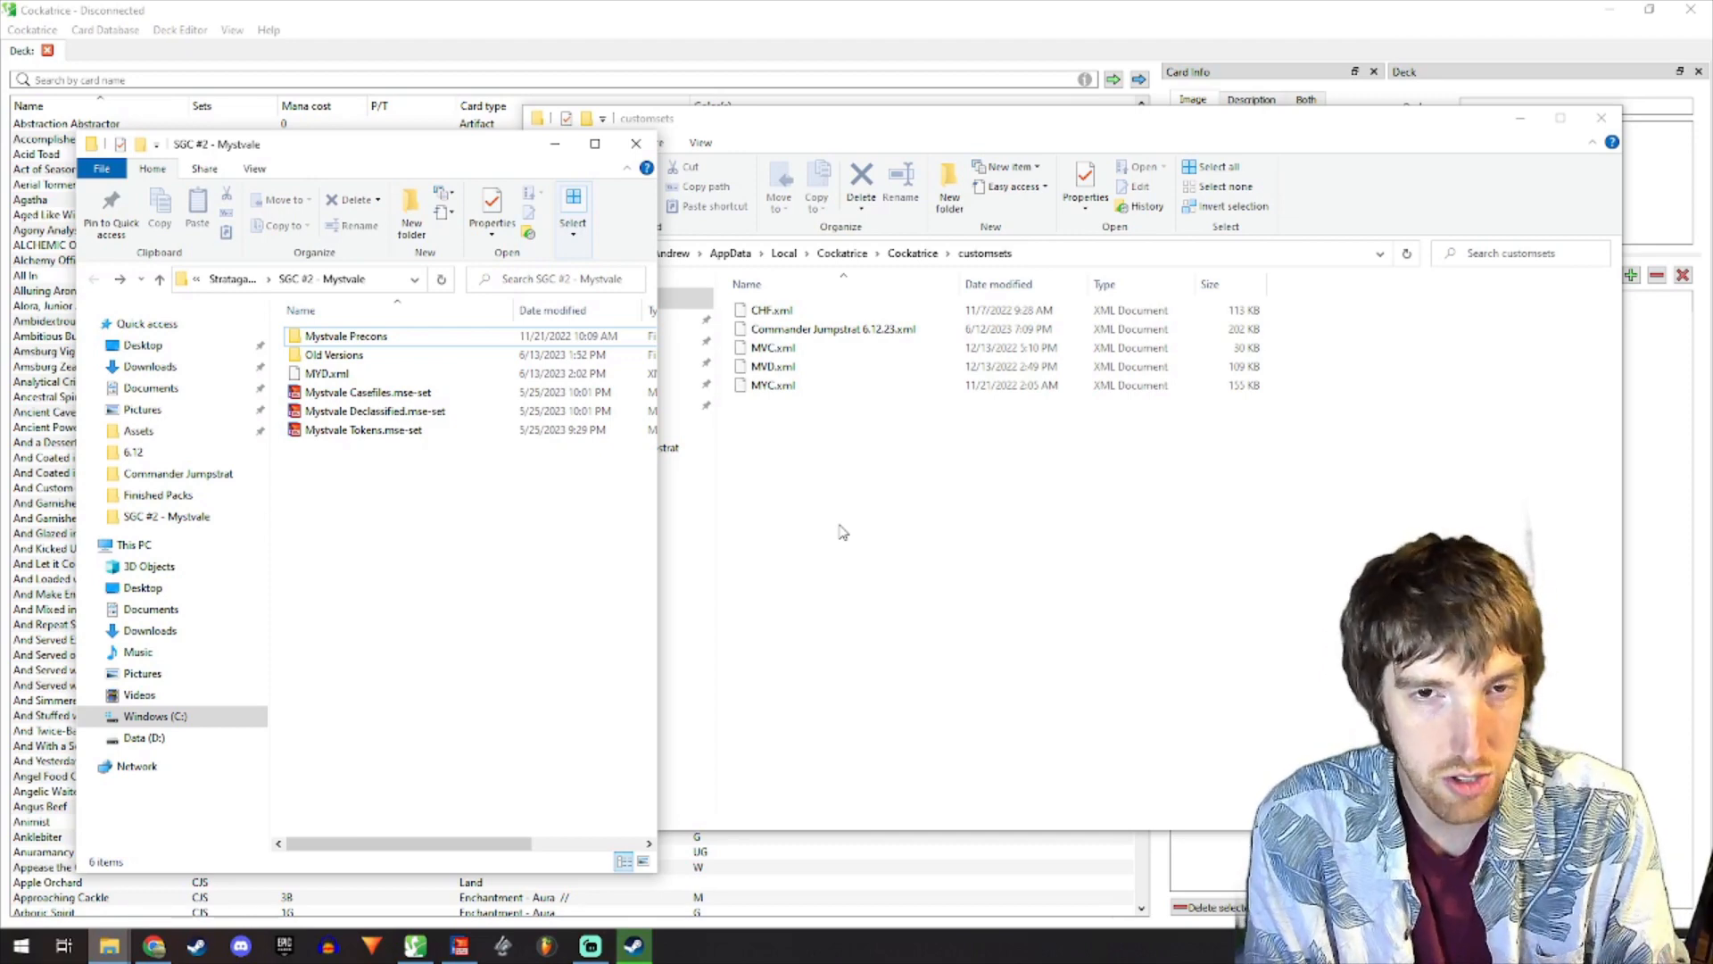
pyautogui.moveTo(833, 532)
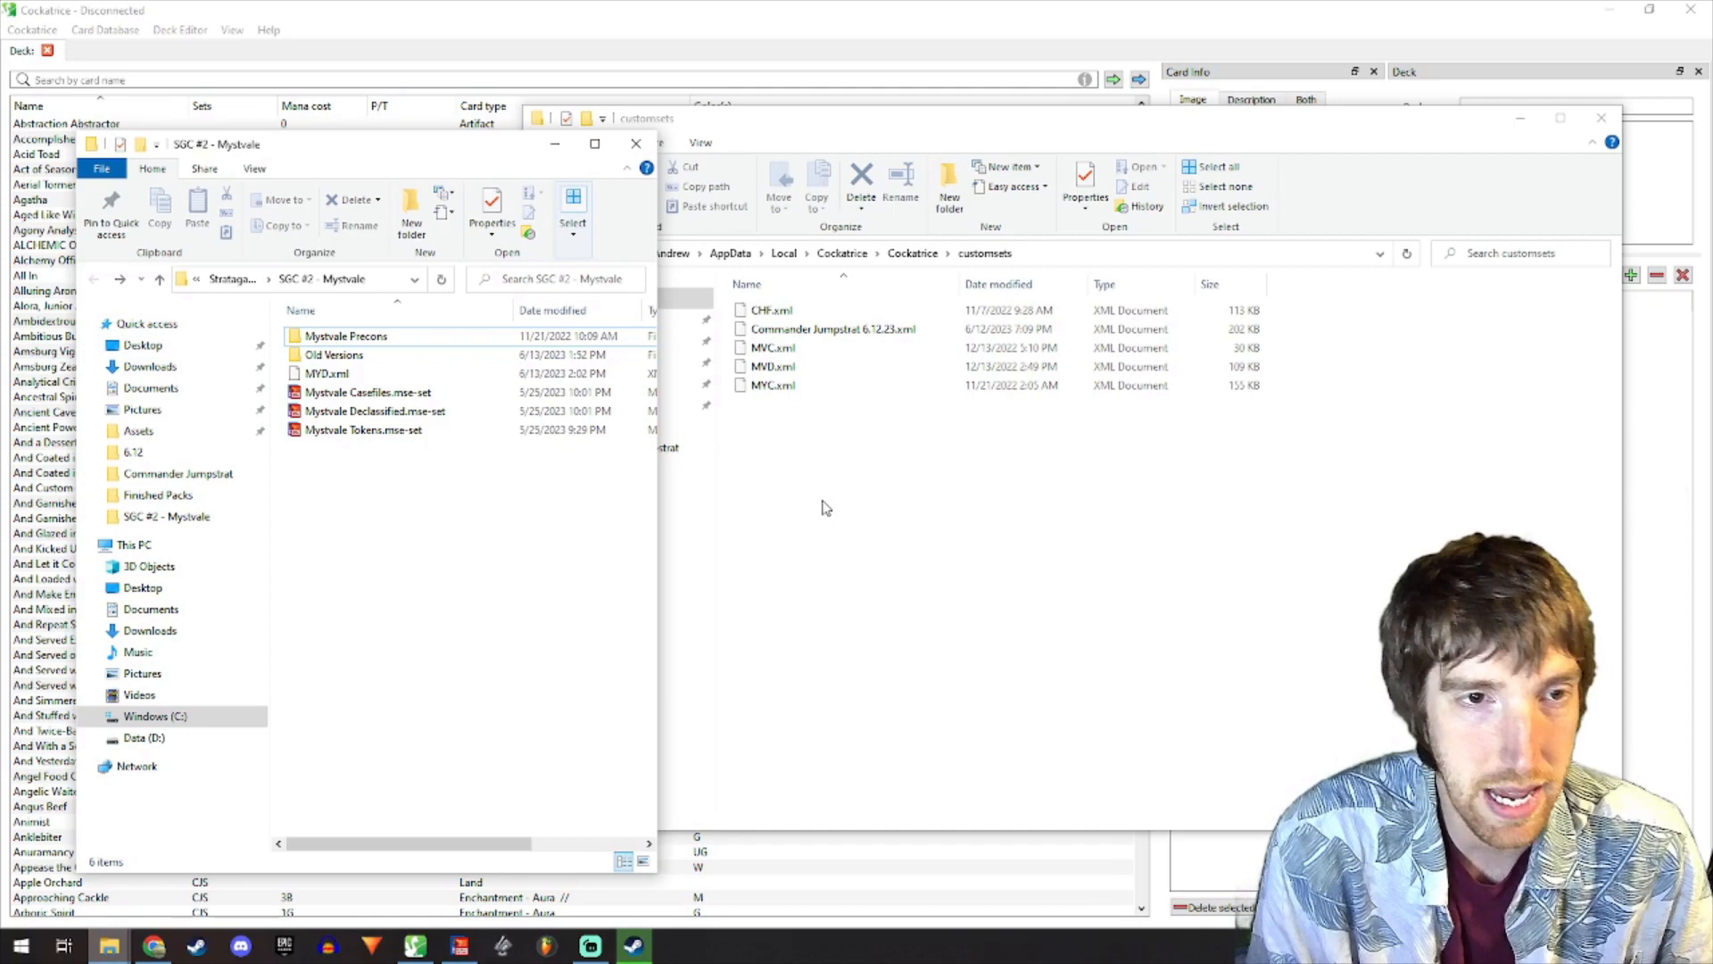
pyautogui.click(771, 366)
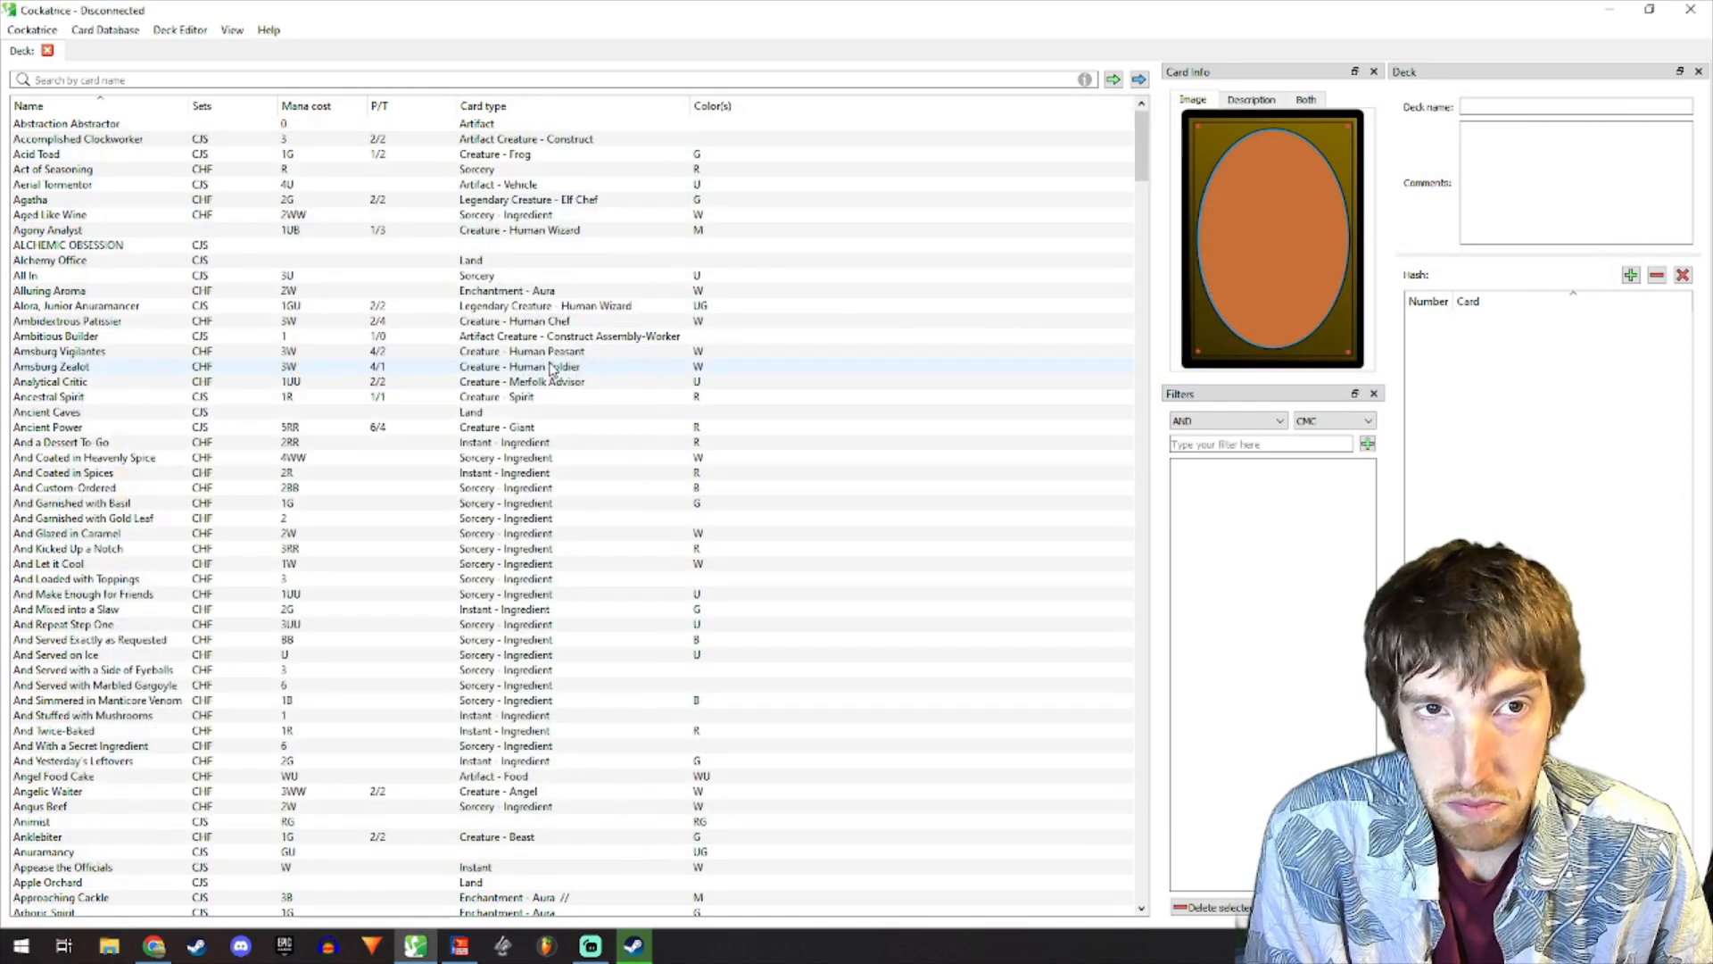
# - Search Manage sets for 'mystvale', close it when absent, and reopen the card database menu
pyautogui.click(105, 30)
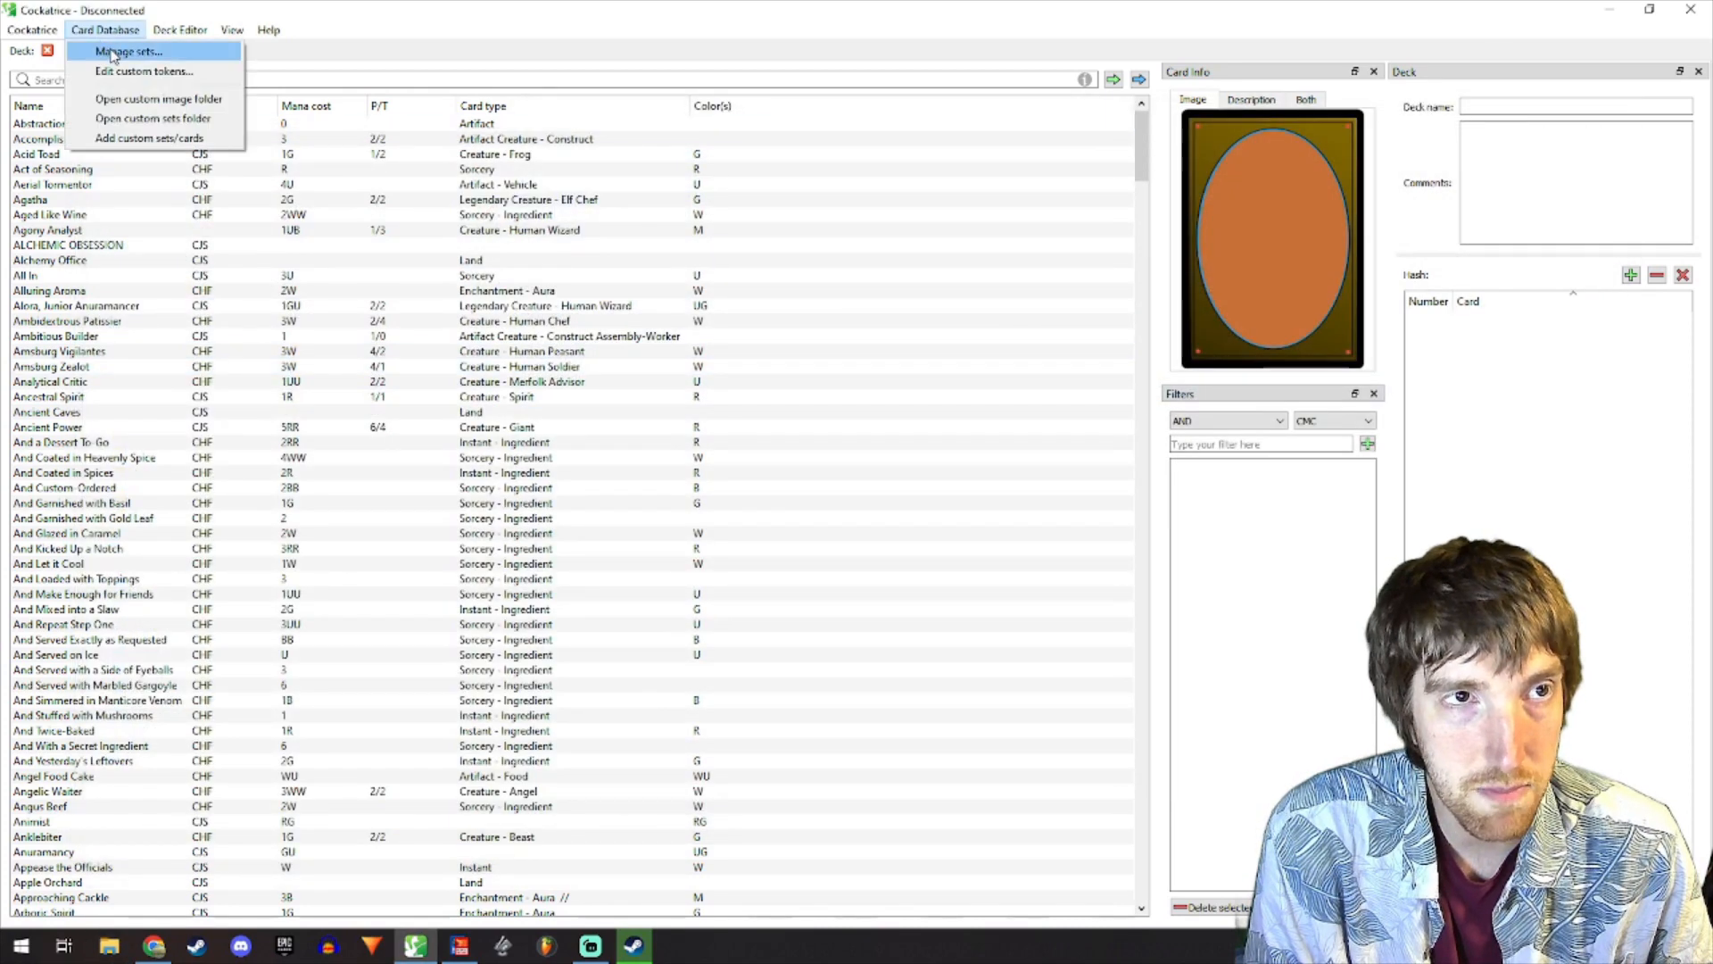
pyautogui.click(127, 52)
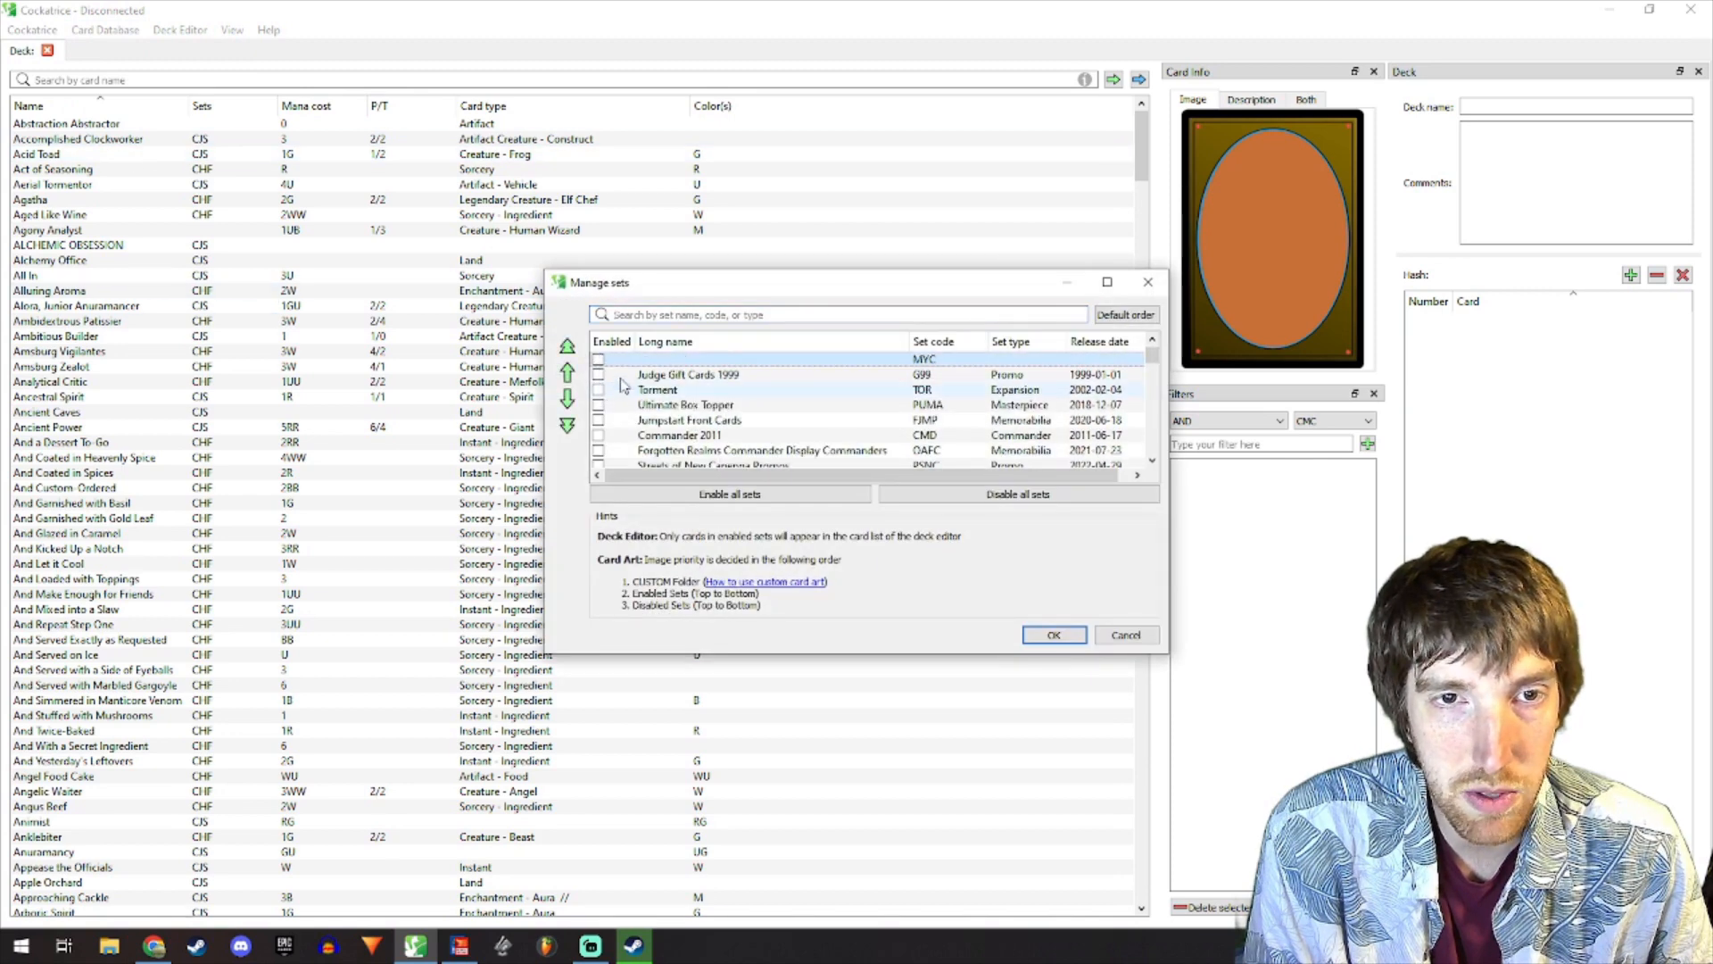
pyautogui.write('mystvale')
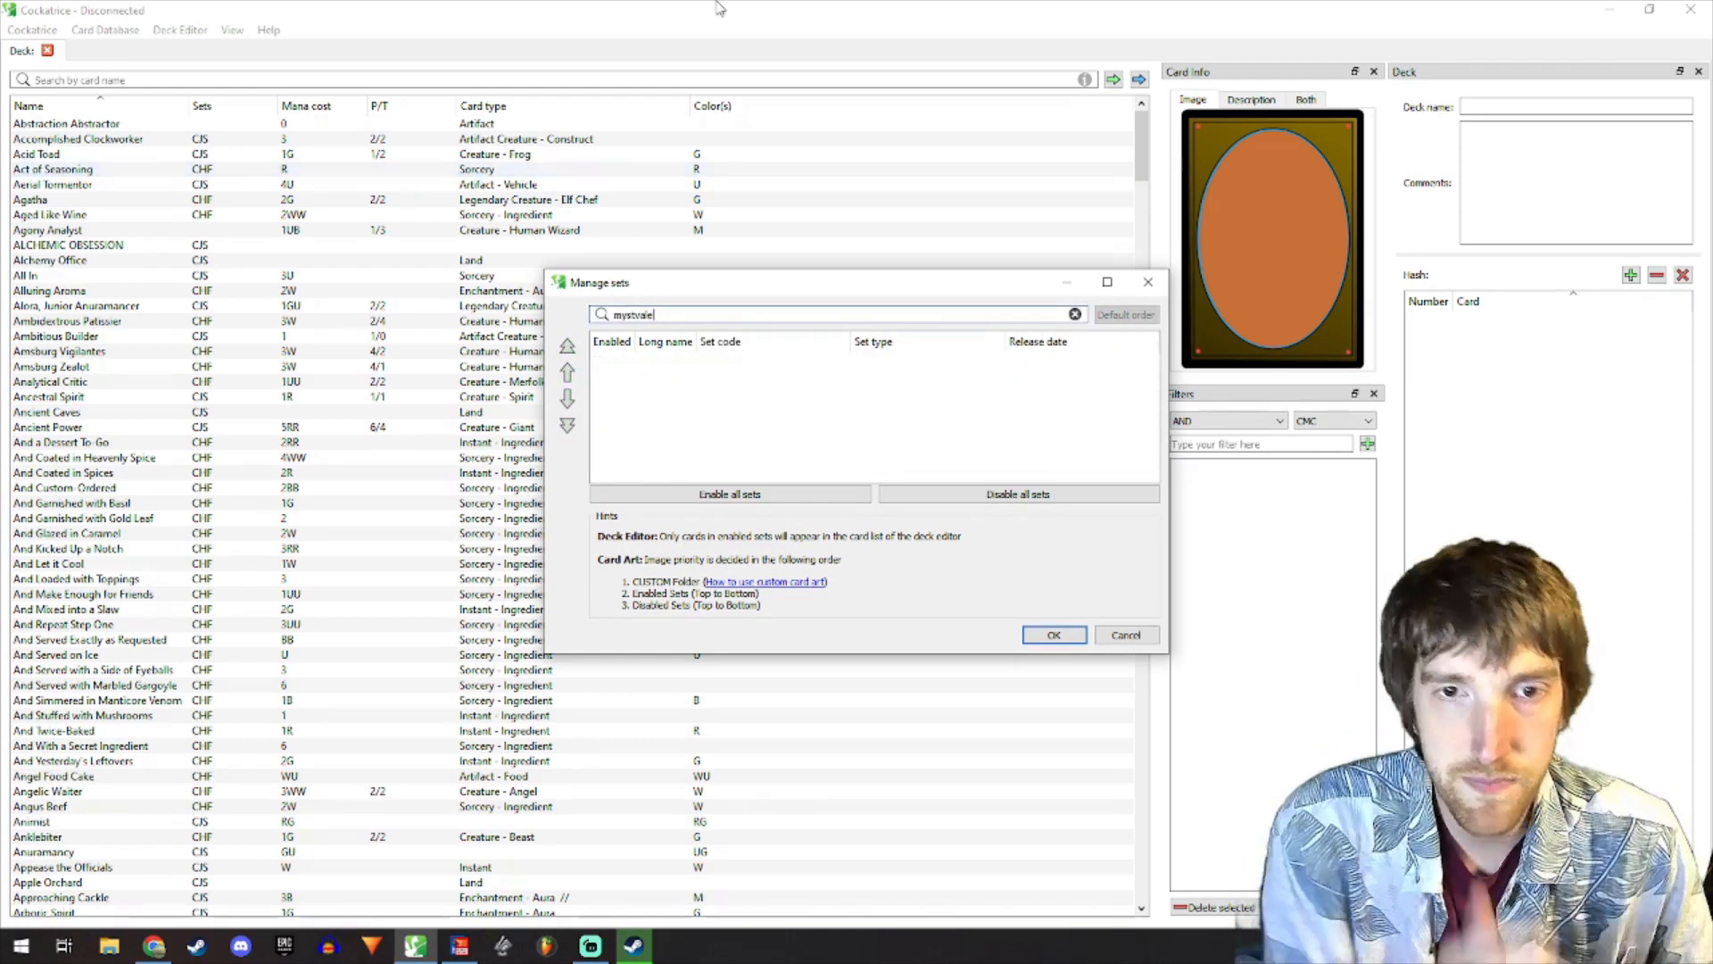
pyautogui.moveTo(730, 18)
pyautogui.write('Mys')
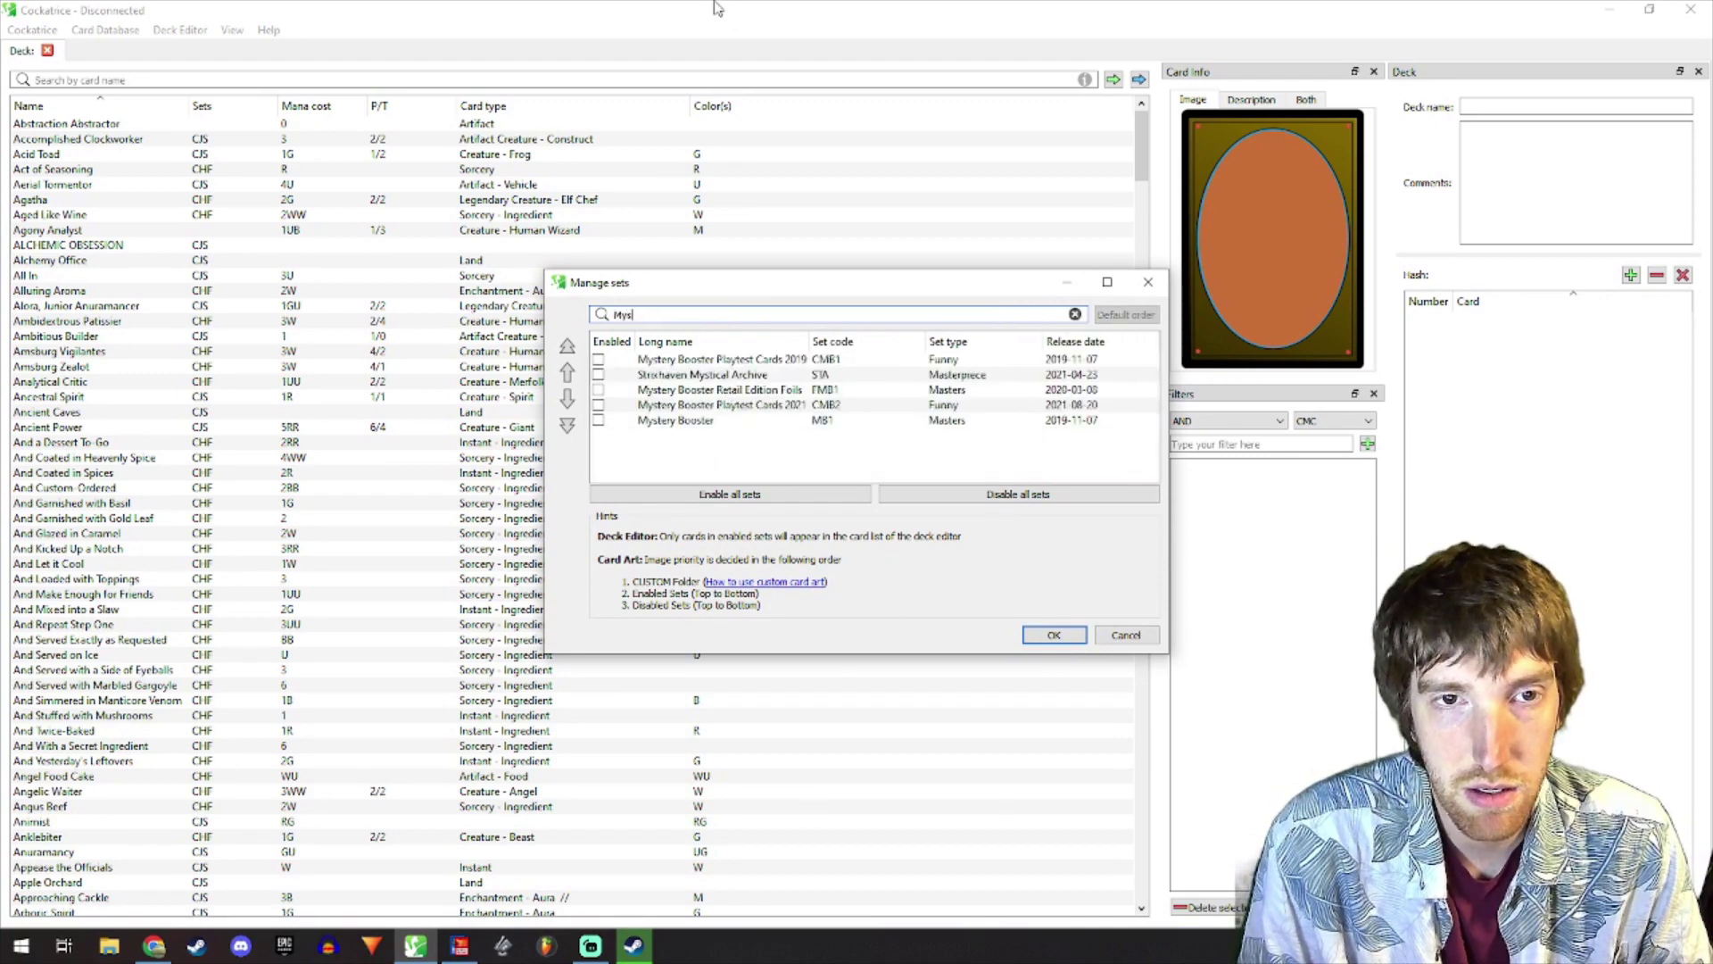
pyautogui.write('tvale')
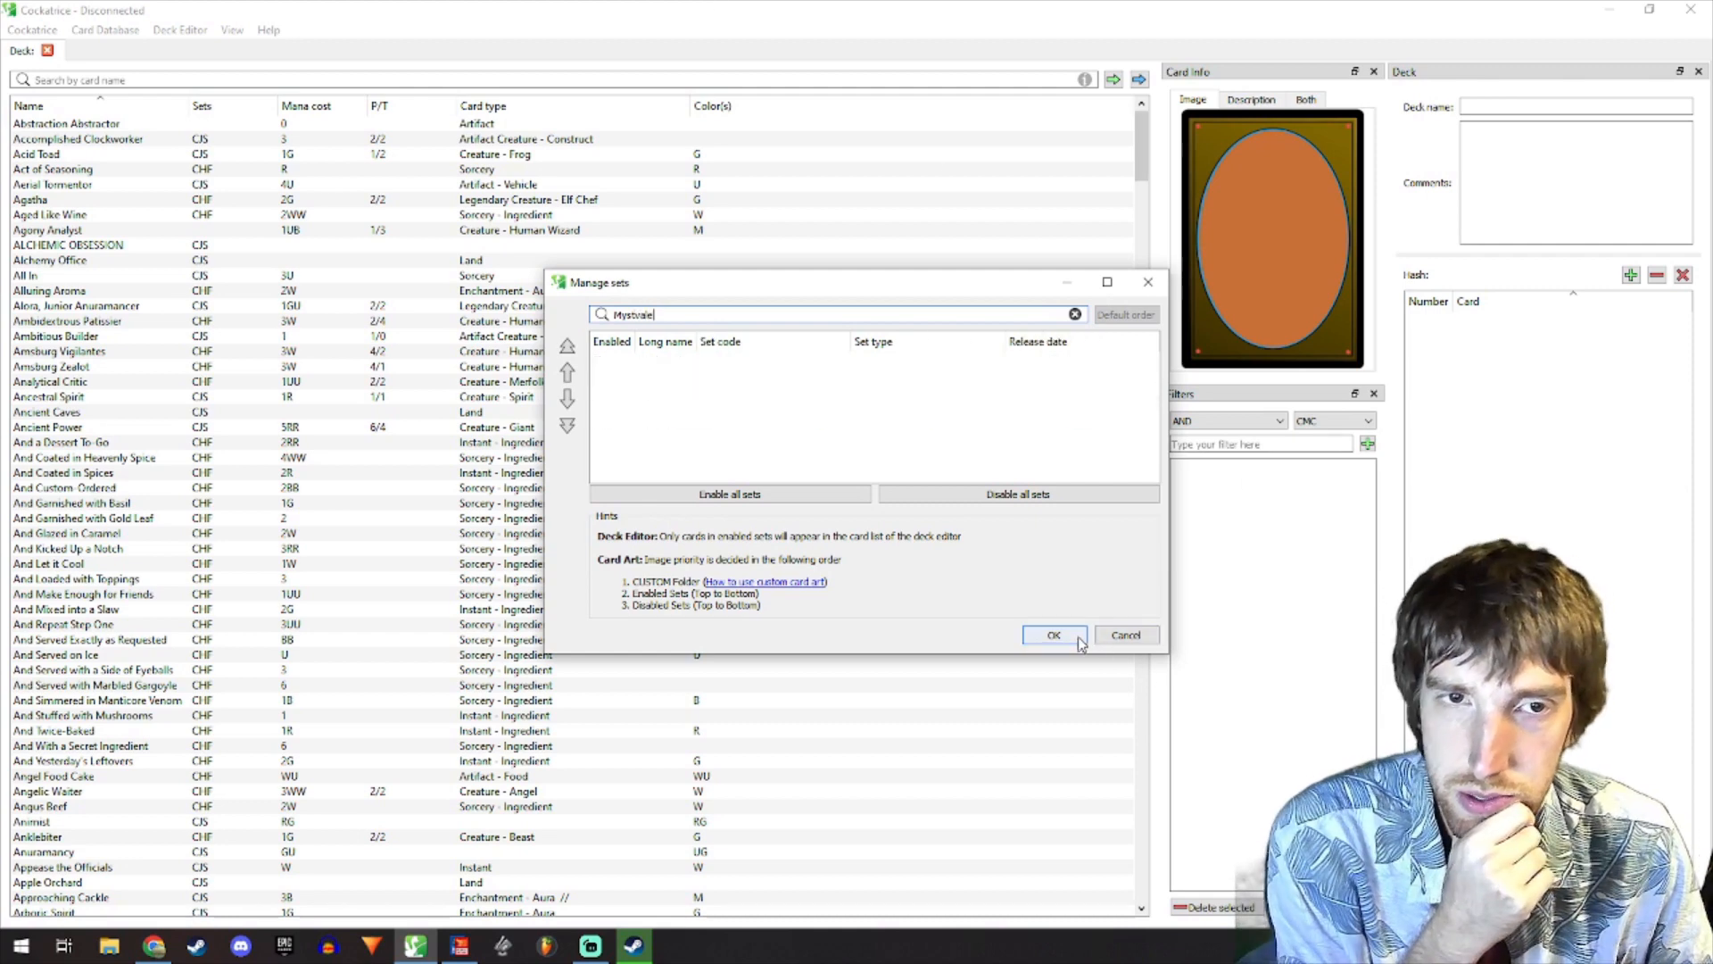
pyautogui.click(1052, 635)
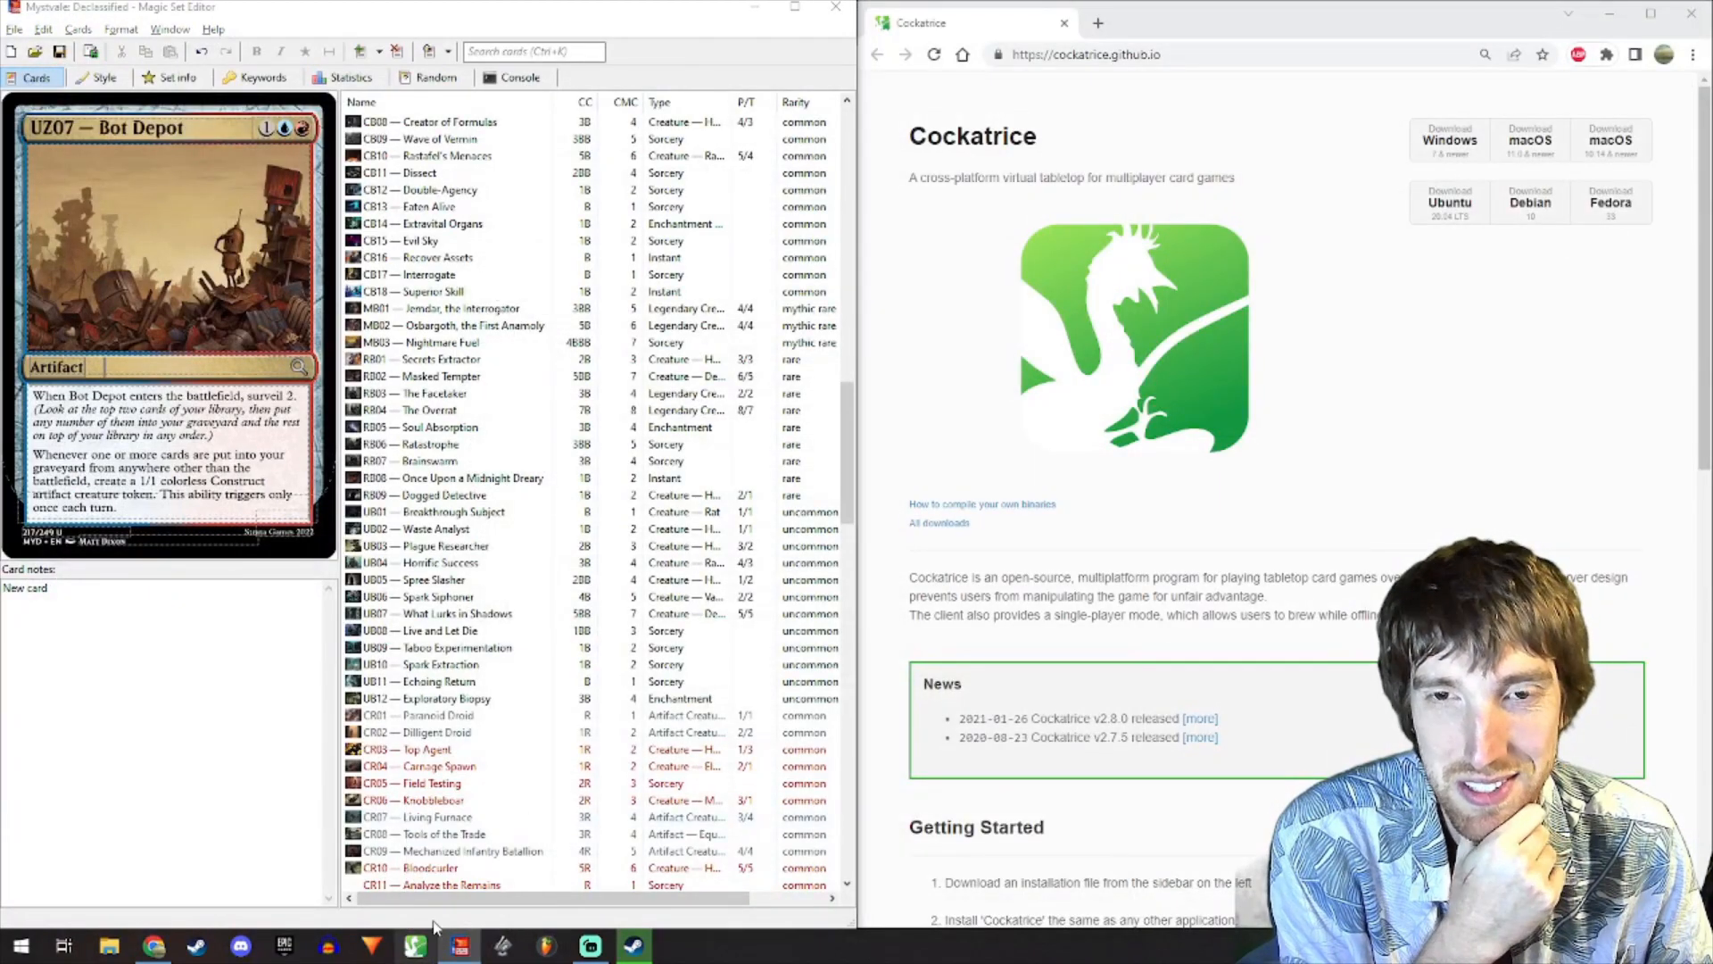
pyautogui.click(106, 30)
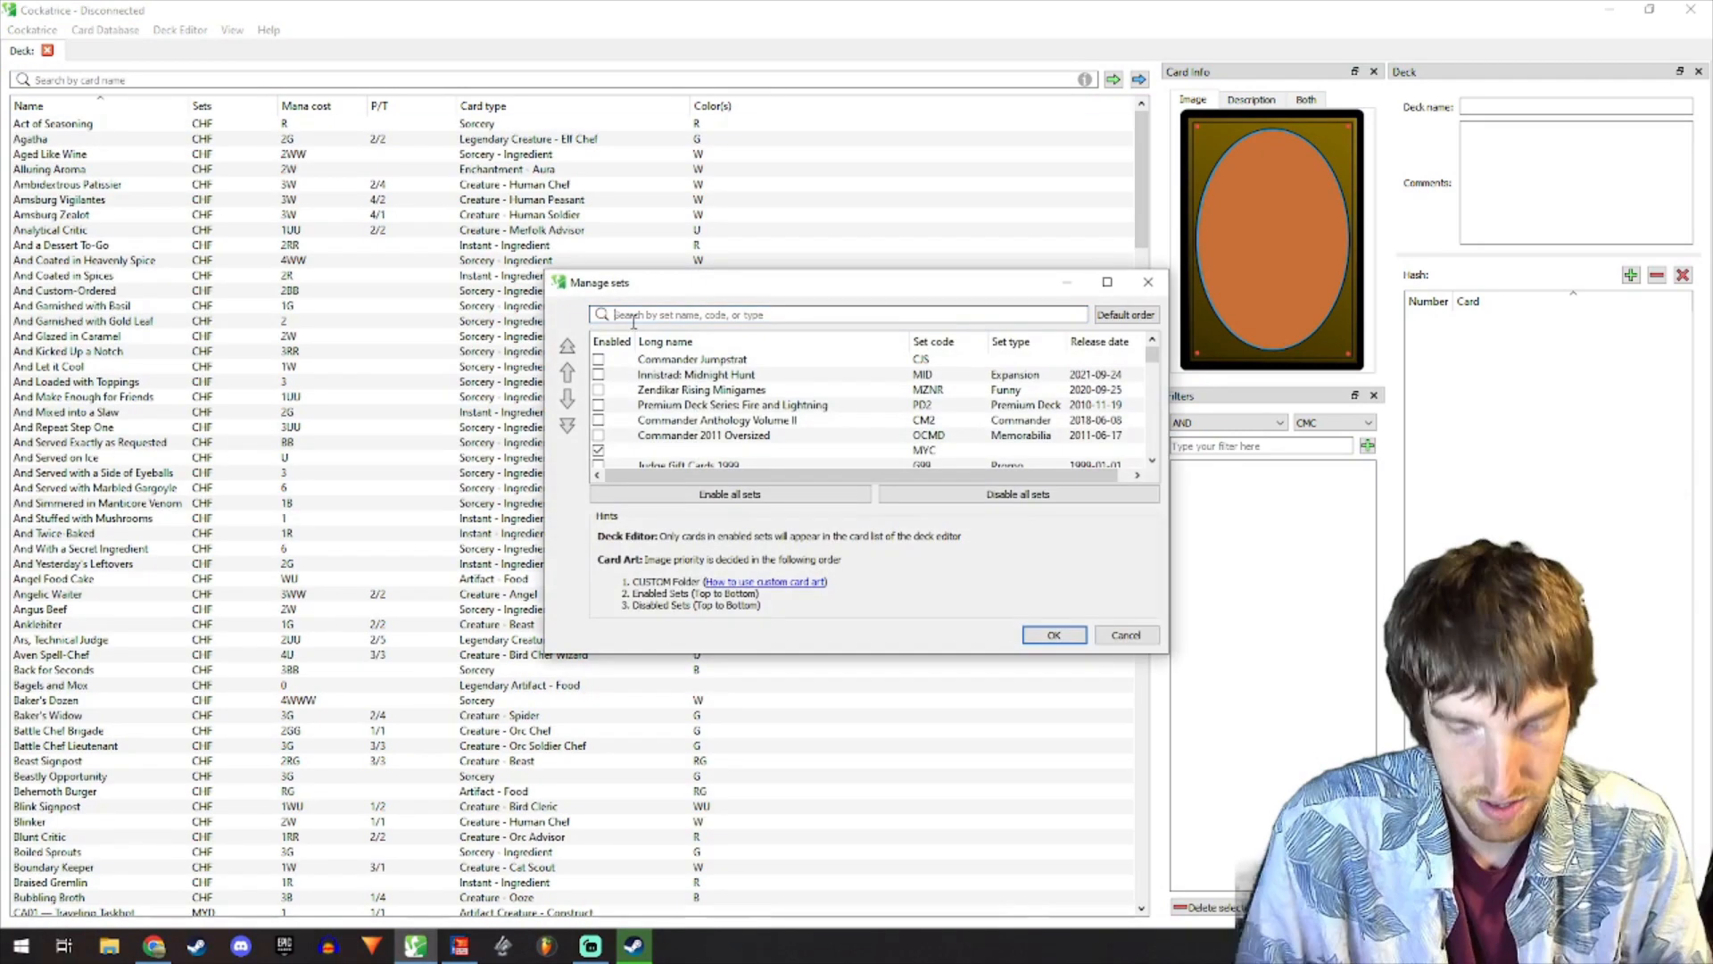
# - Search 'mystvale', tick Enabled for Mystvale: Declassified, clear the search, and confirm
pyautogui.write('mystvale')
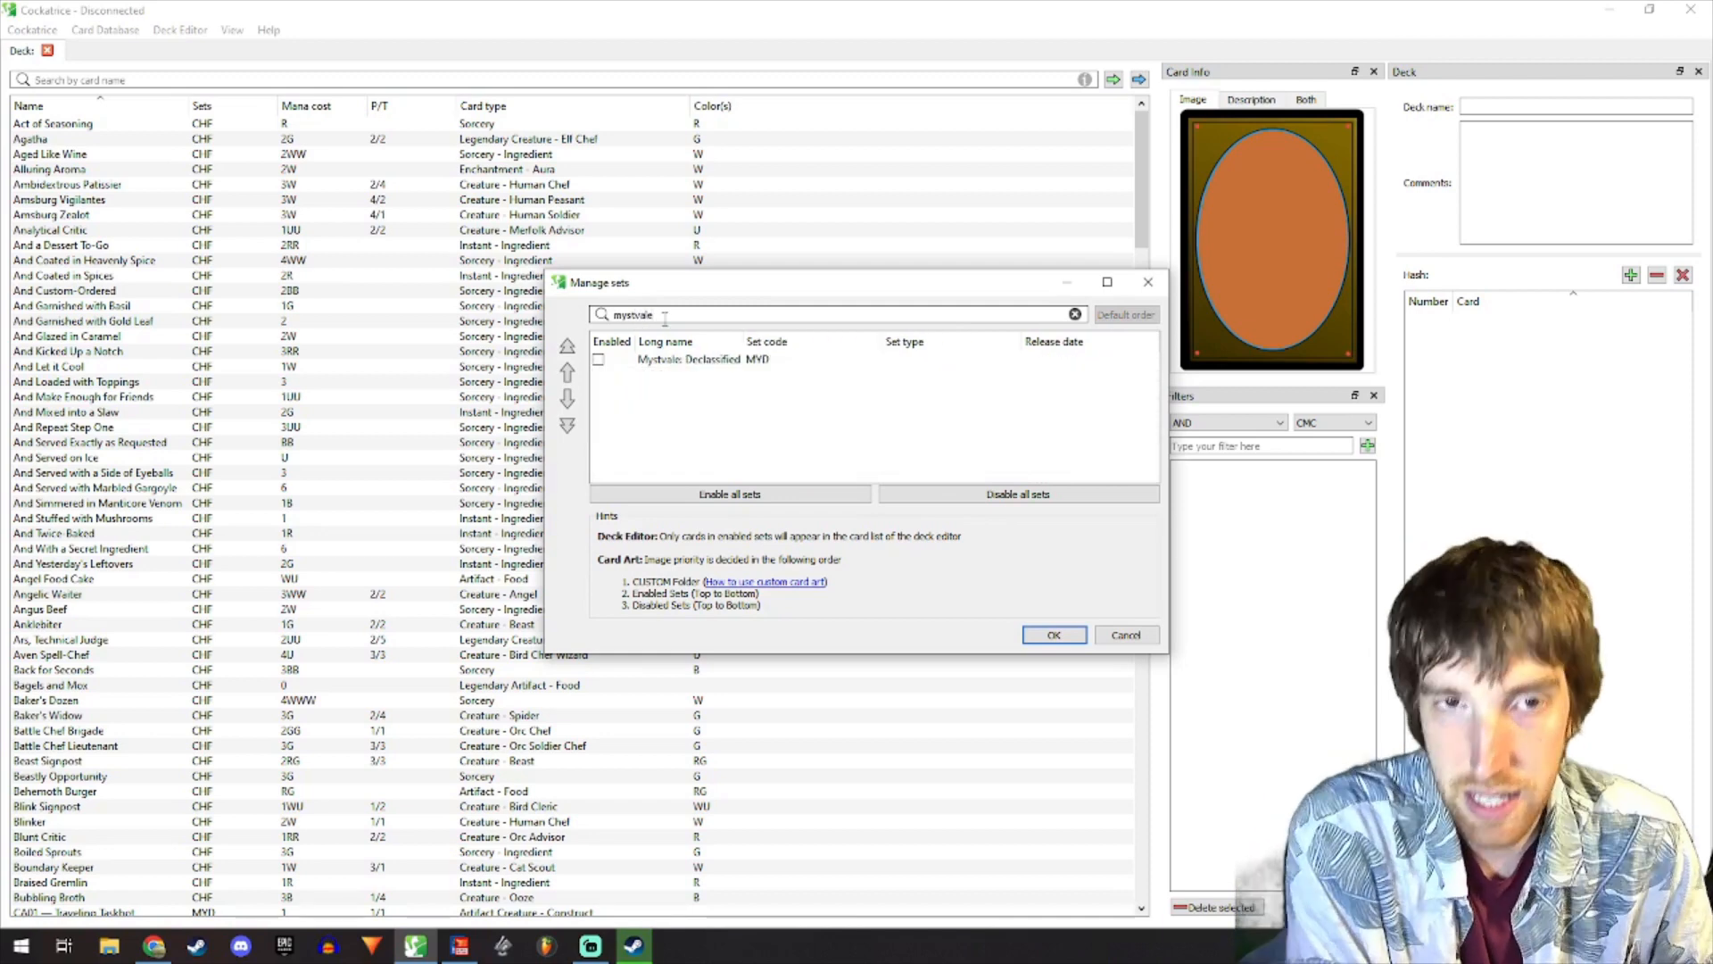
pyautogui.click(598, 360)
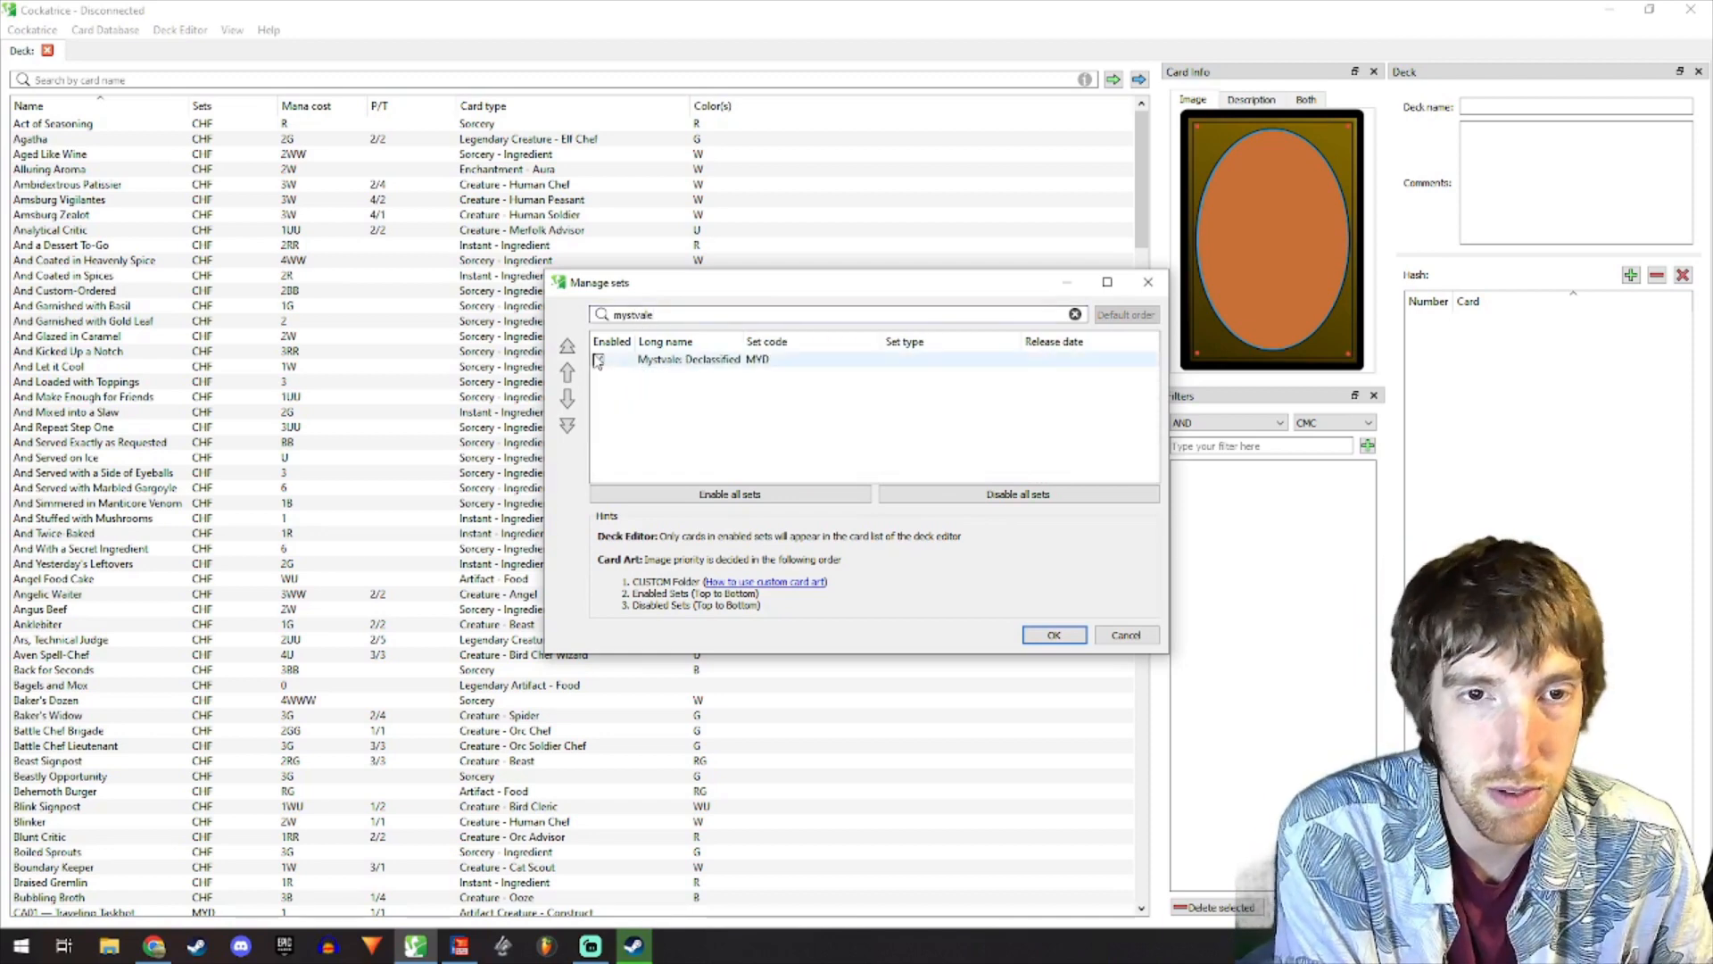
pyautogui.click(599, 359)
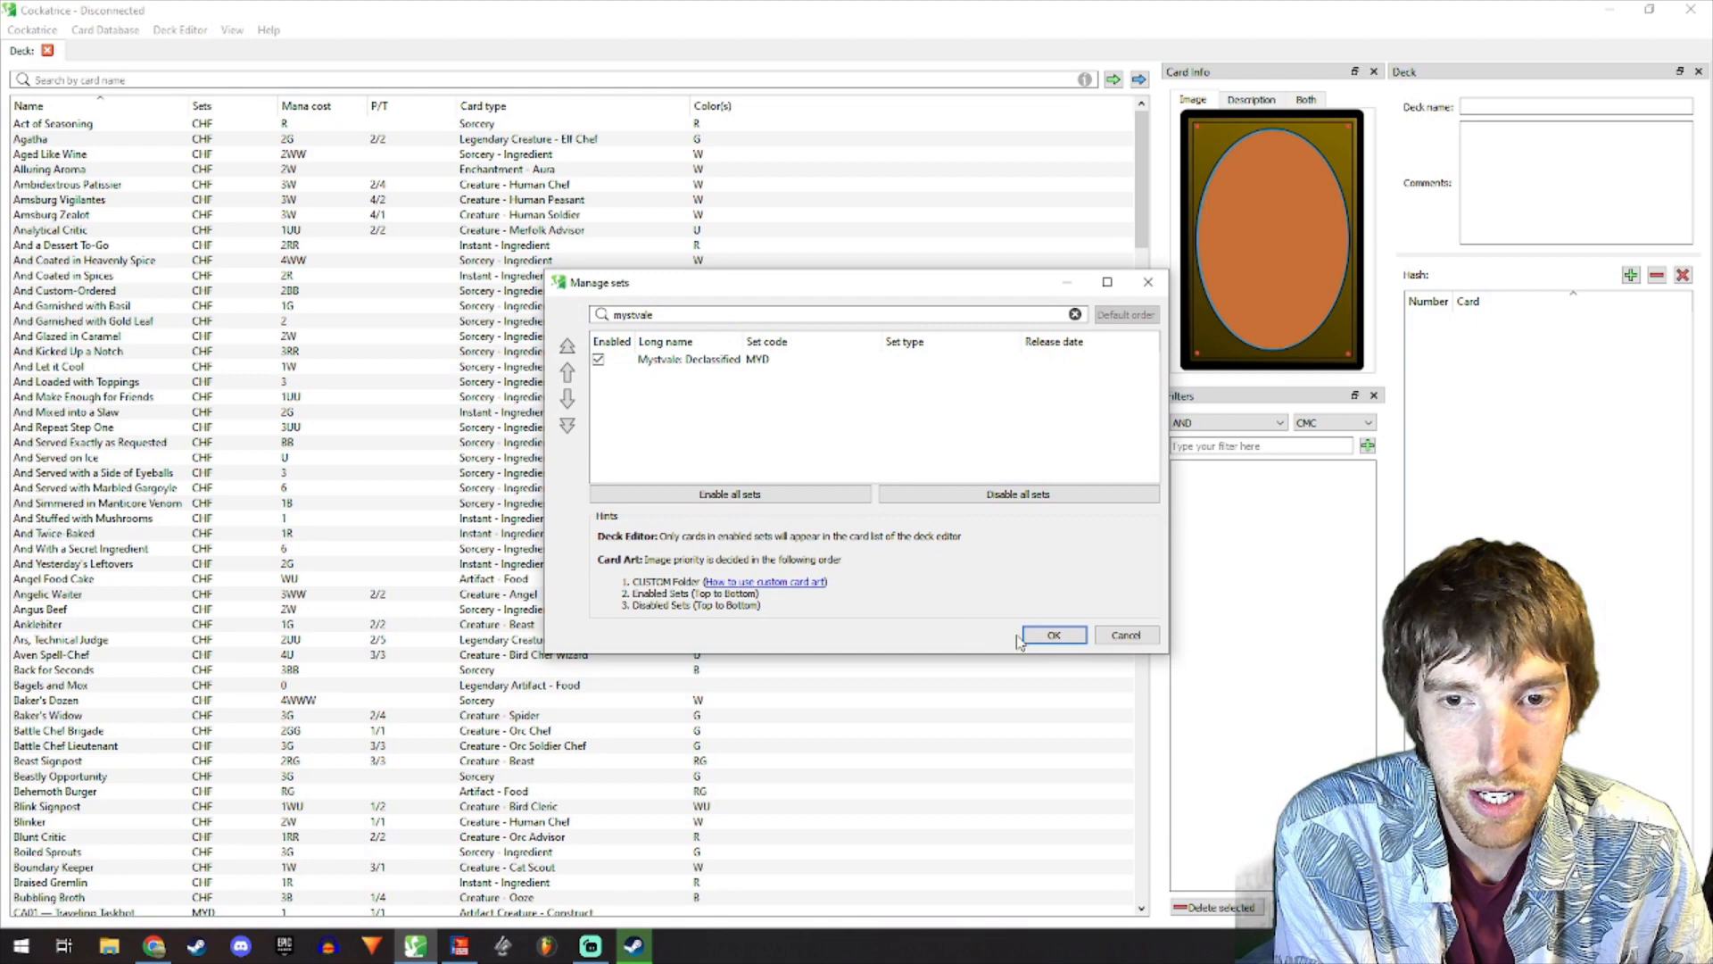
pyautogui.click(1074, 315)
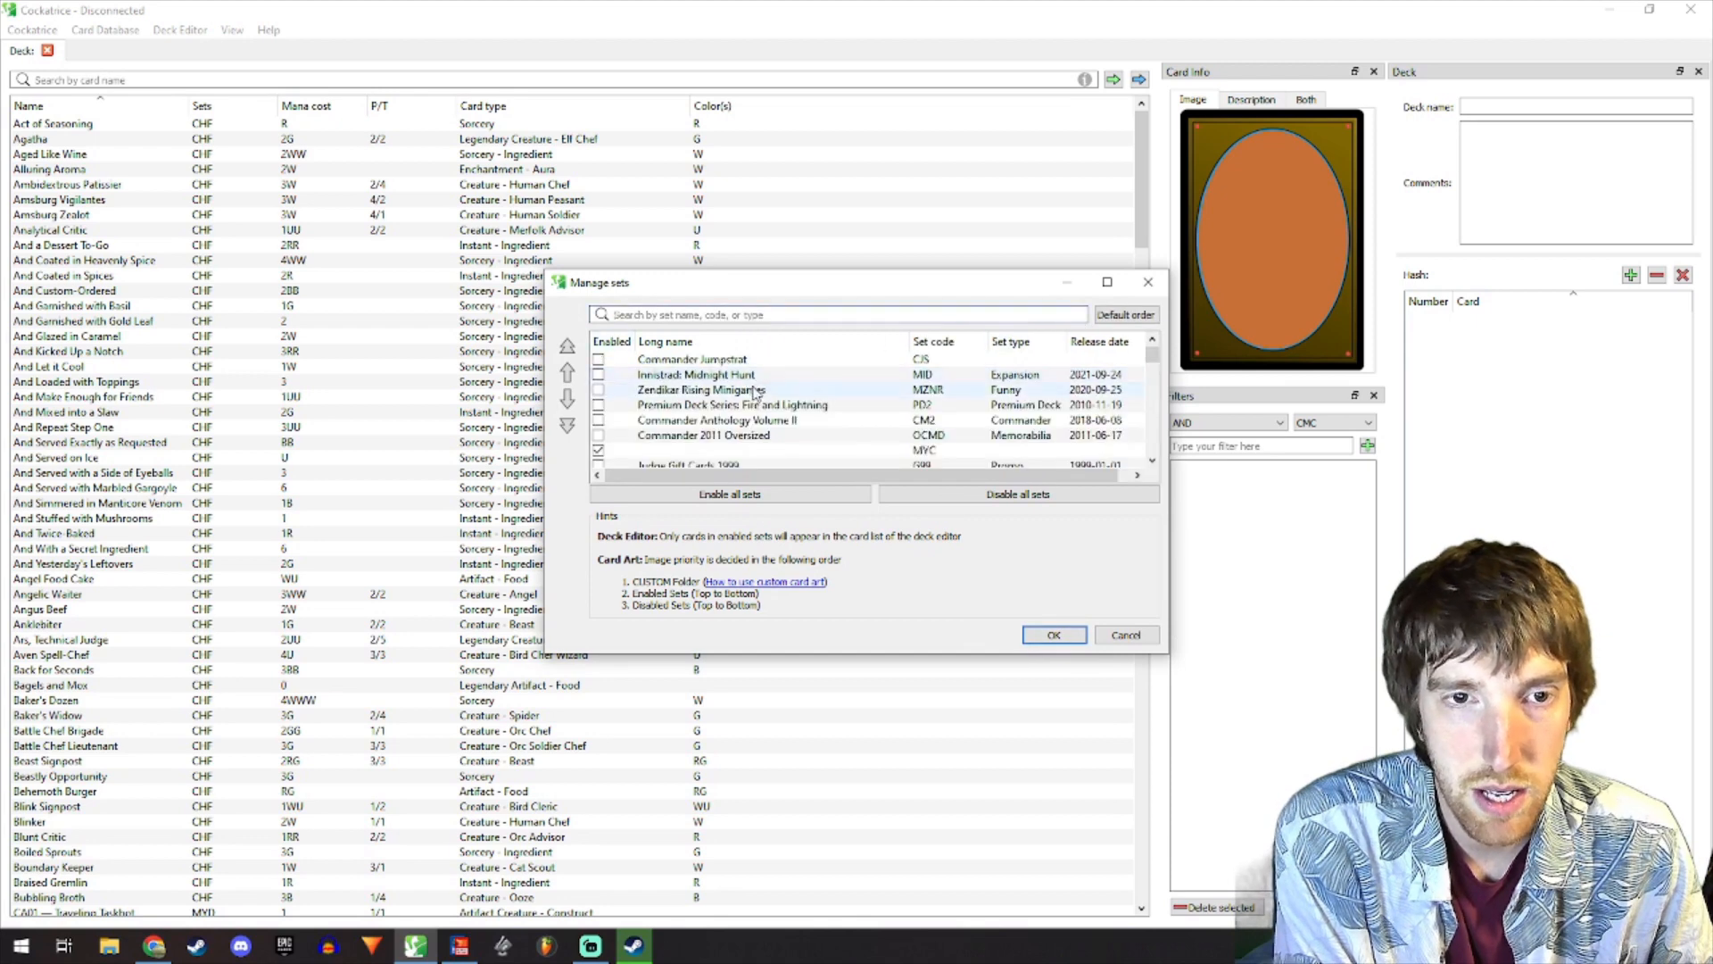
pyautogui.scroll(-3)
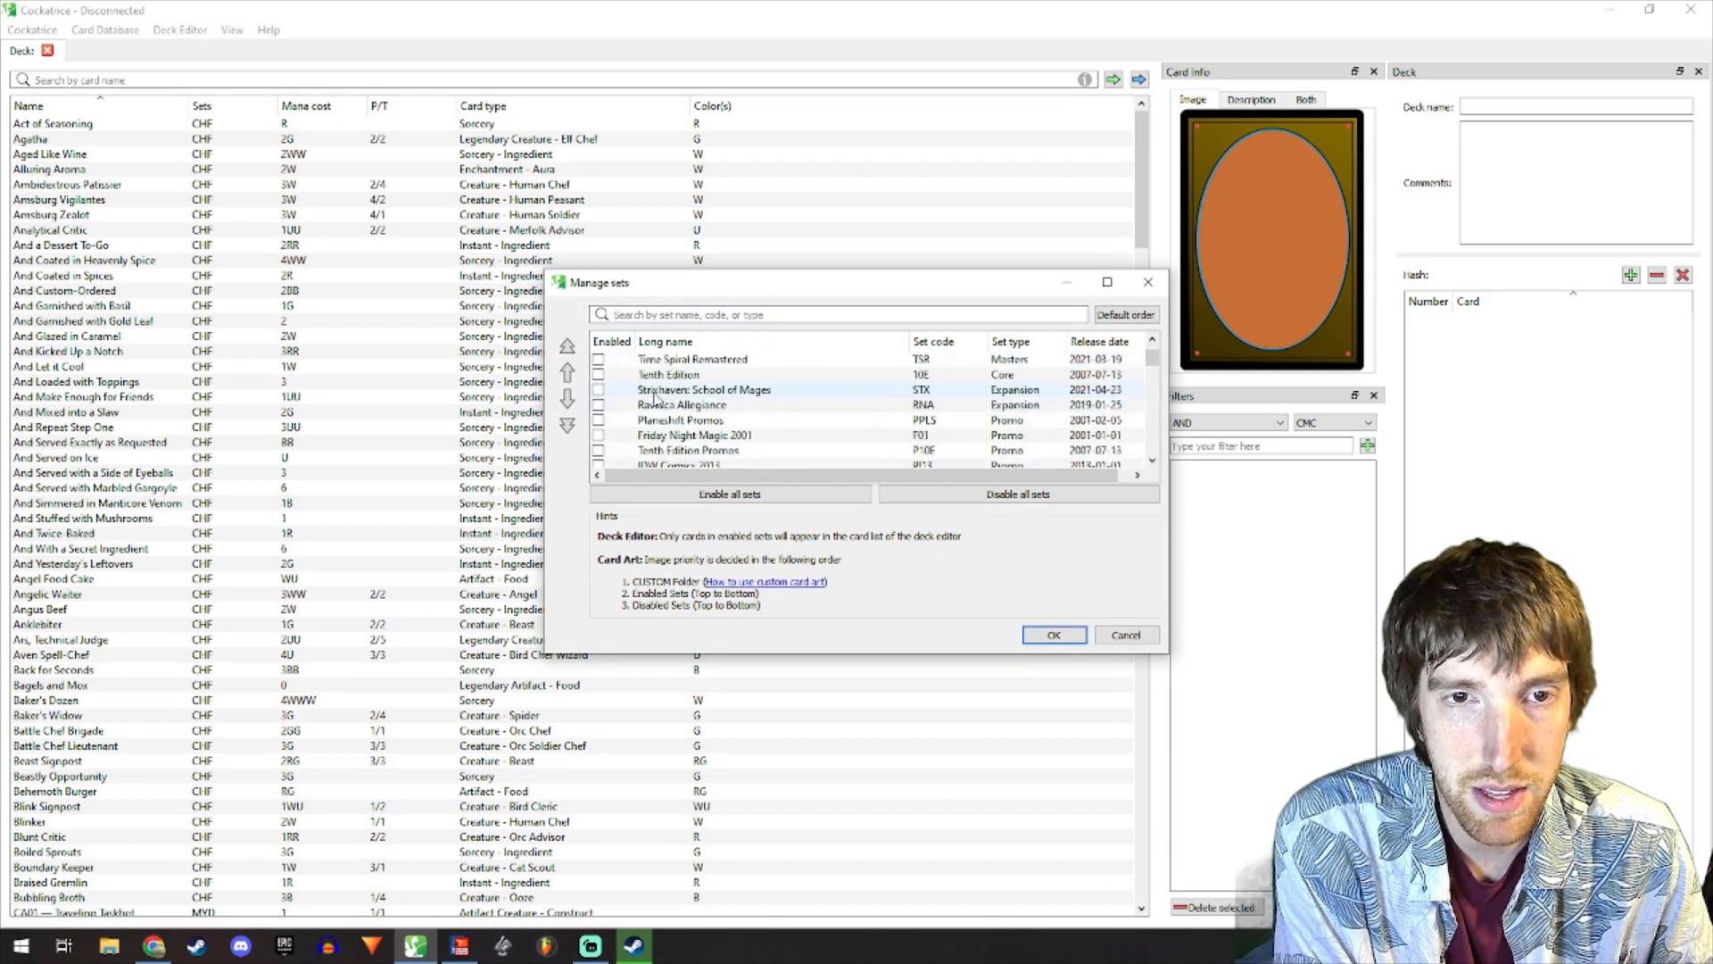
pyautogui.click(1052, 634)
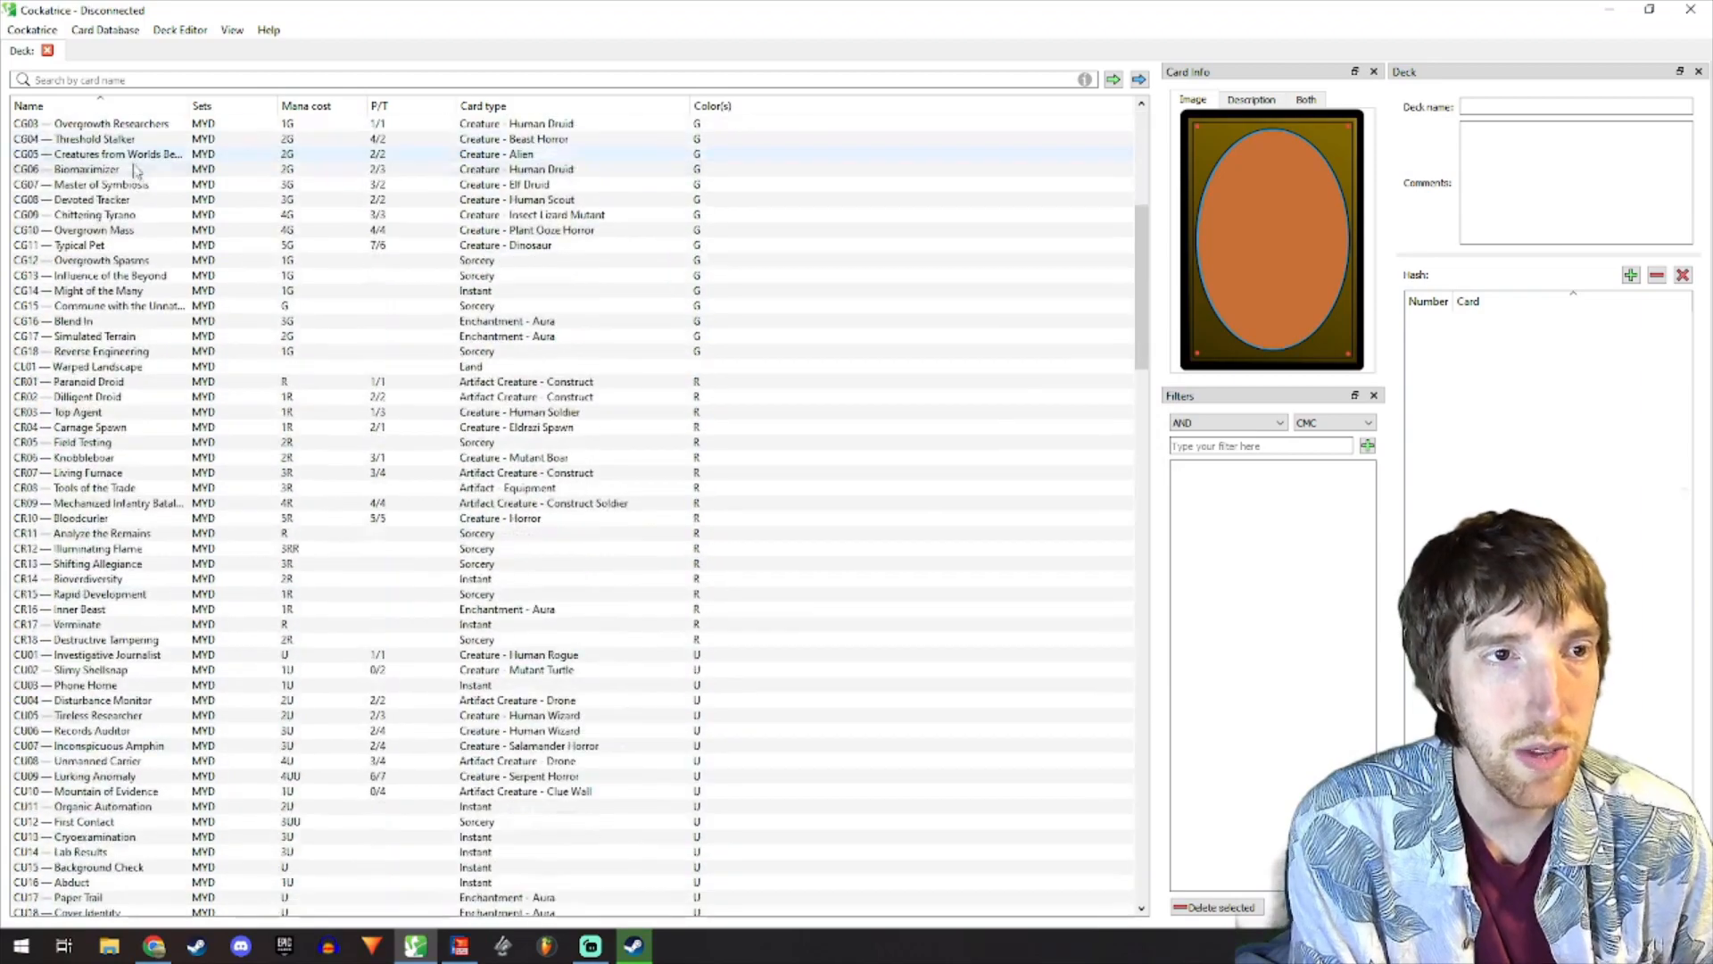
# - Add Taskbot Savior and Abduct from the MYD card list to the main deck
pyautogui.scroll(-3)
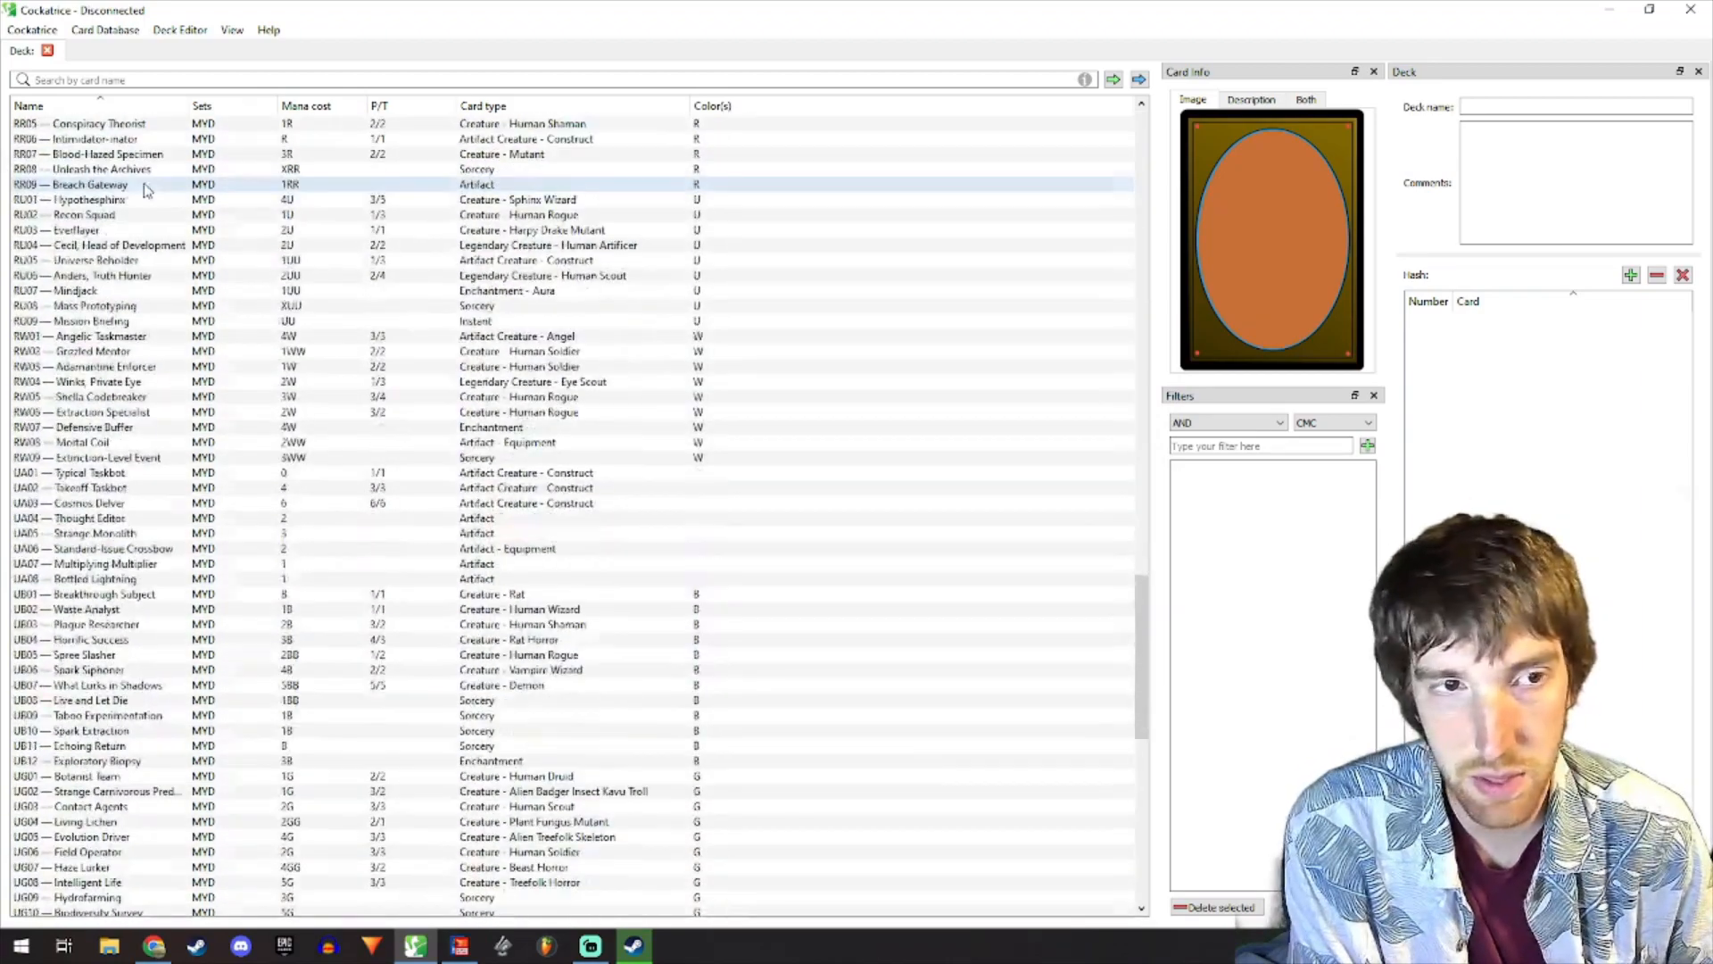
pyautogui.scroll(-3)
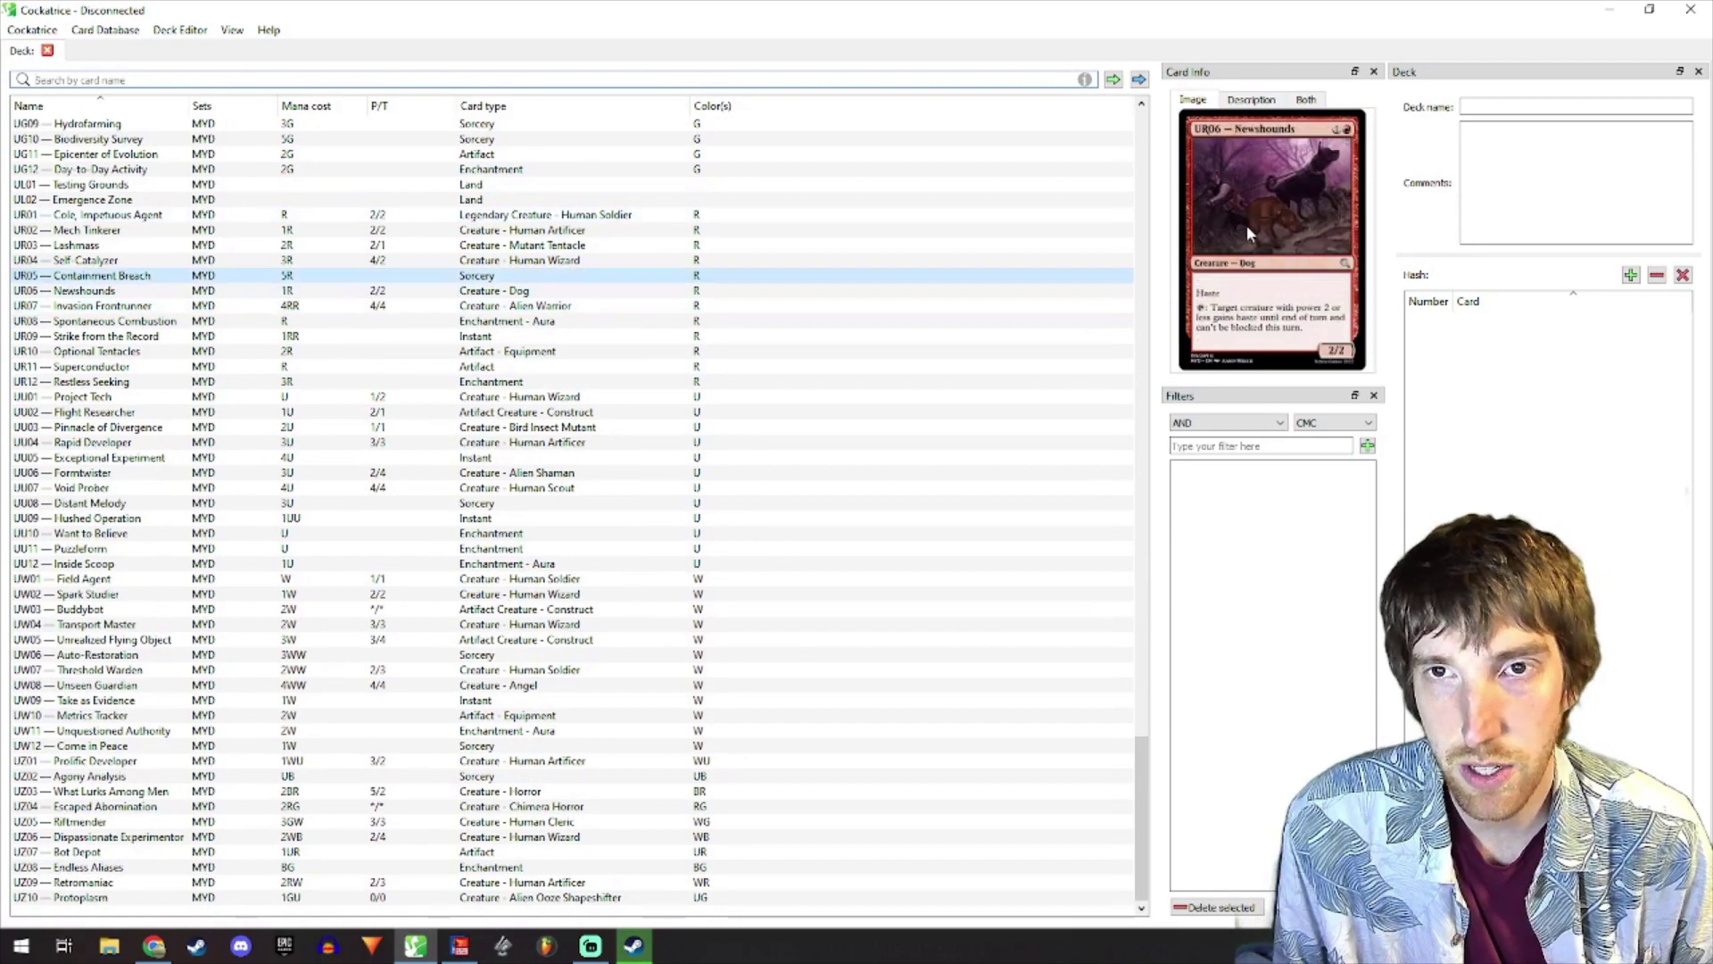
pyautogui.scroll(3)
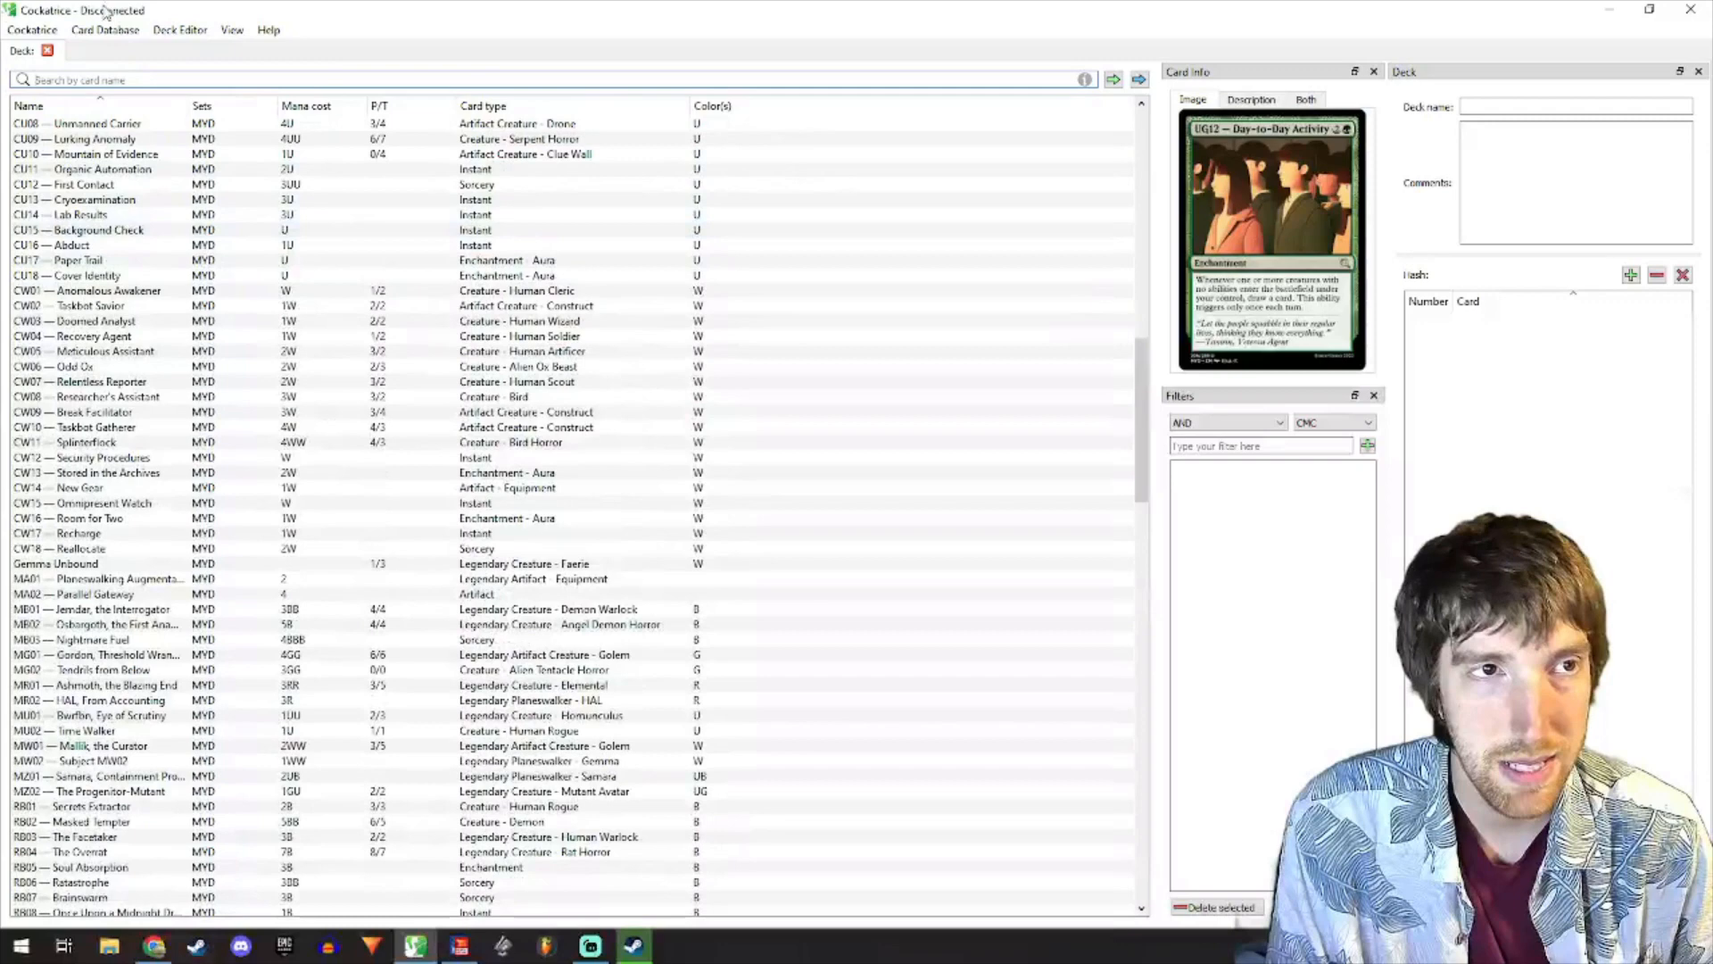
pyautogui.click(180, 29)
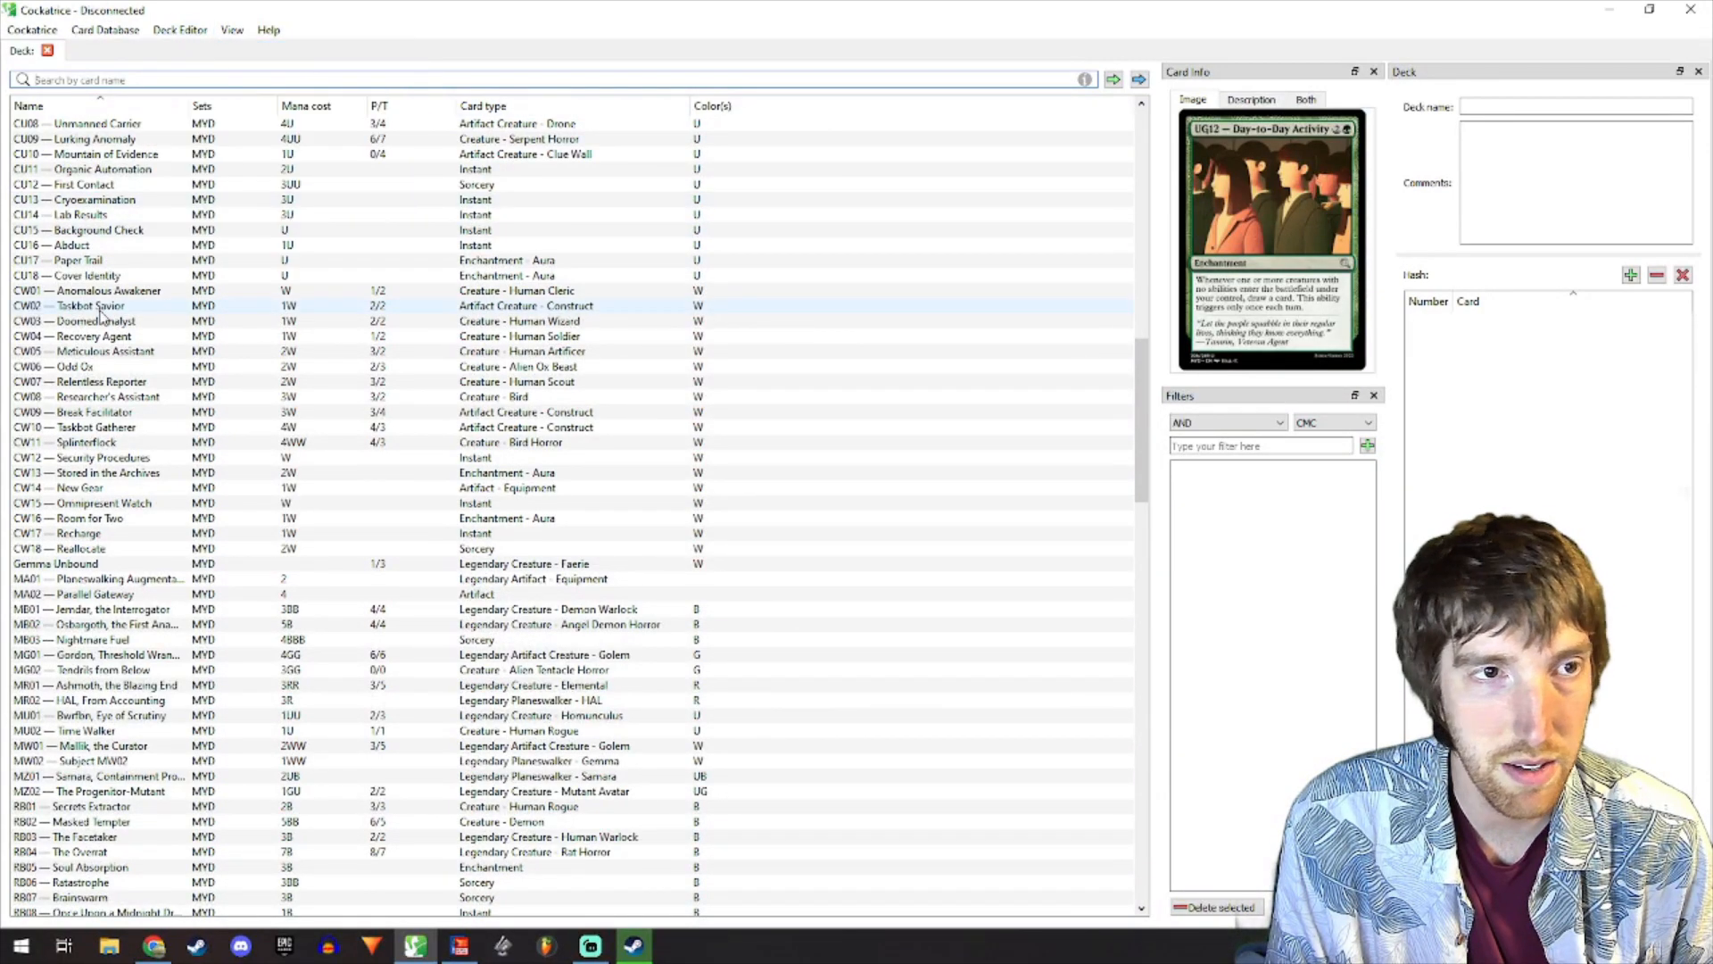
pyautogui.doubleClick(99, 305)
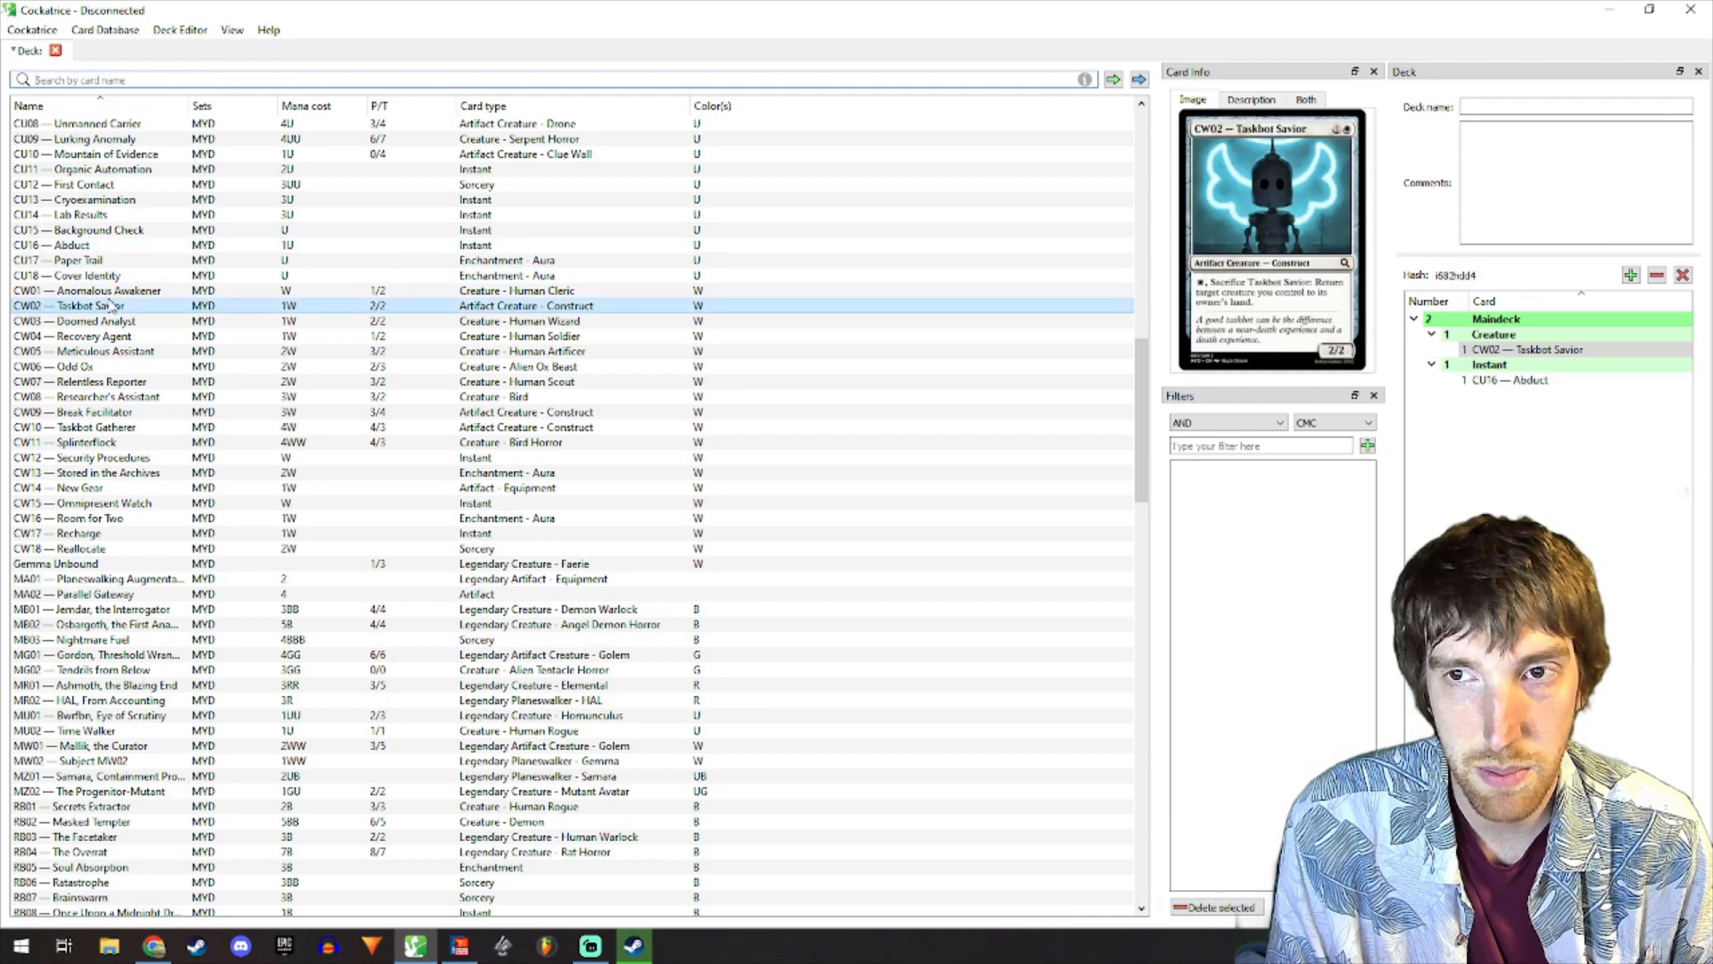
# - Add Swamps to complete the 60-card deck and save it as 'WB Research'
pyautogui.write('Swamp')
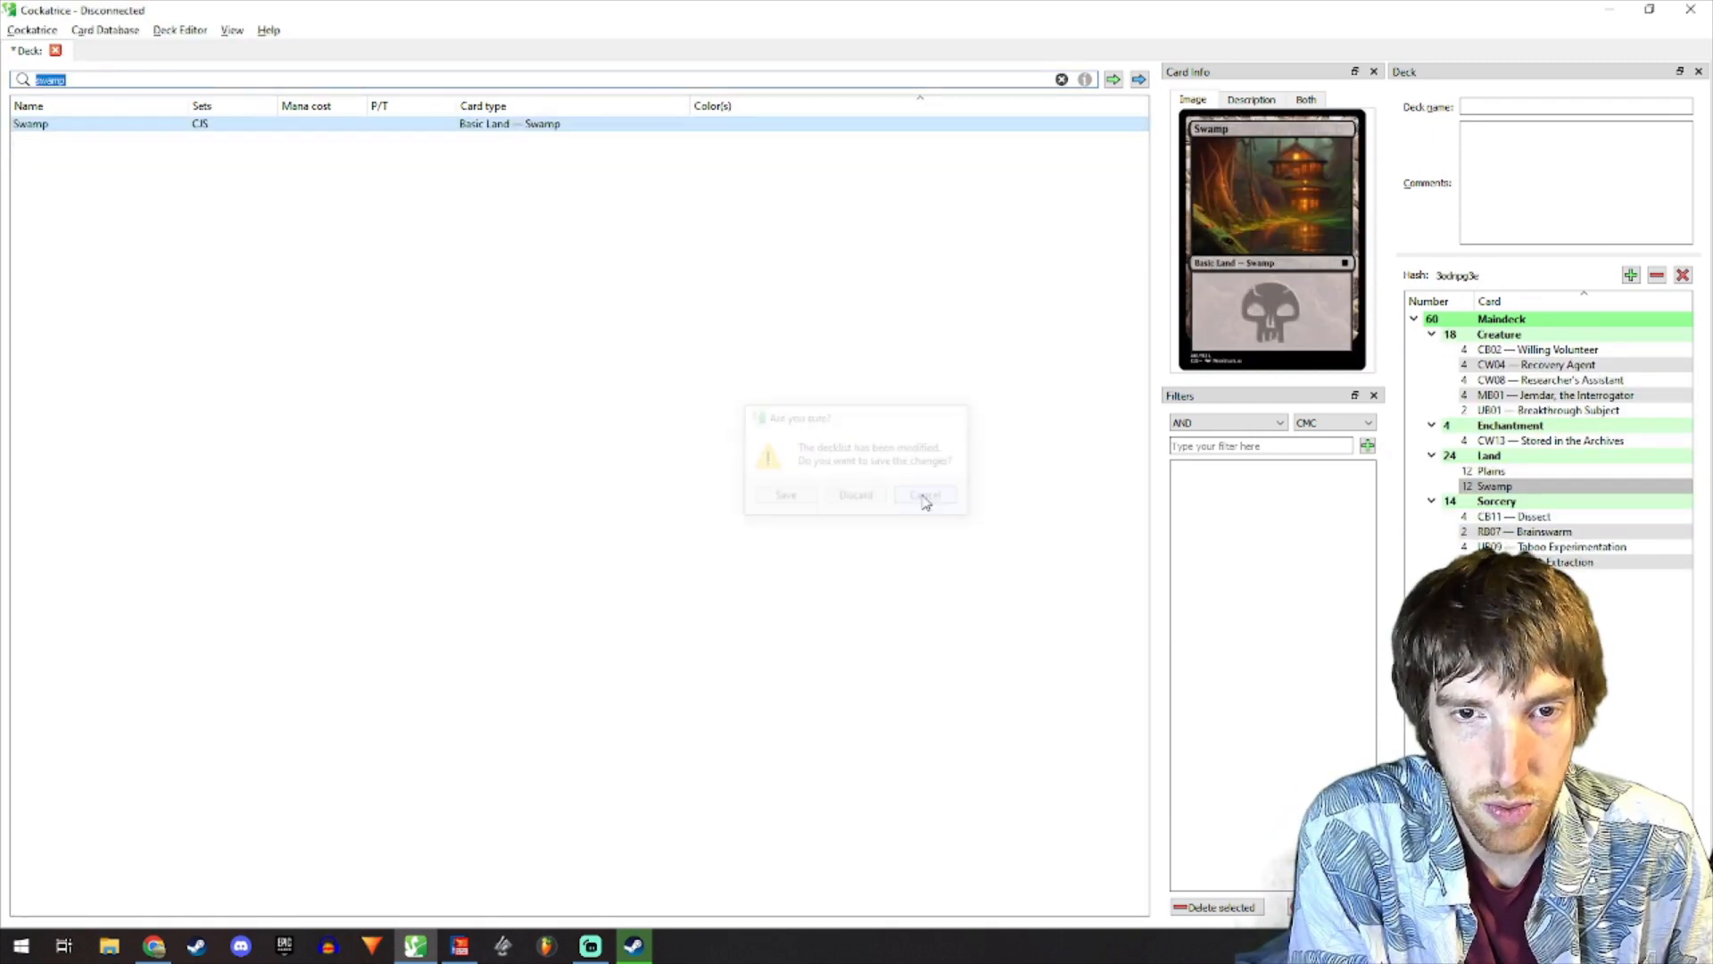
pyautogui.click(784, 493)
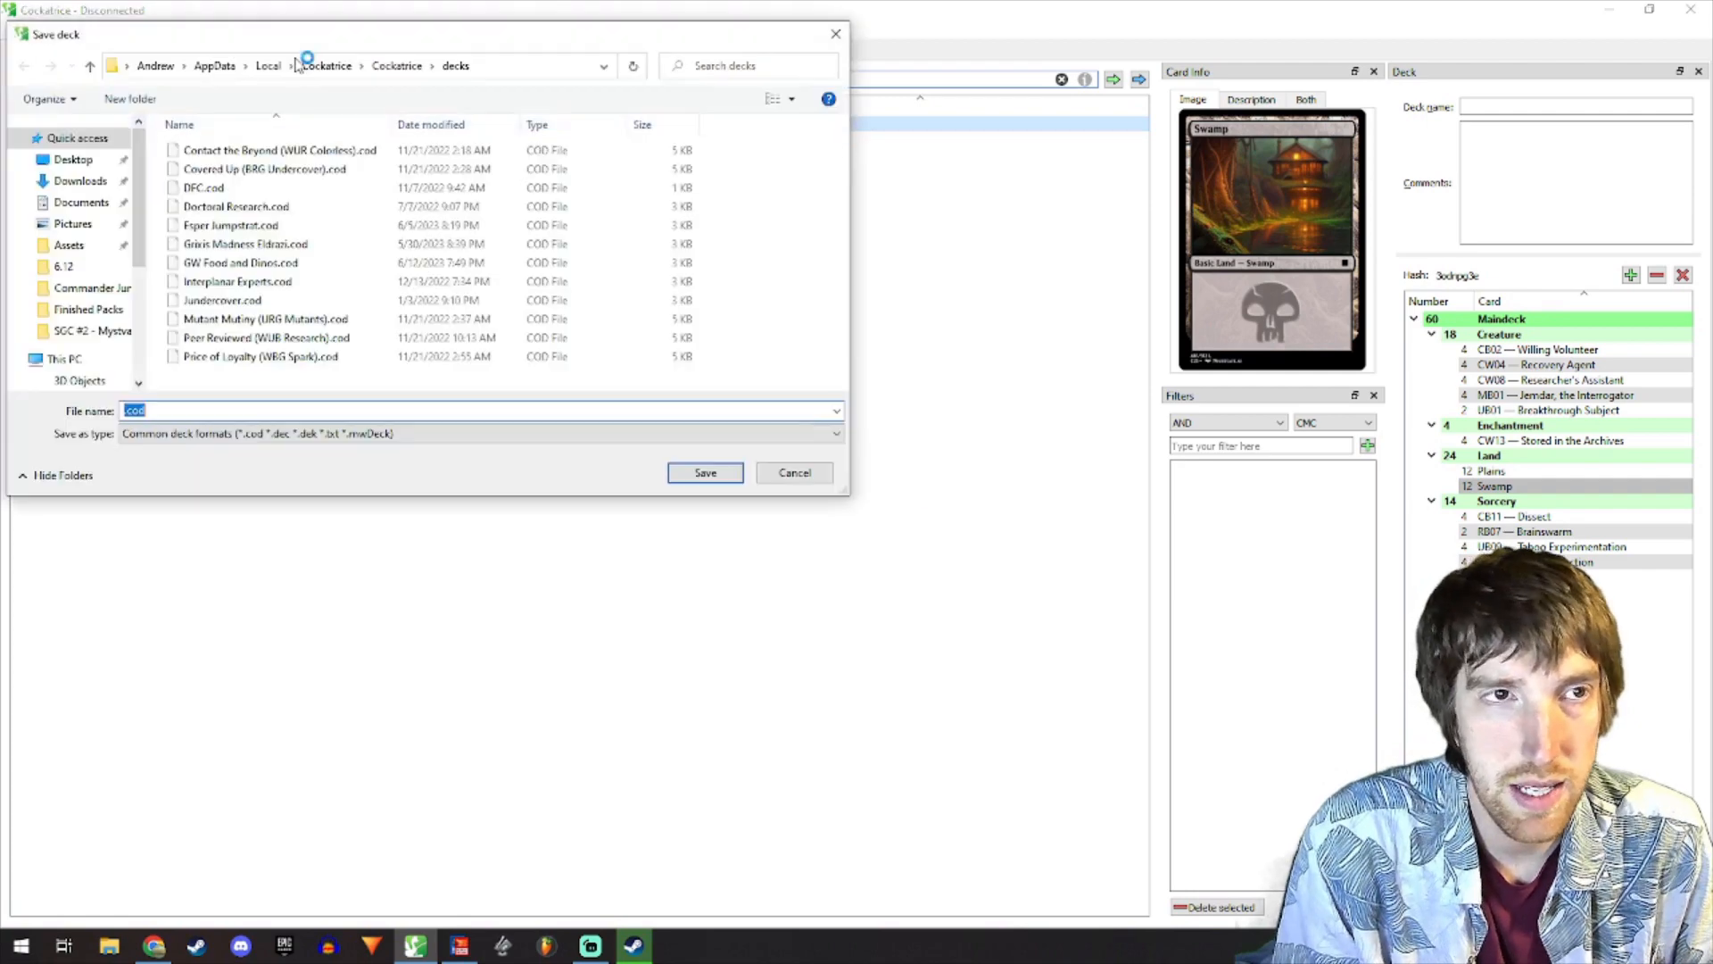
pyautogui.moveTo(292, 378)
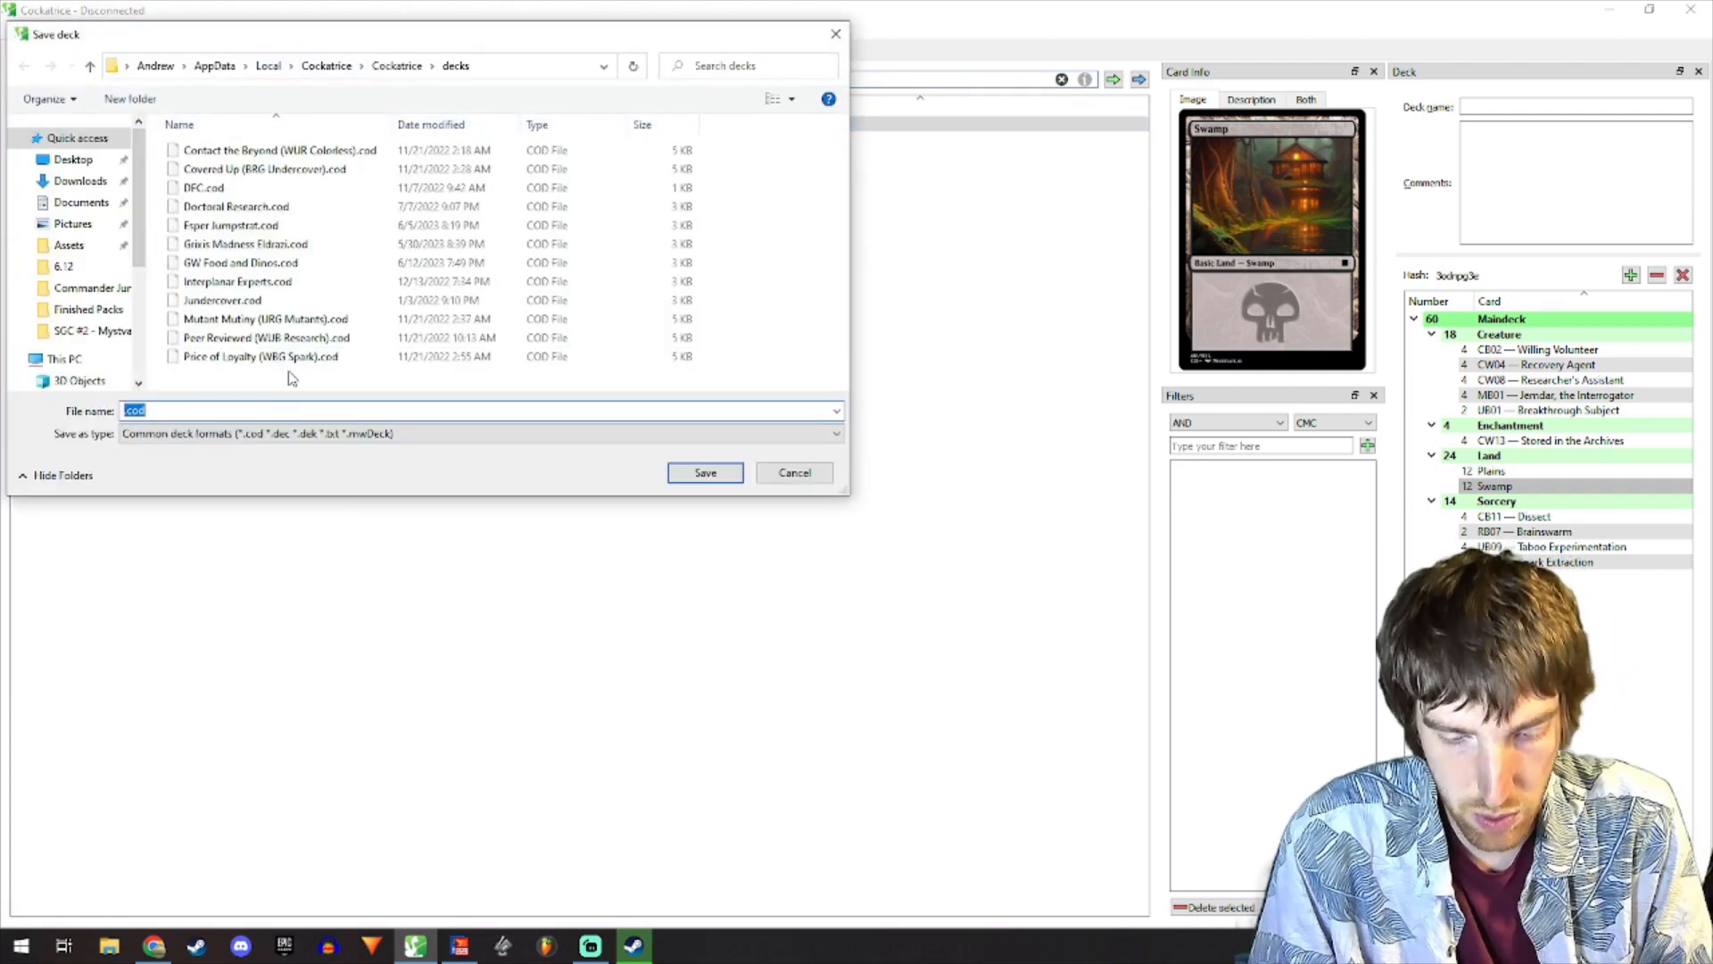
pyautogui.write('WB Re')
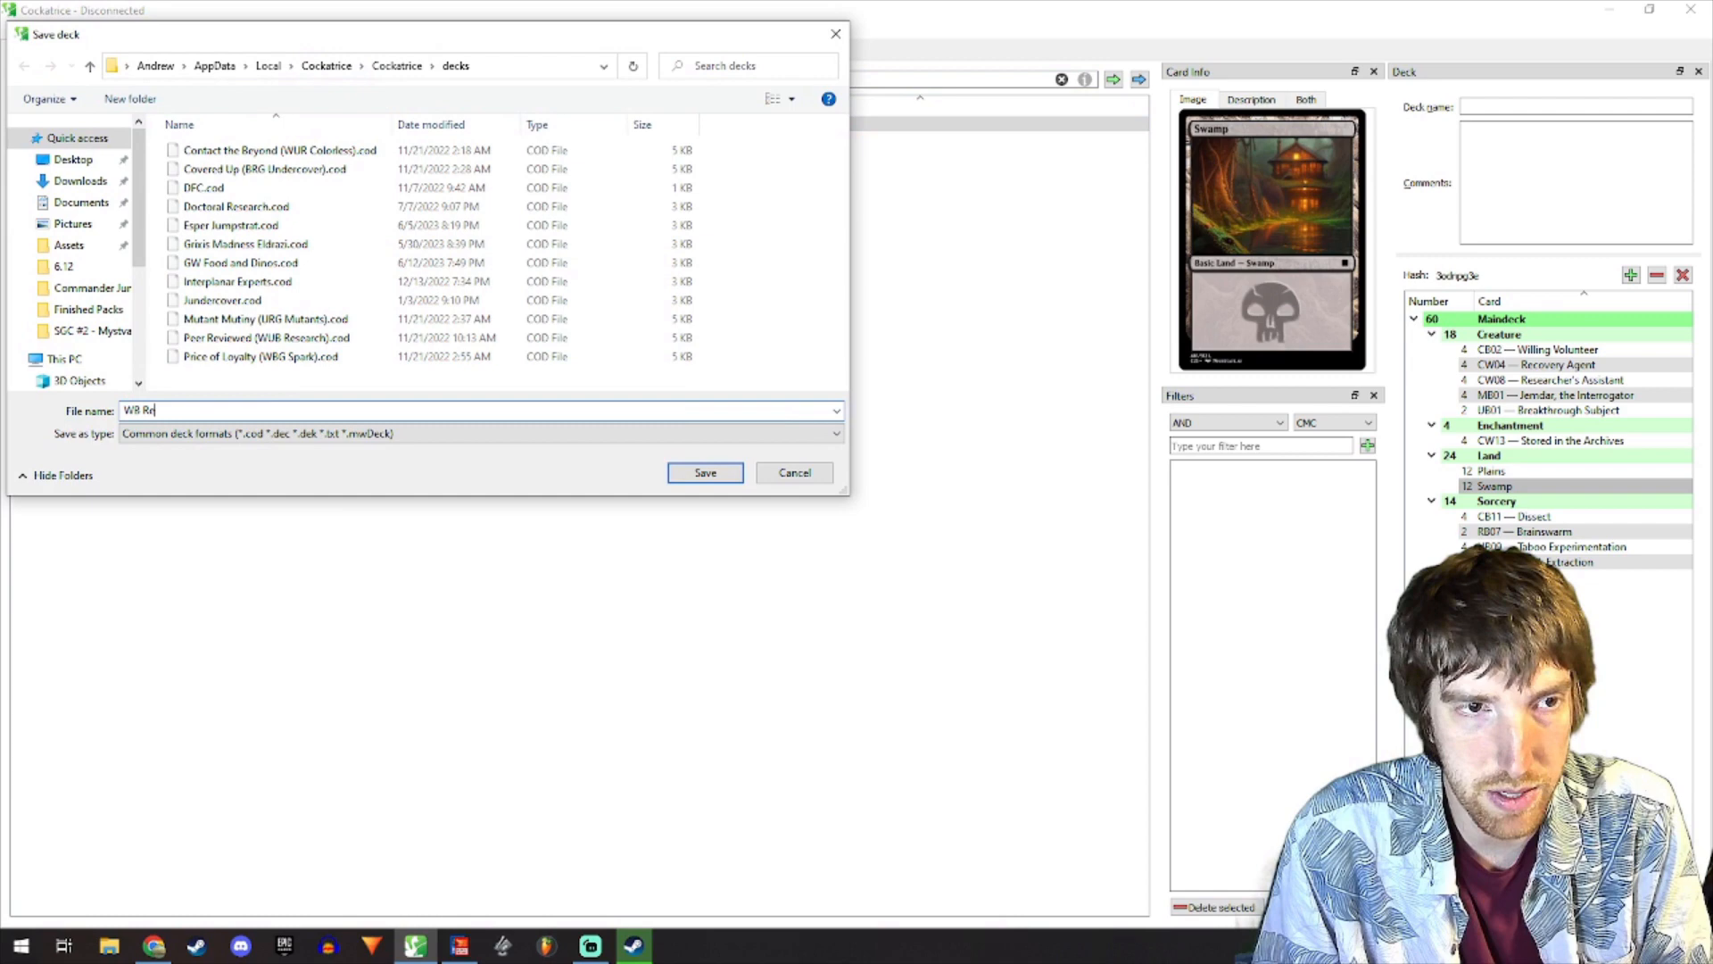
pyautogui.click(705, 472)
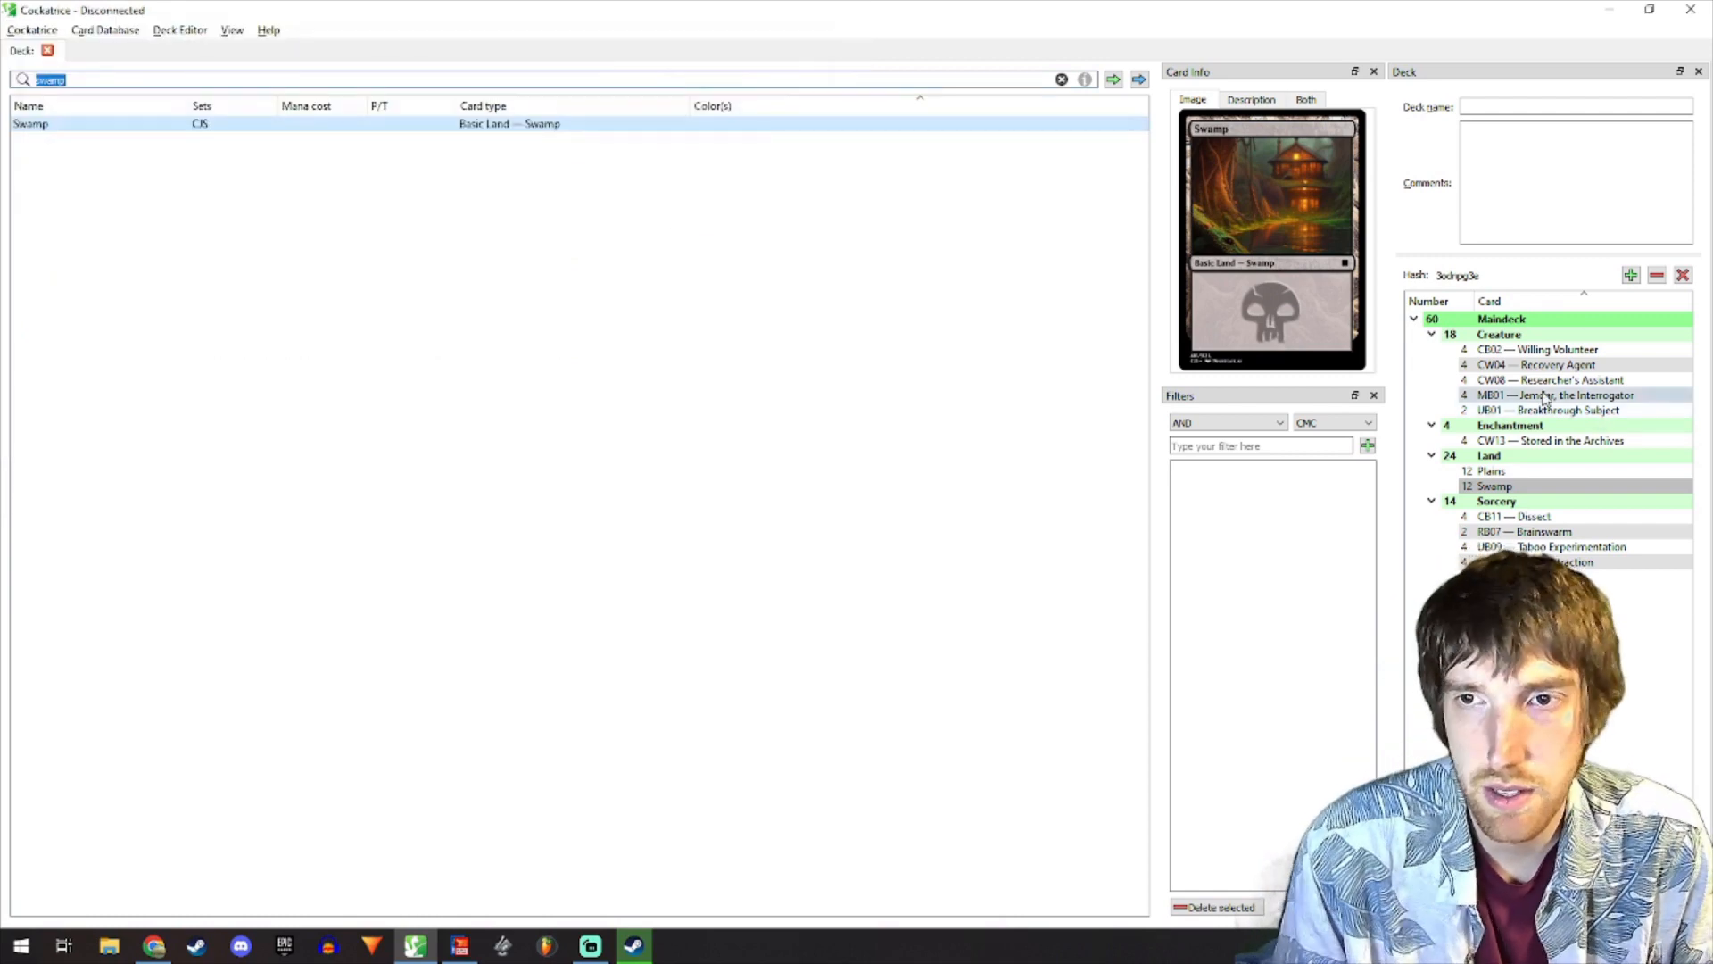
pyautogui.click(1547, 410)
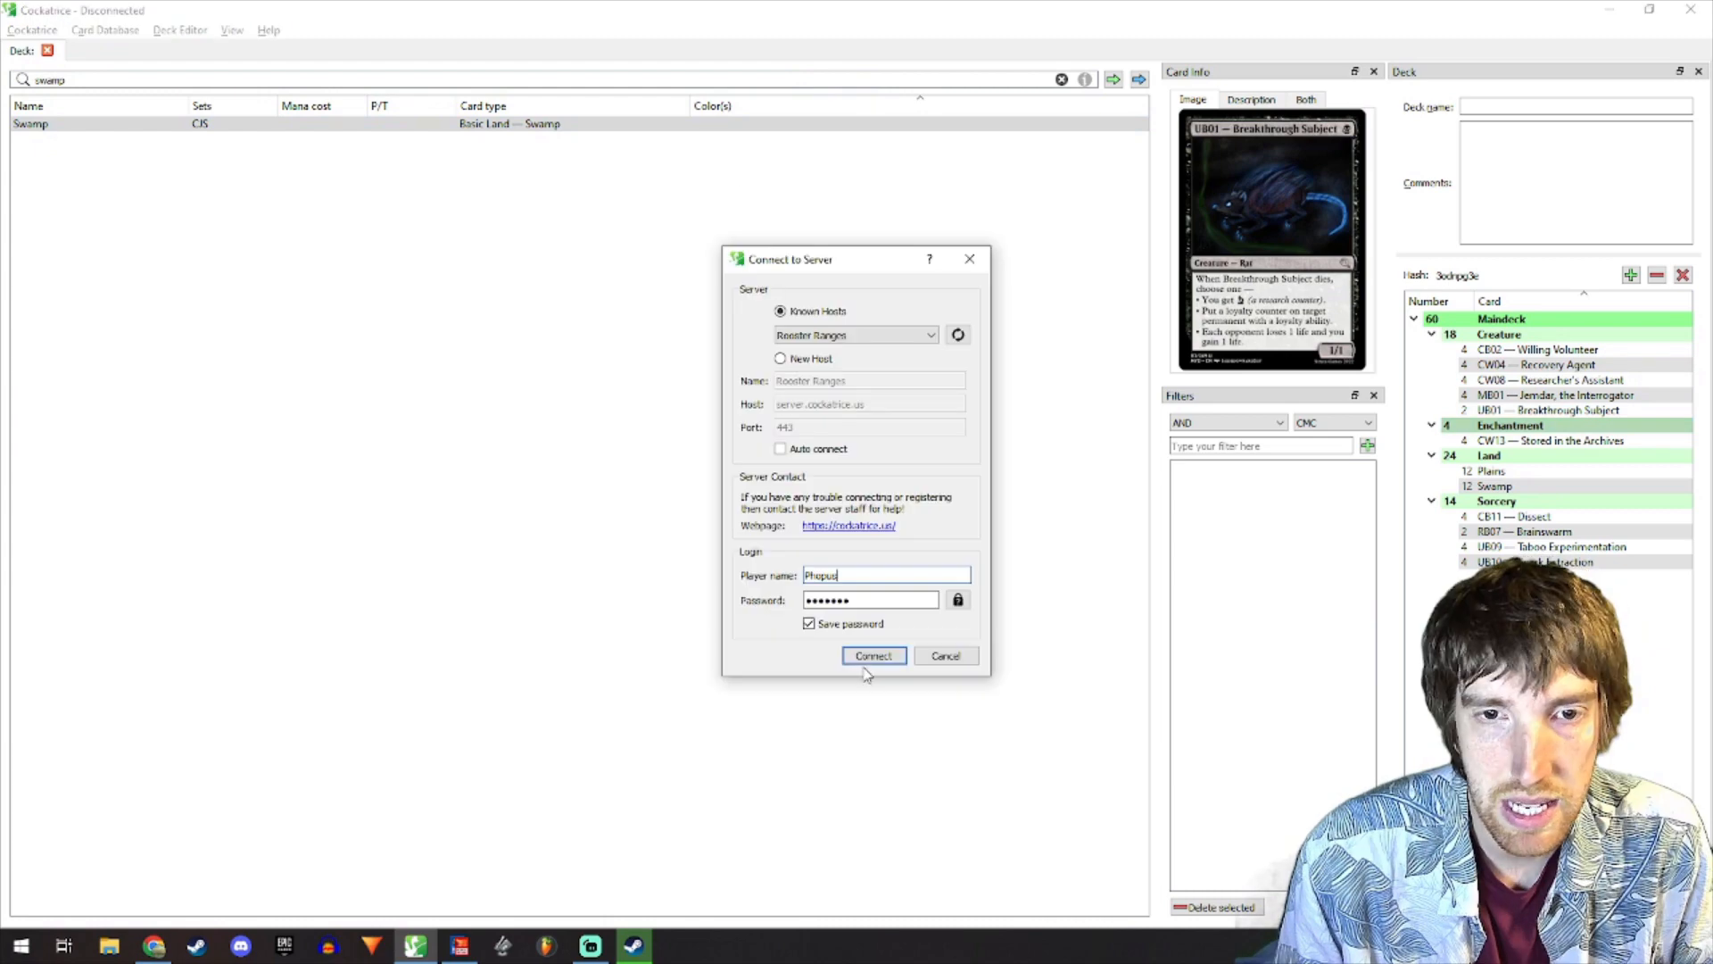
# - Log in to the Rooster Ranges server and start creating a game in the Magic room
pyautogui.click(872, 655)
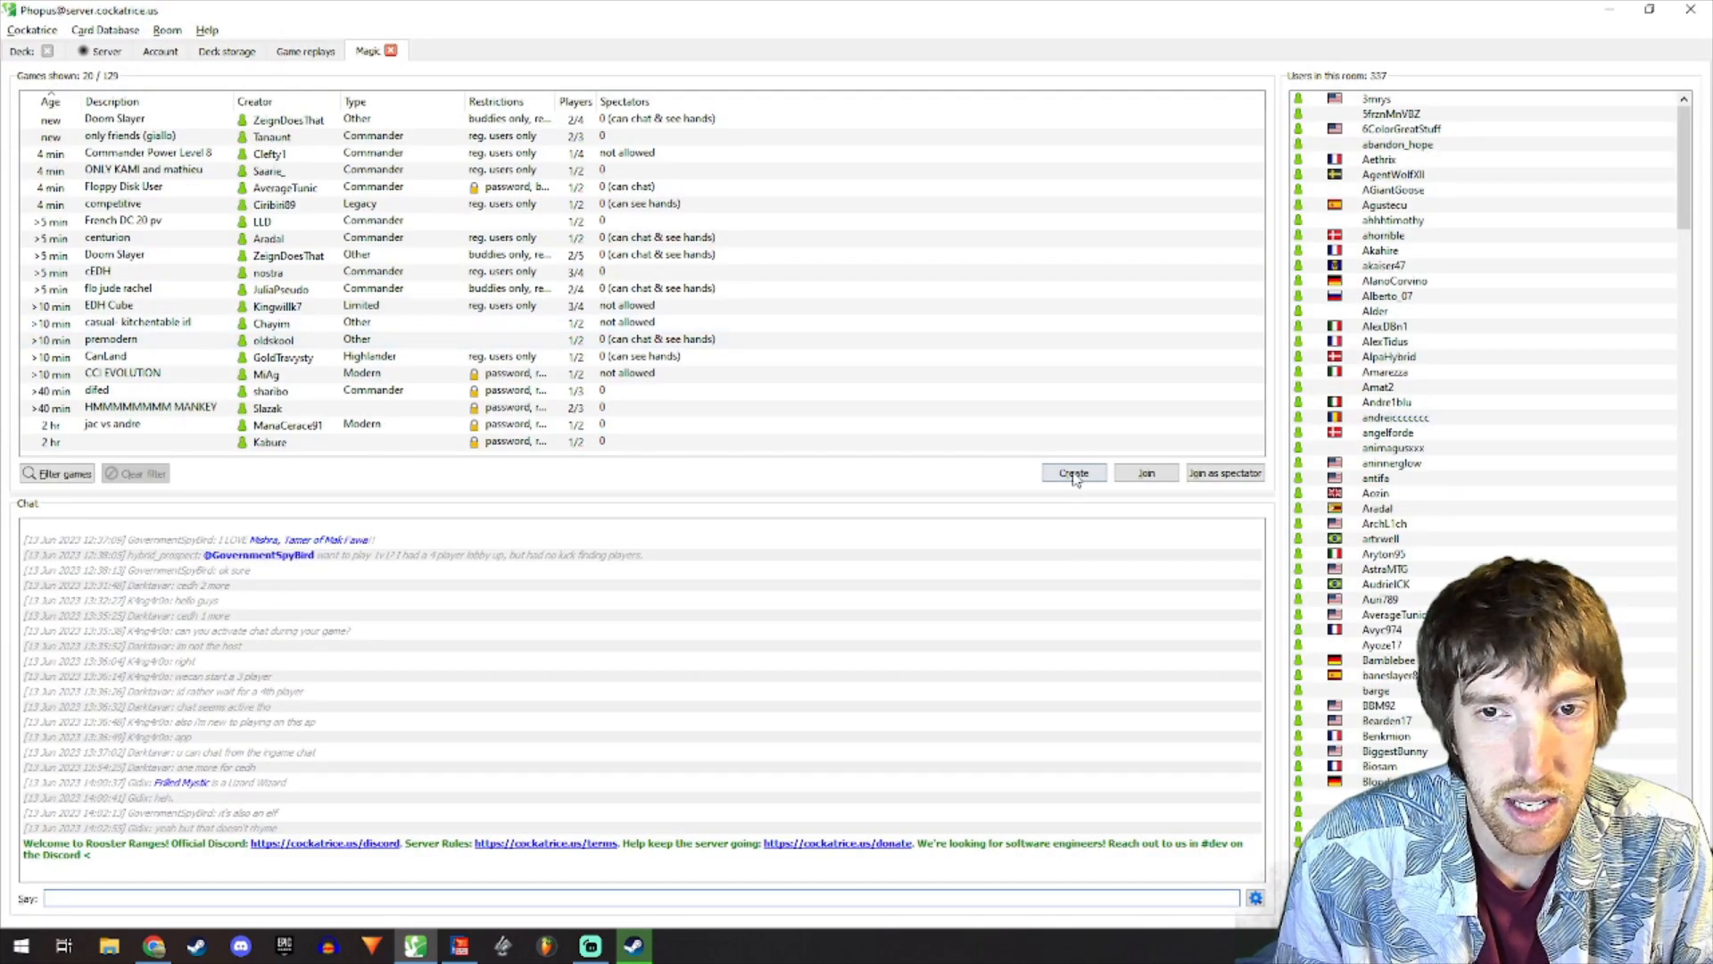
pyautogui.moveTo(1073, 472)
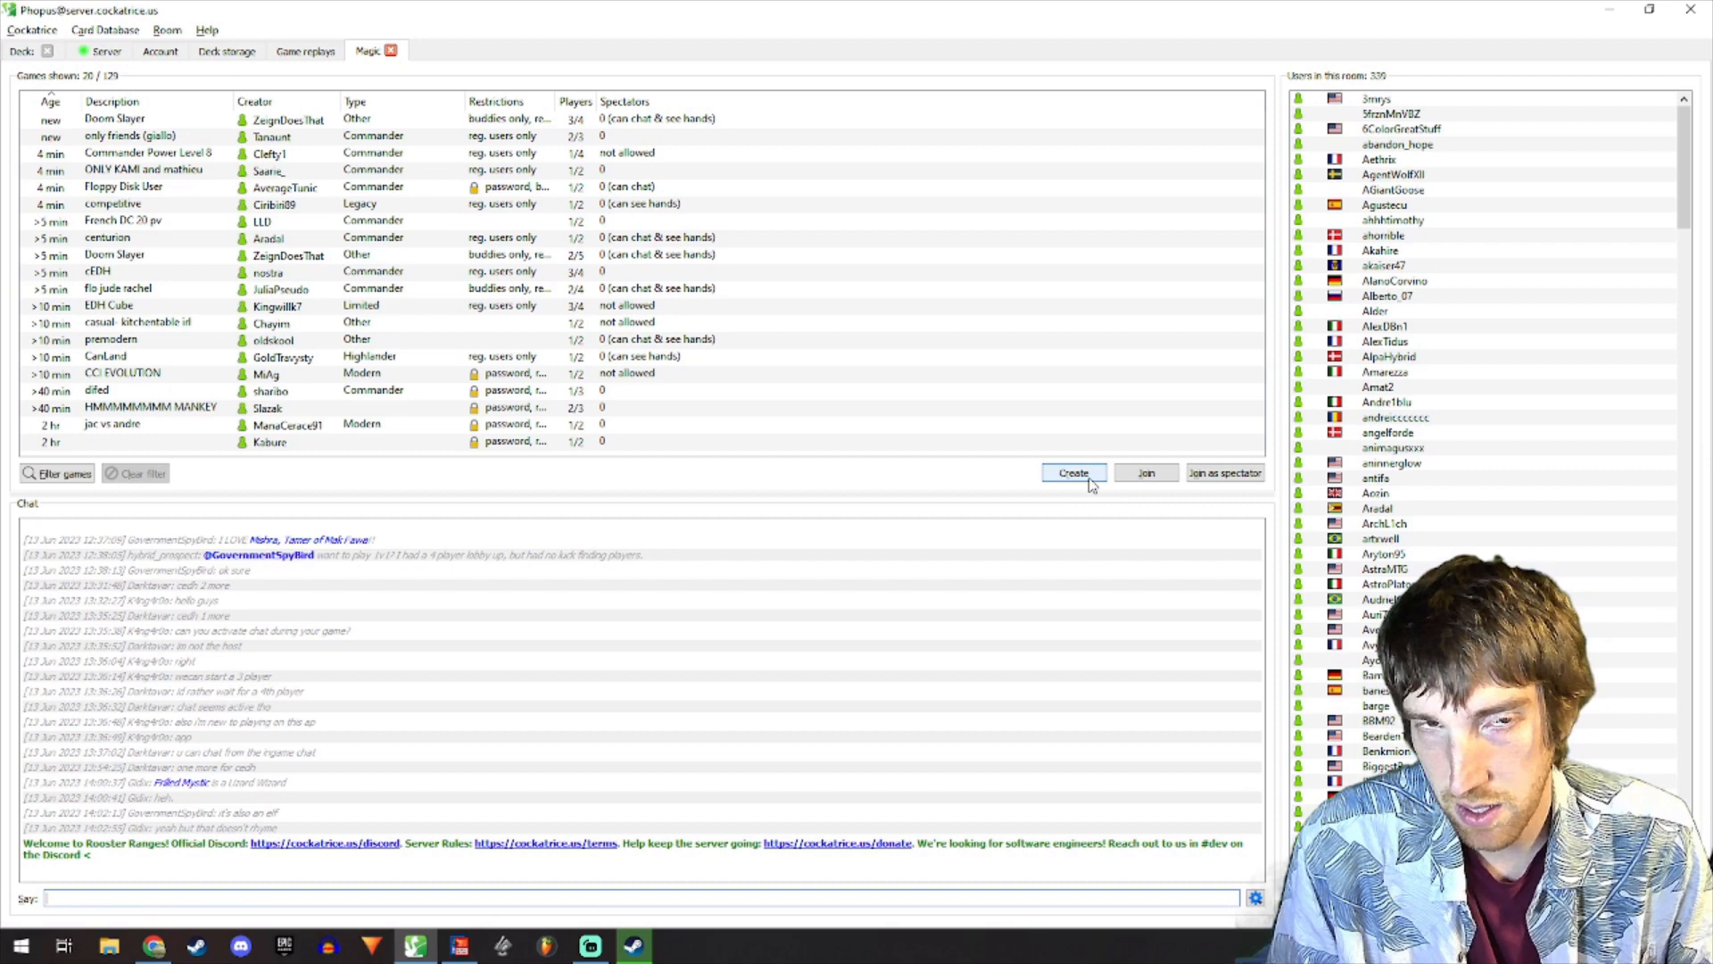
pyautogui.click(1072, 472)
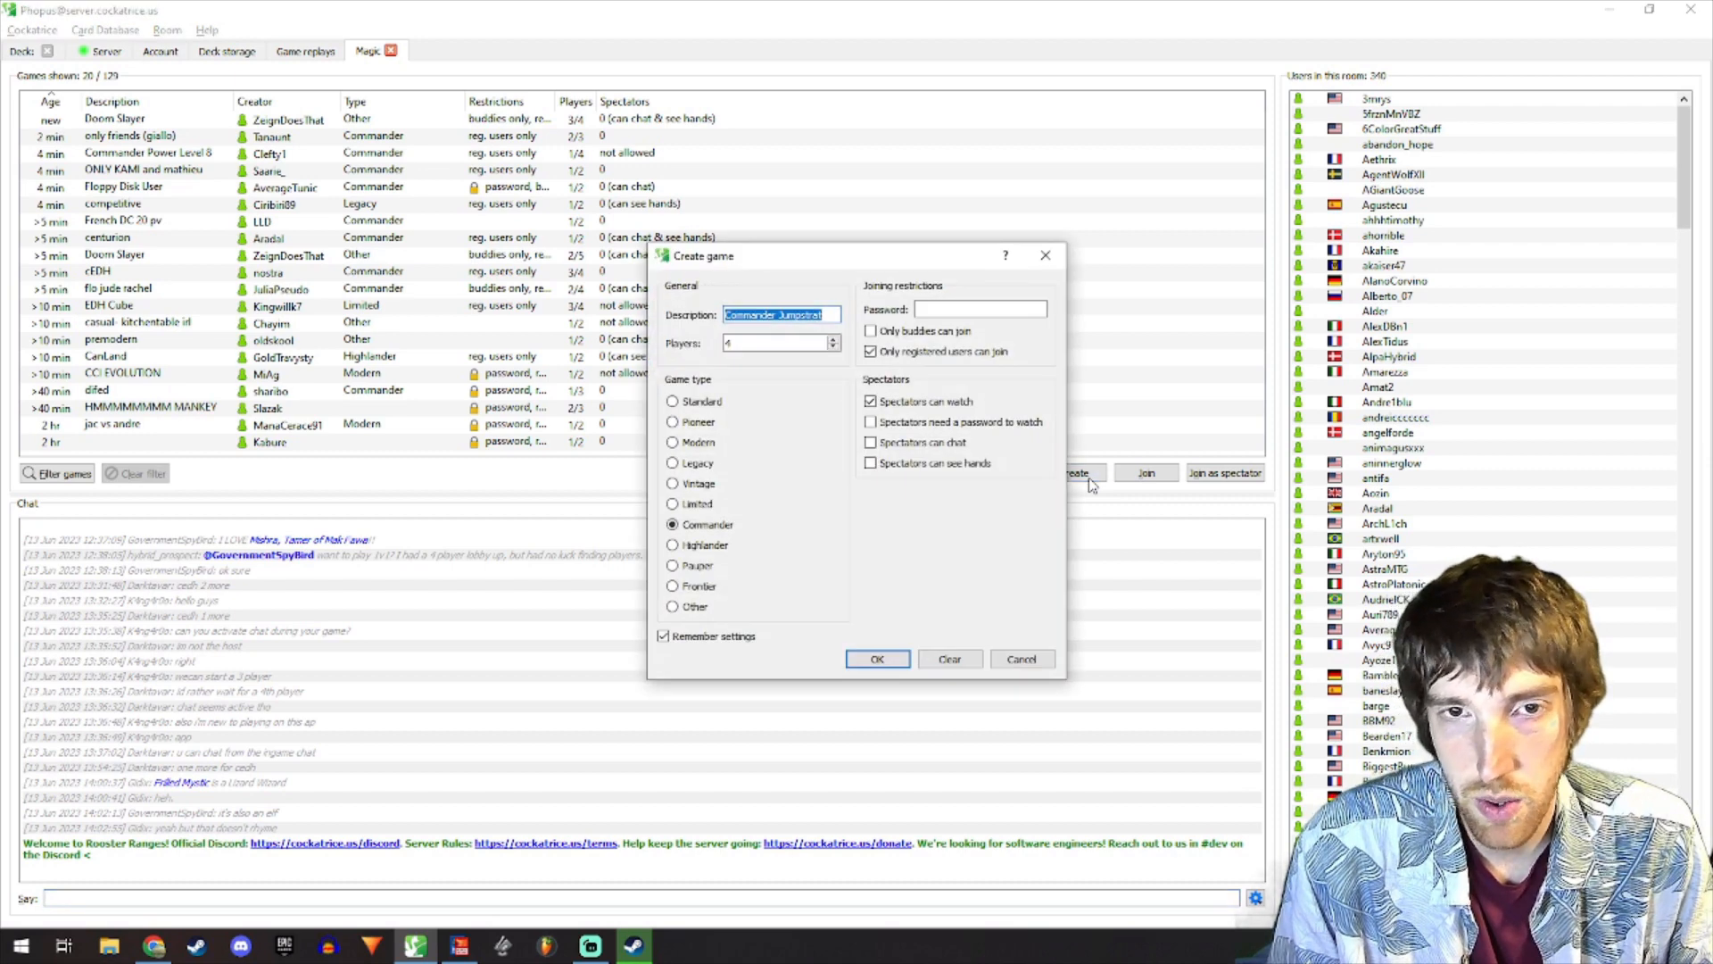
pyautogui.moveTo(968, 475)
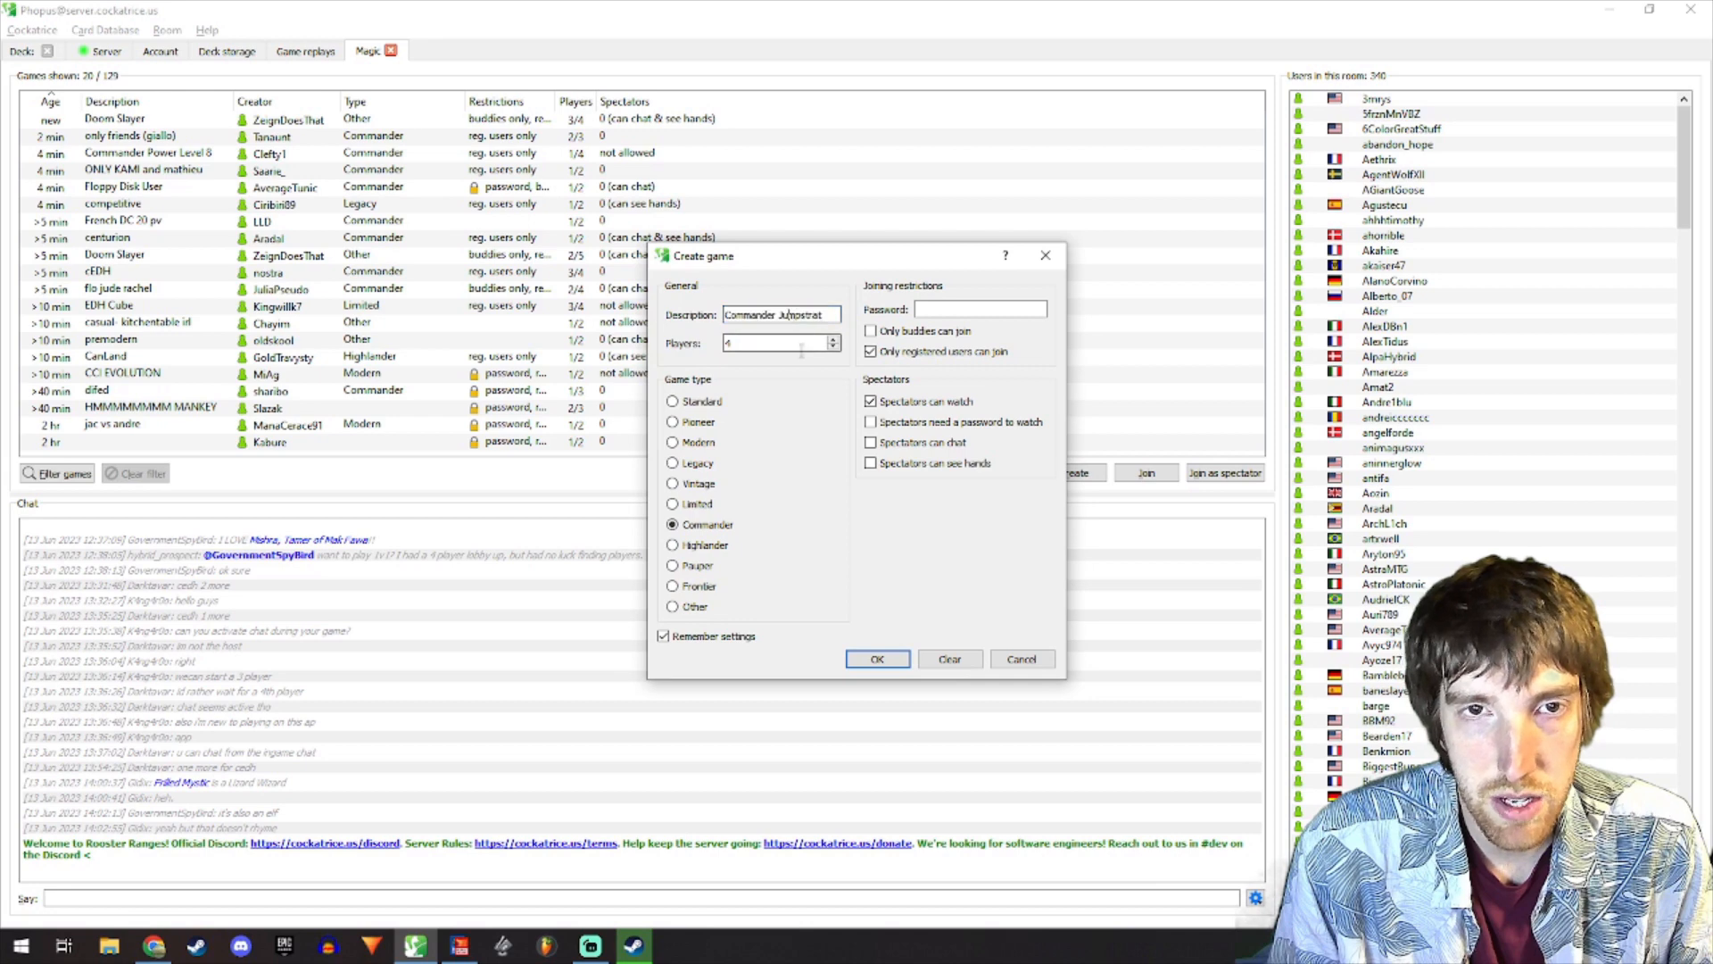
pyautogui.click(837, 341)
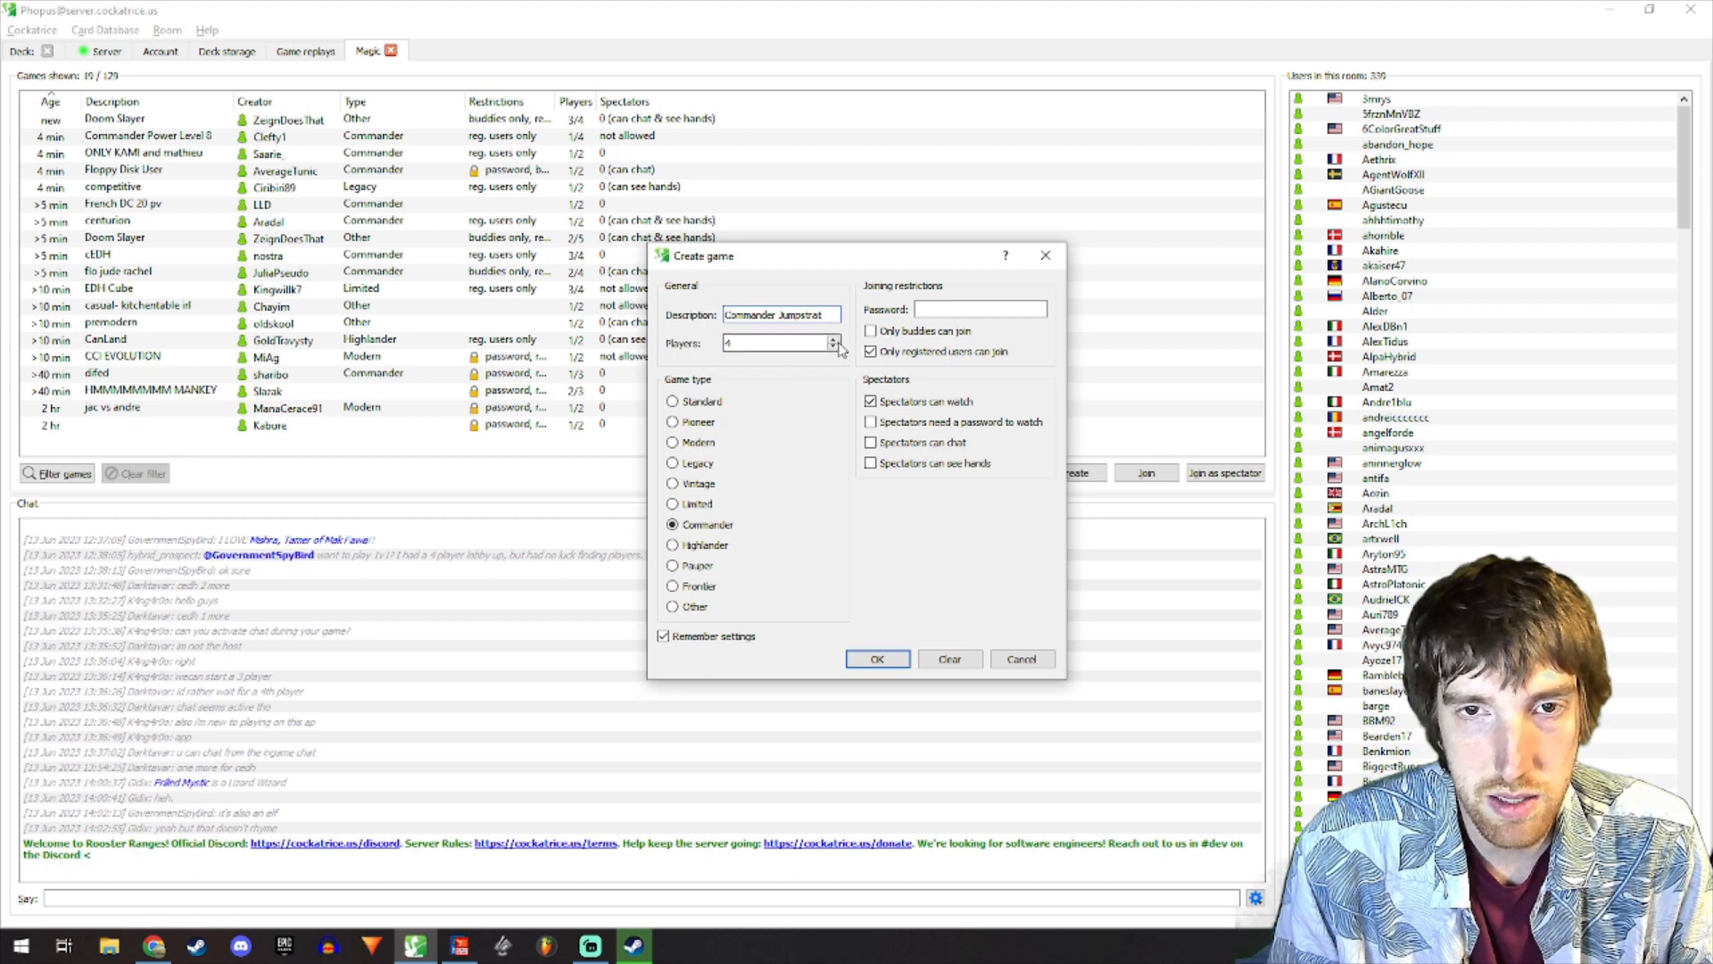
pyautogui.write('Ge')
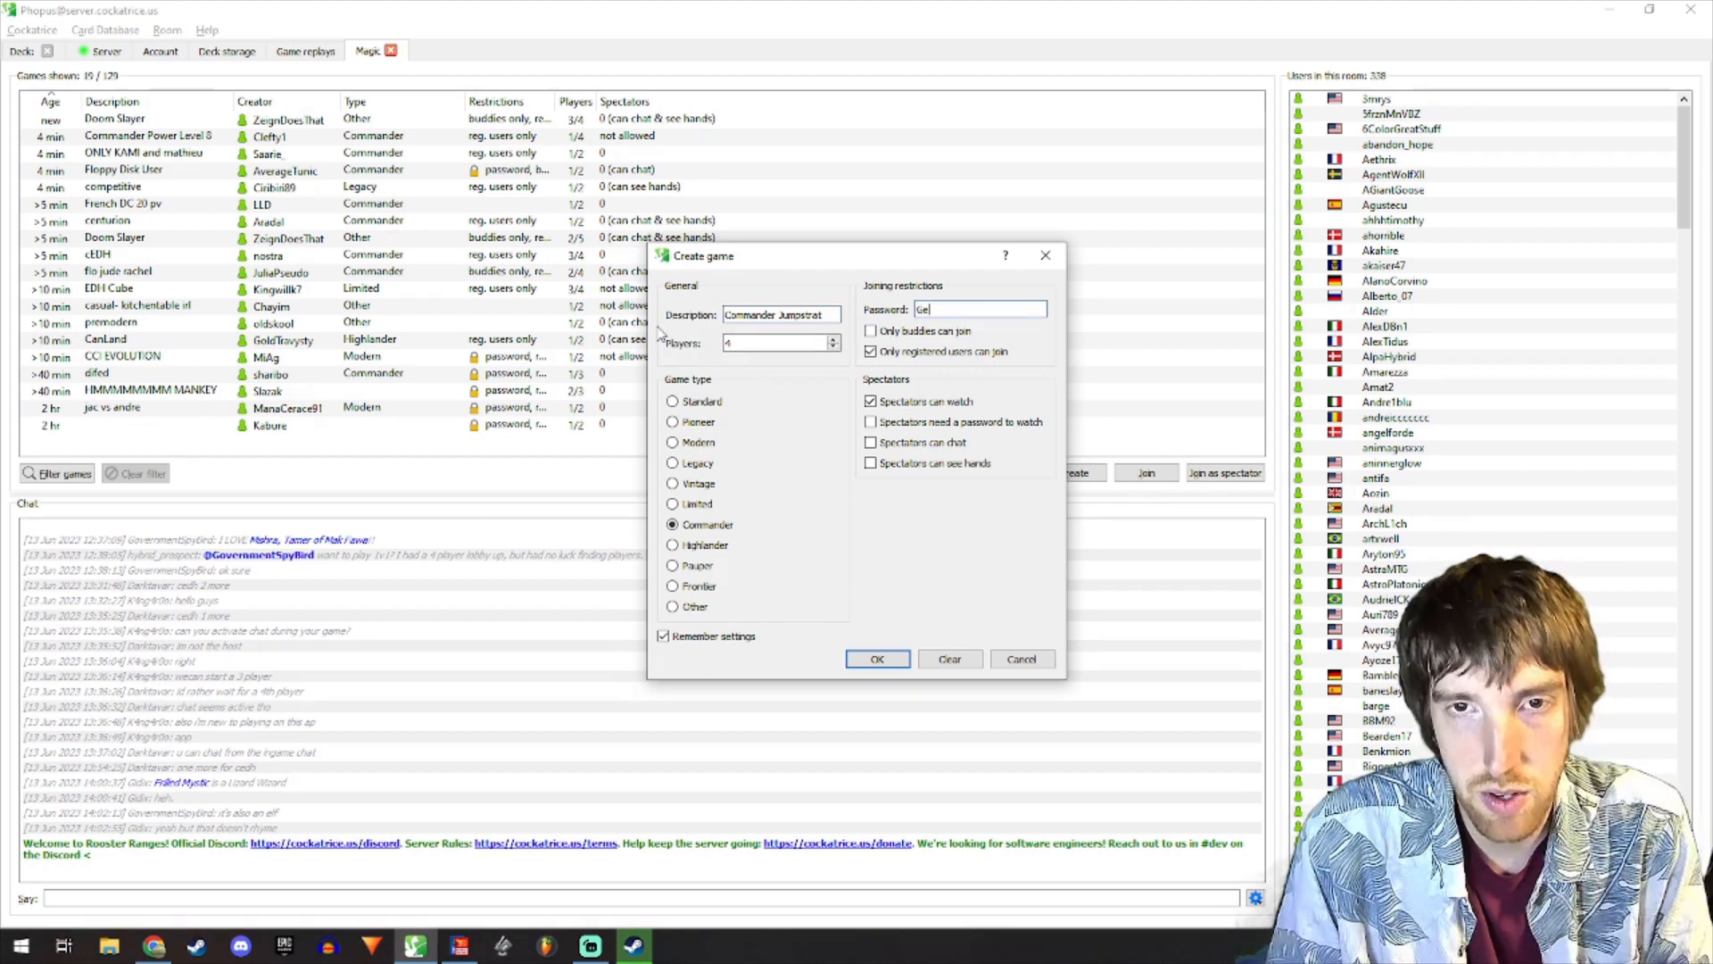
pyautogui.click(876, 659)
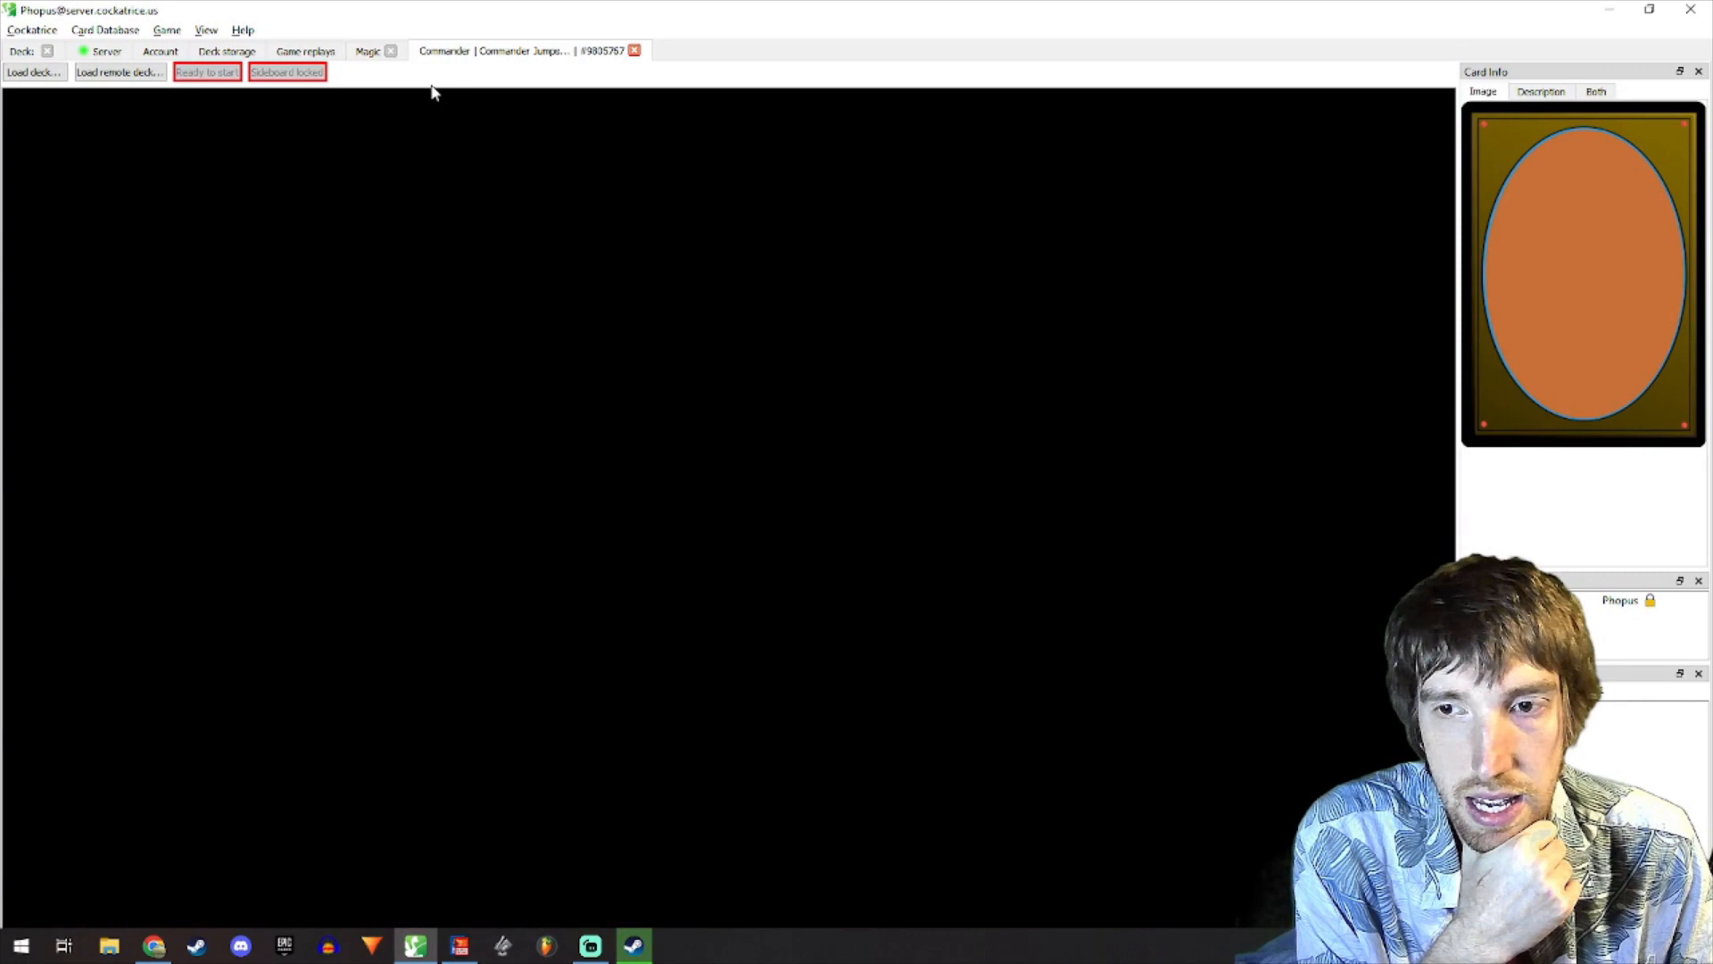
pyautogui.click(33, 72)
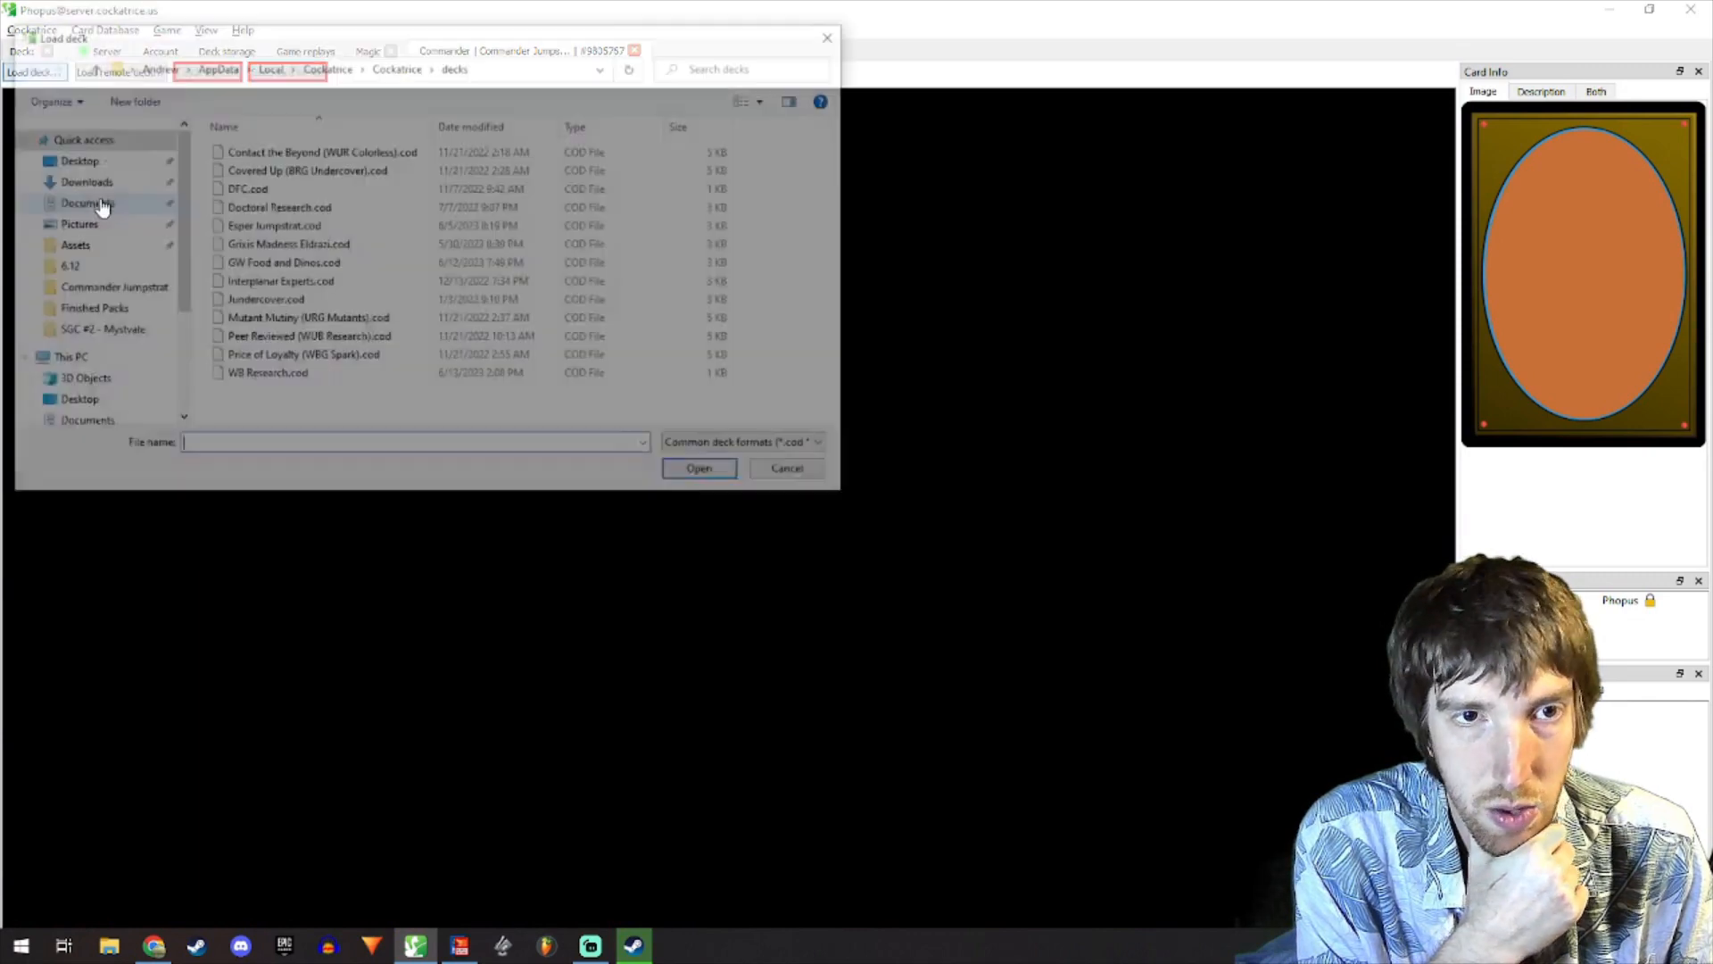